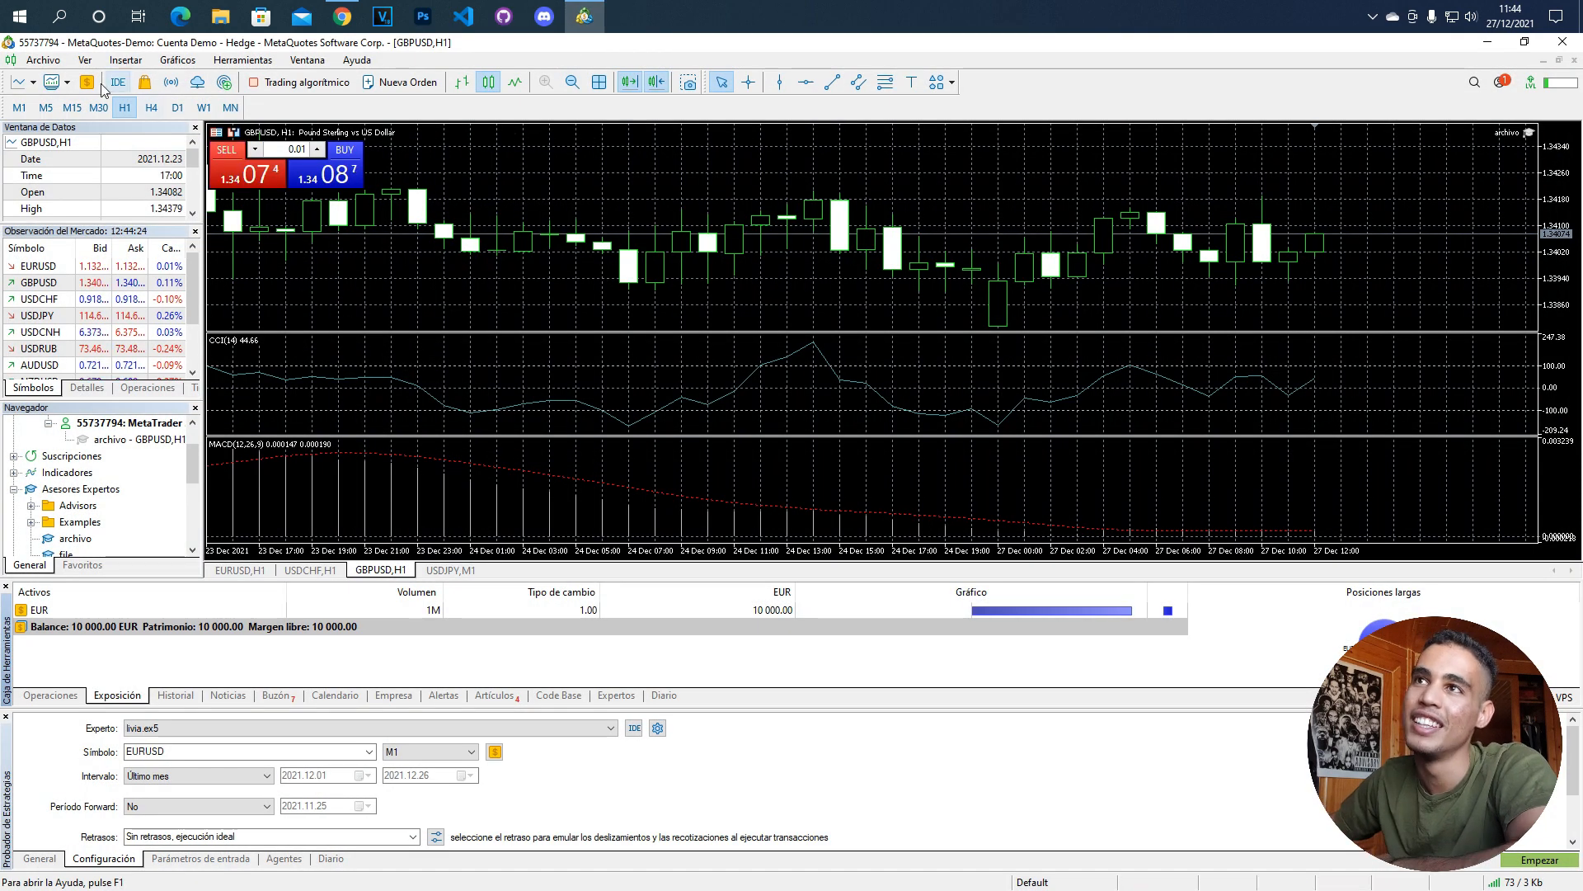
mouse_move(115, 82)
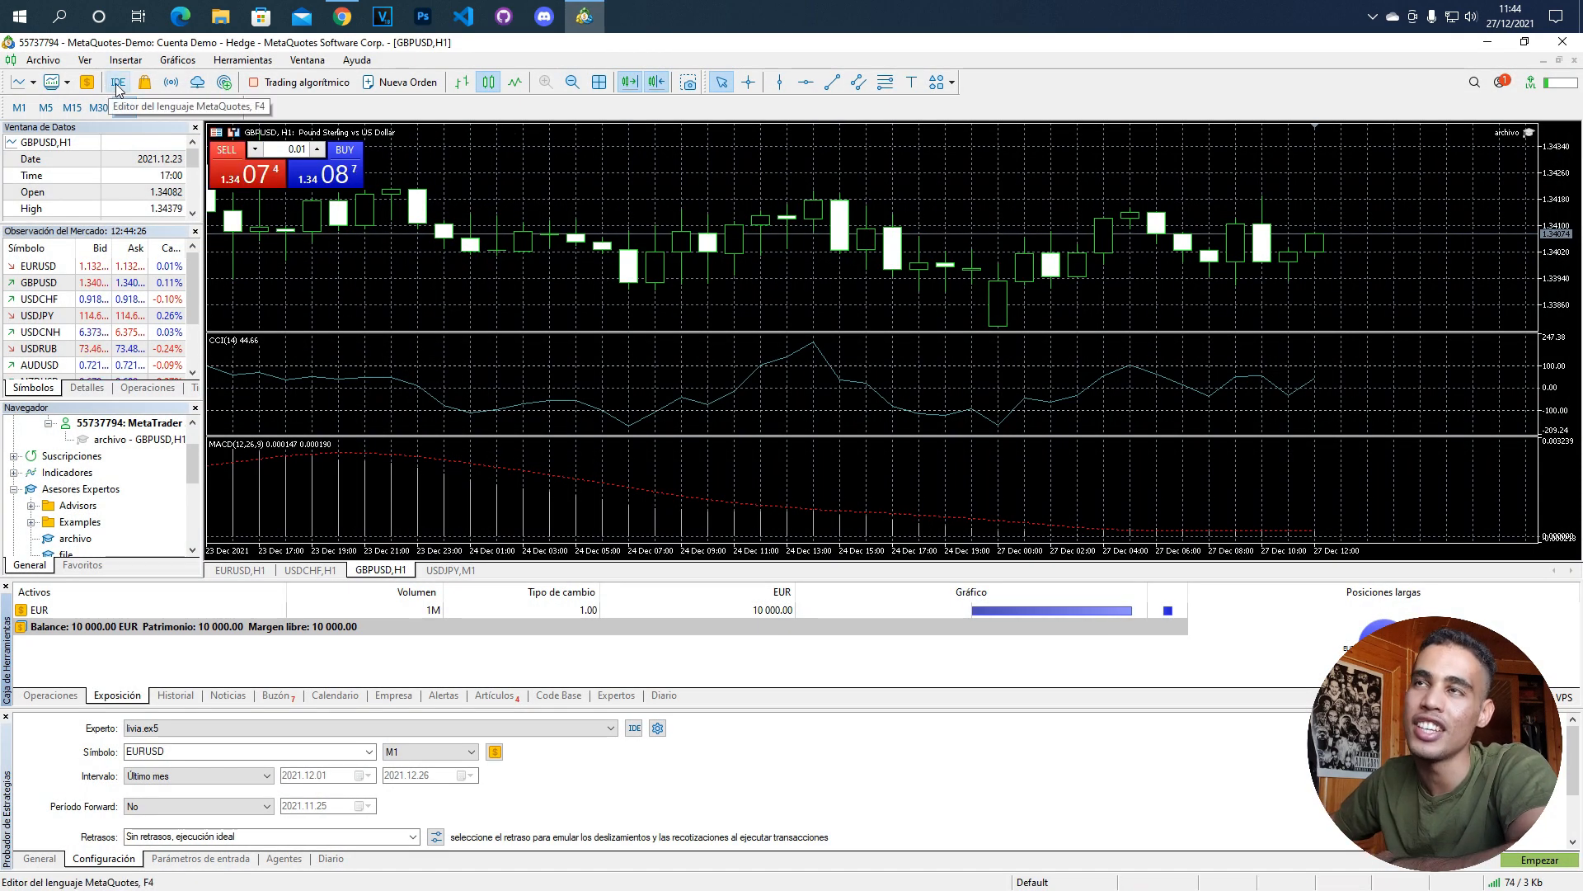
Step: Create a new Expert Advisor from the template wizard named MACD, accepting the default handlers
left_click(115, 82)
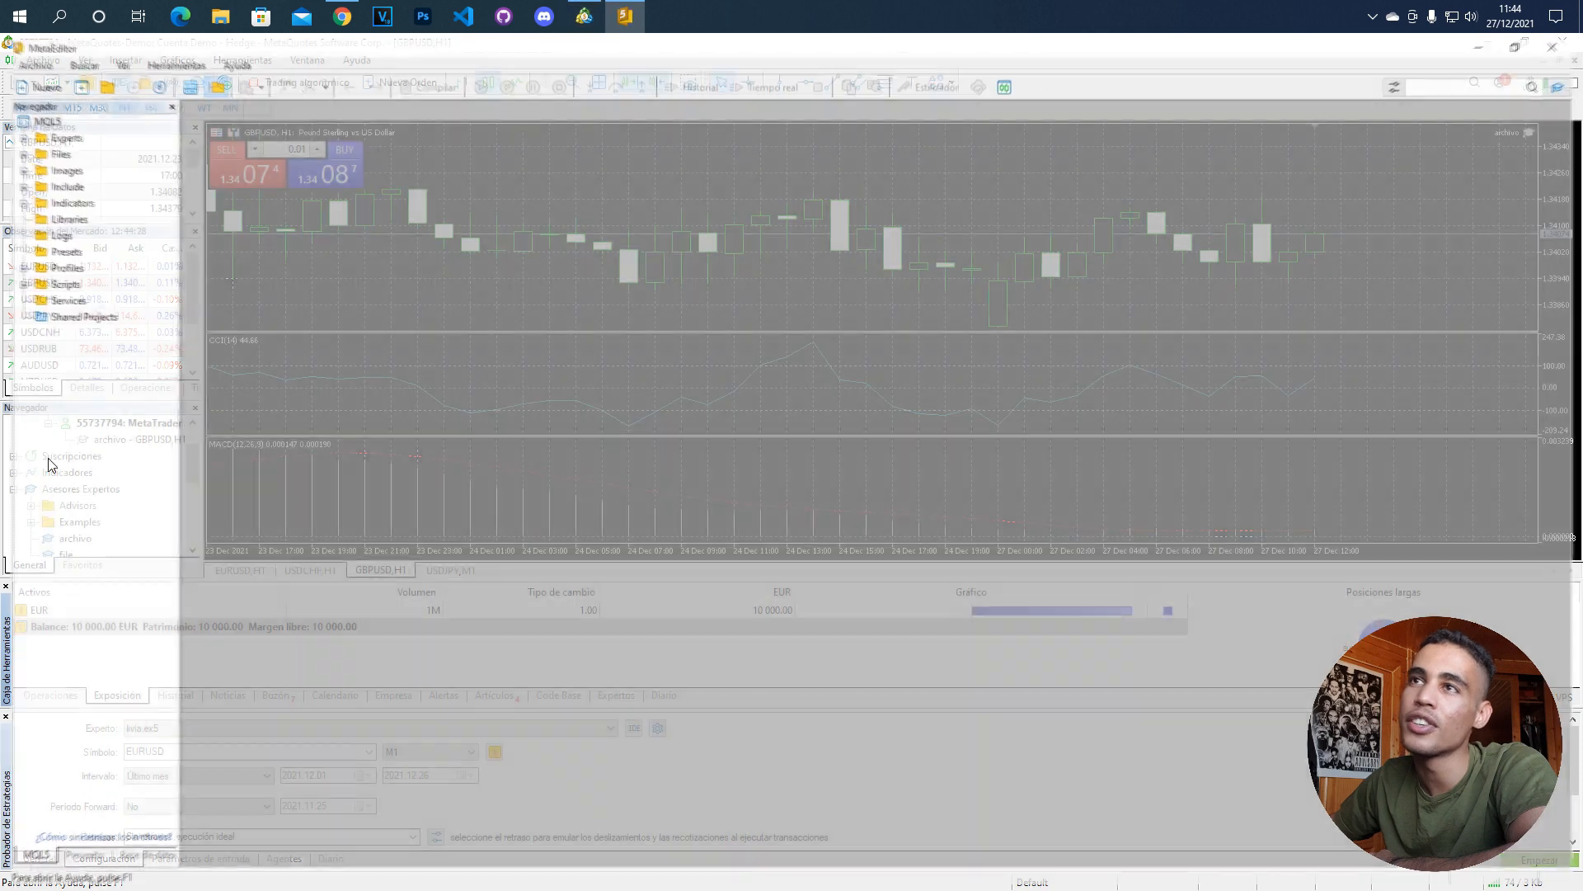
left_click(30, 82)
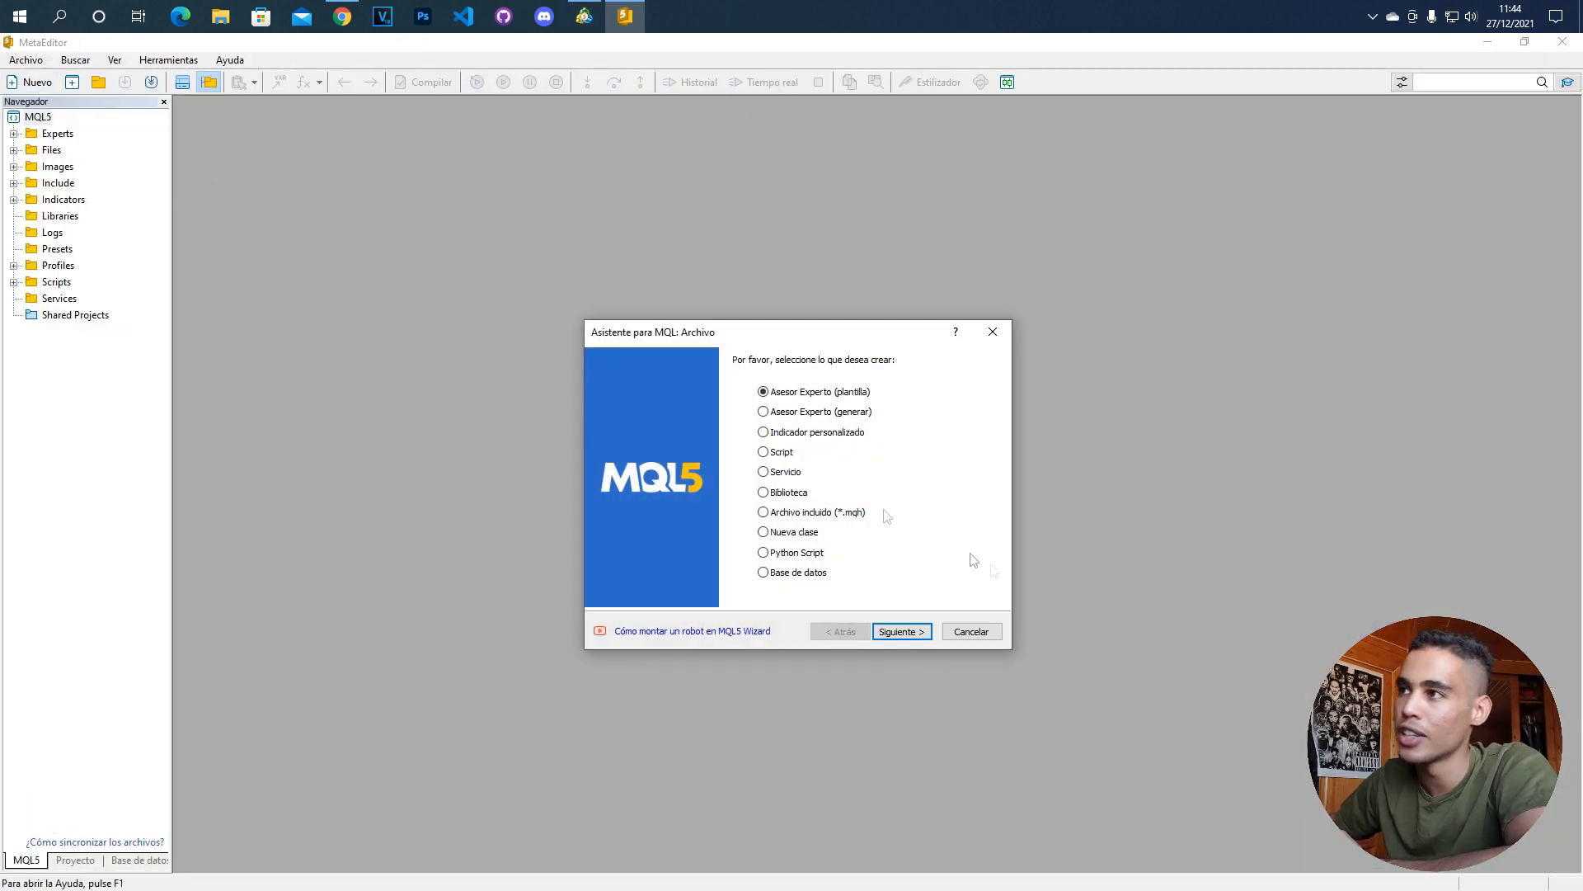
left_click(900, 632)
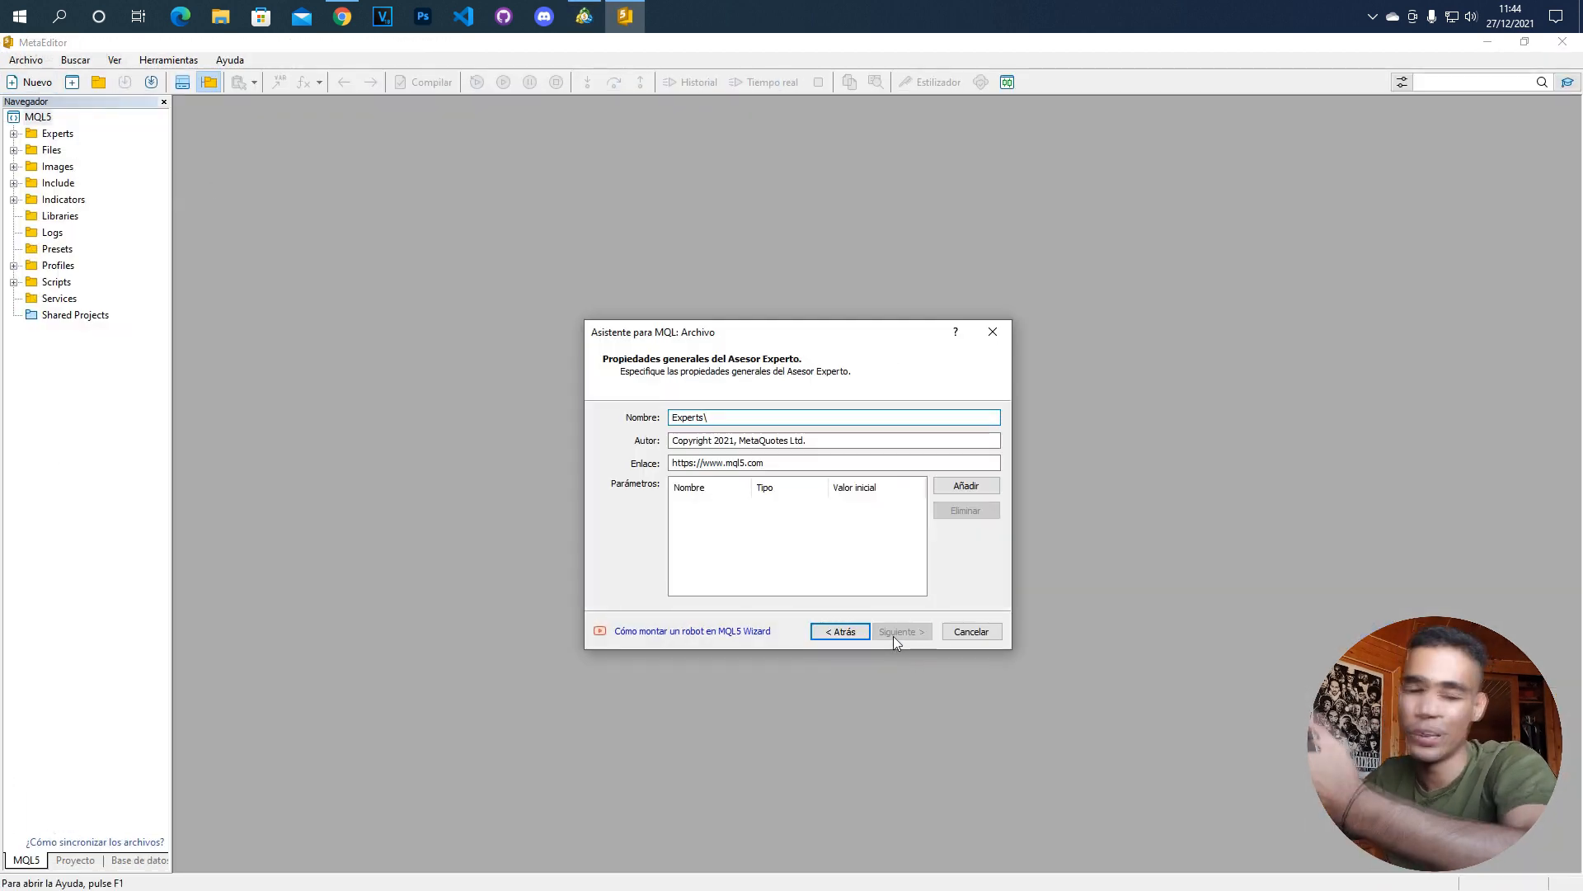
type("M")
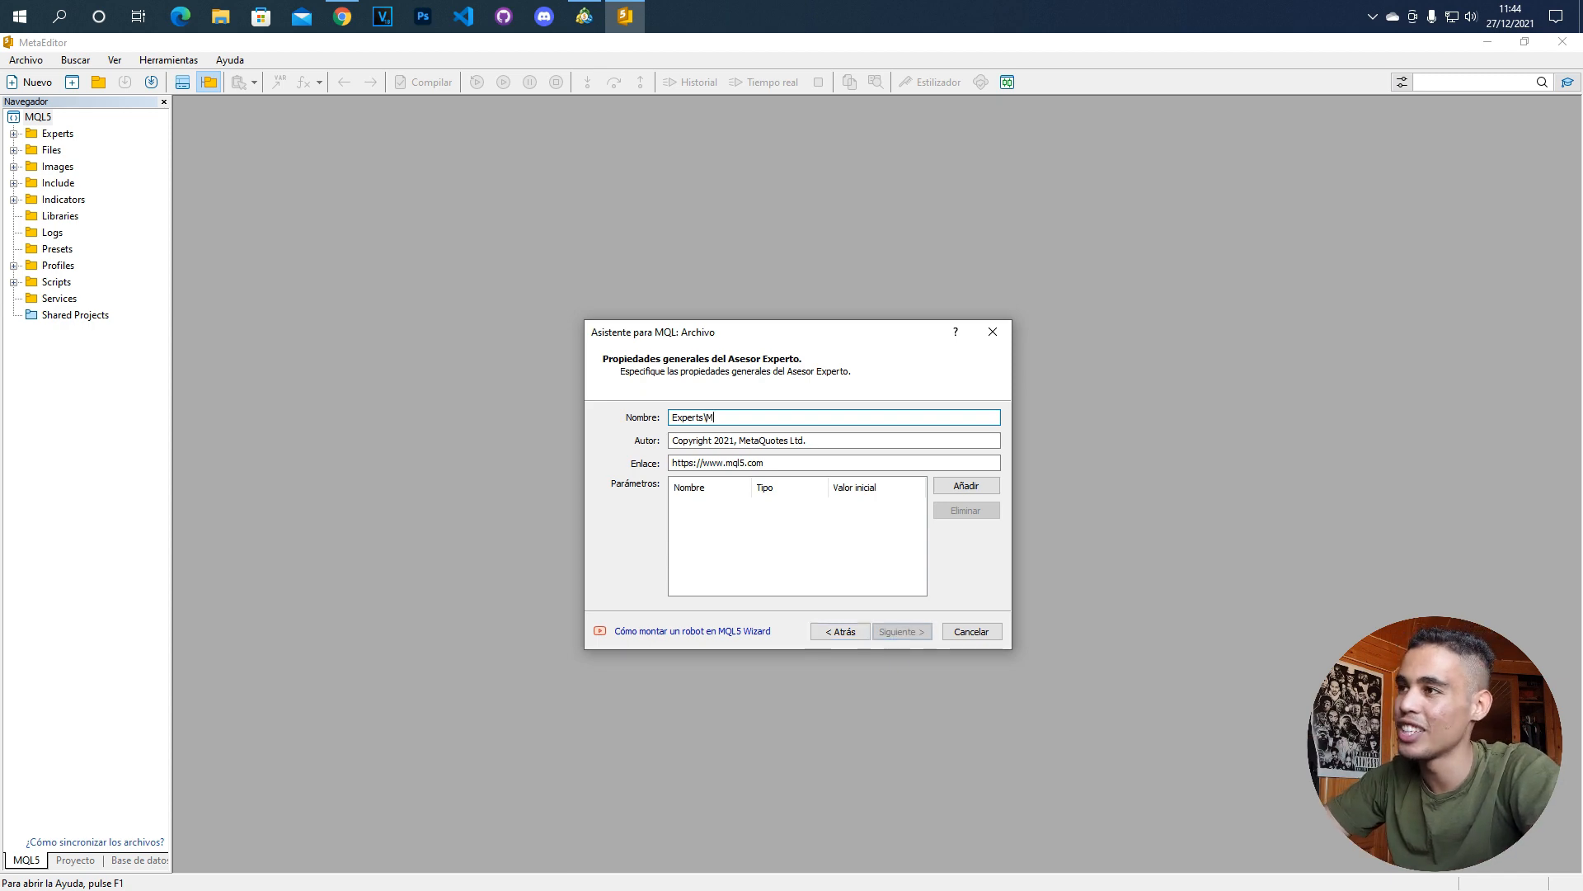
left_click(901, 631)
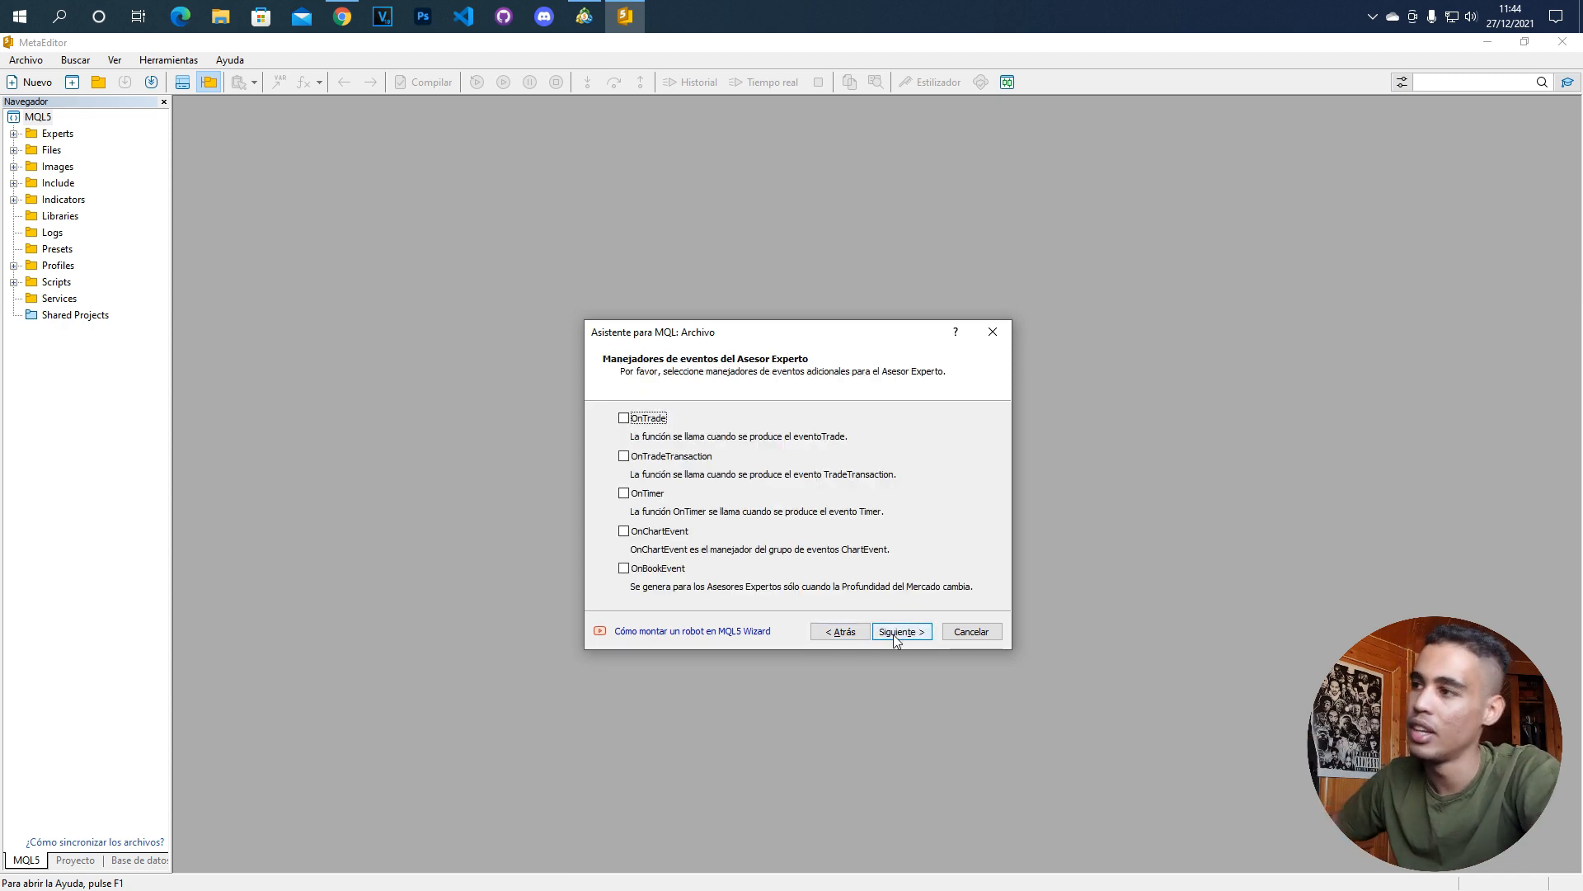
left_click(899, 632)
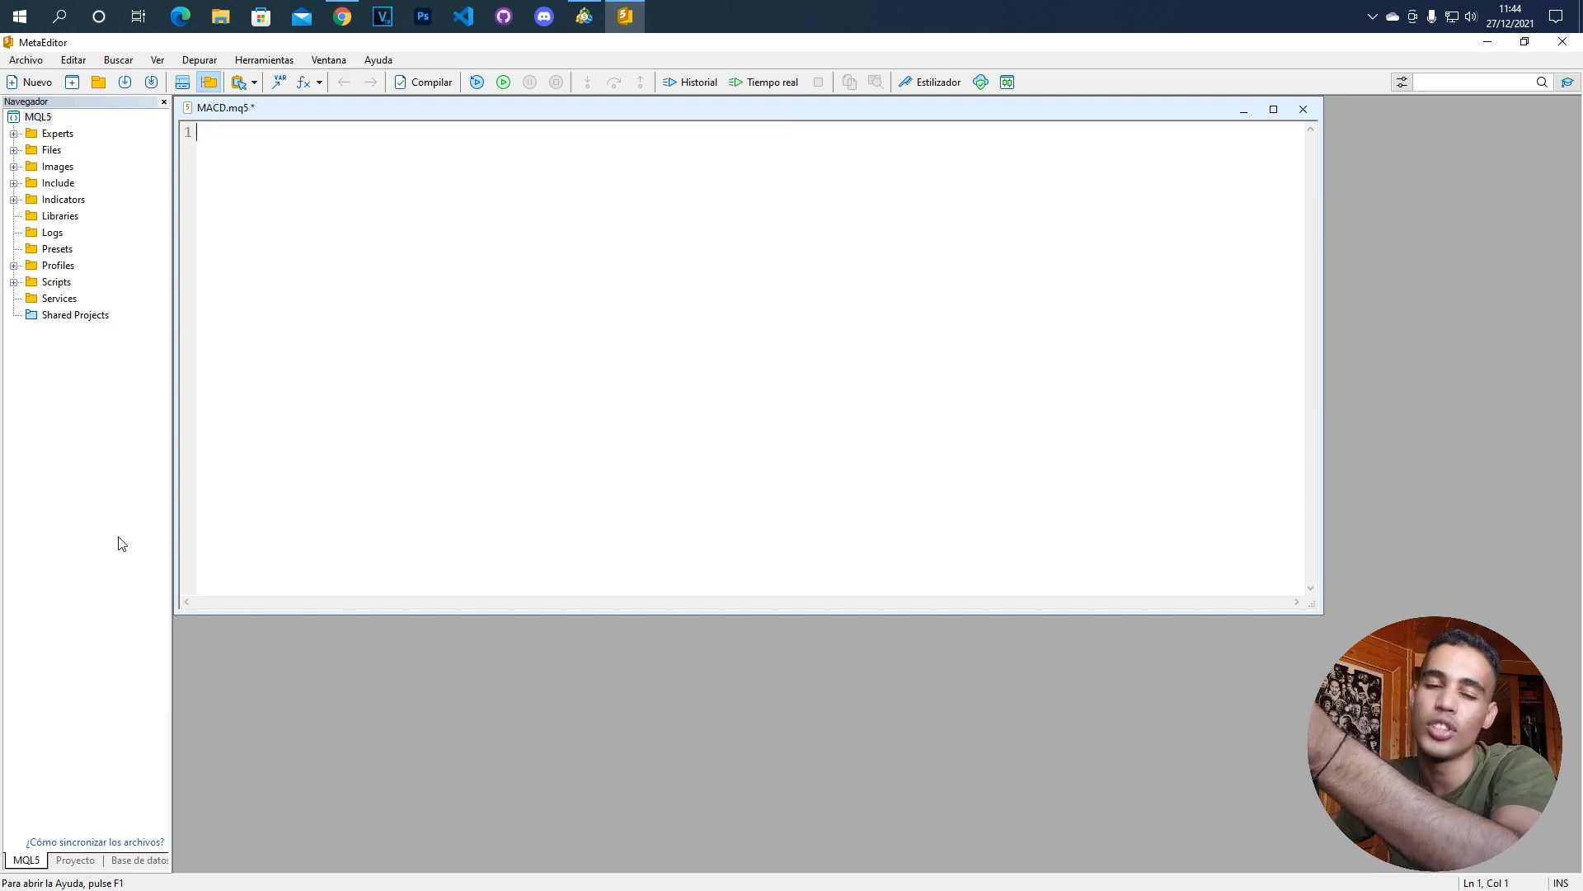
mouse_move(116, 541)
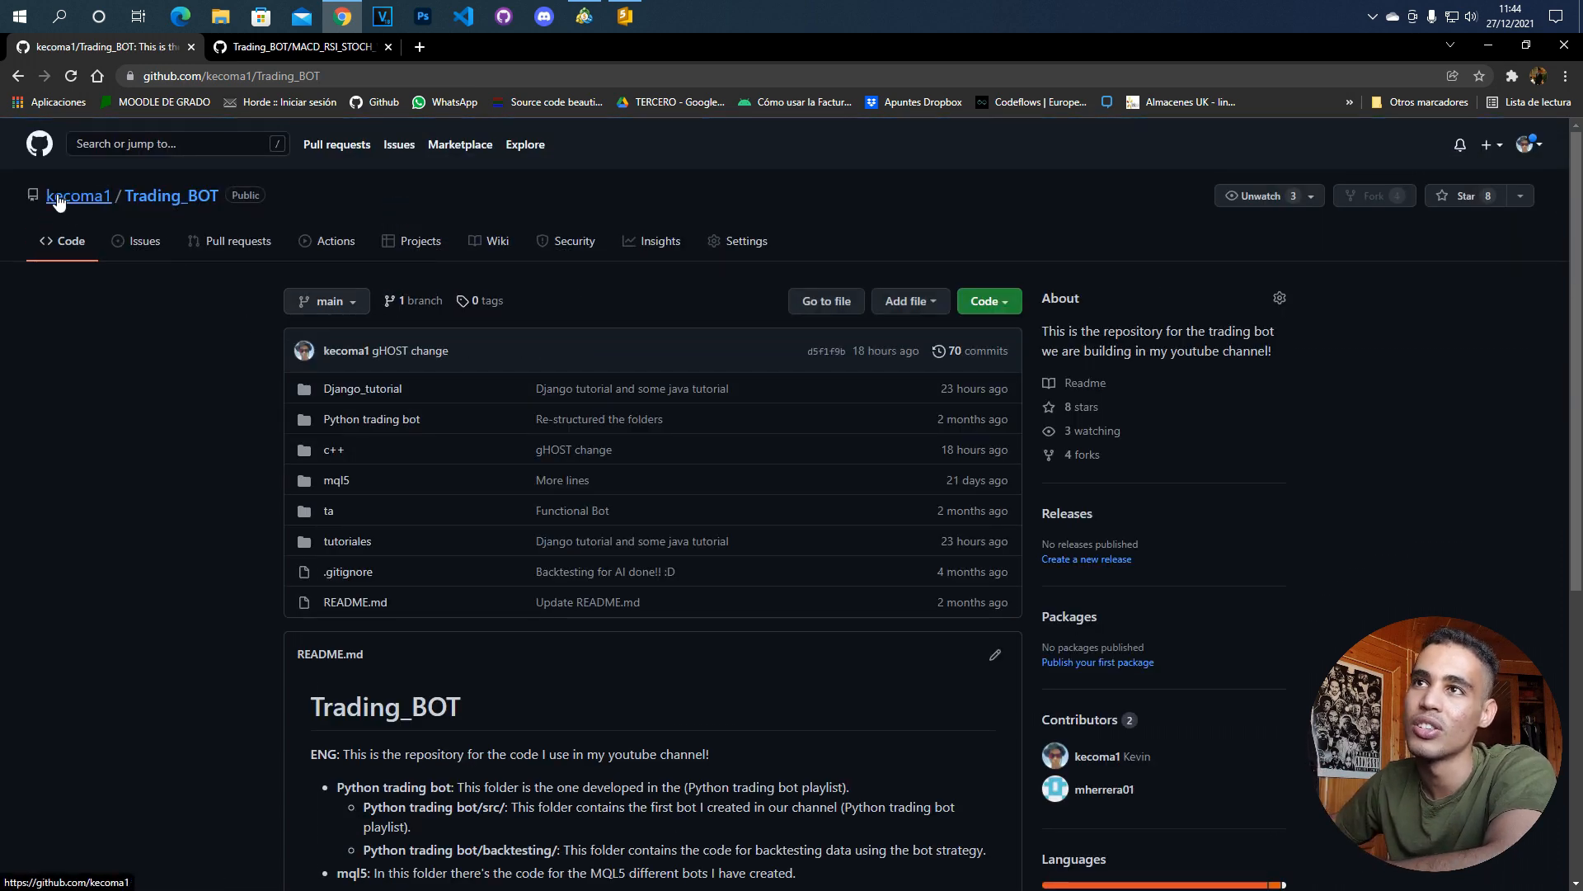
Step: Navigate from the profile to Trading_BOT/mql5 and view the MACD.mq5 source
left_click(77, 194)
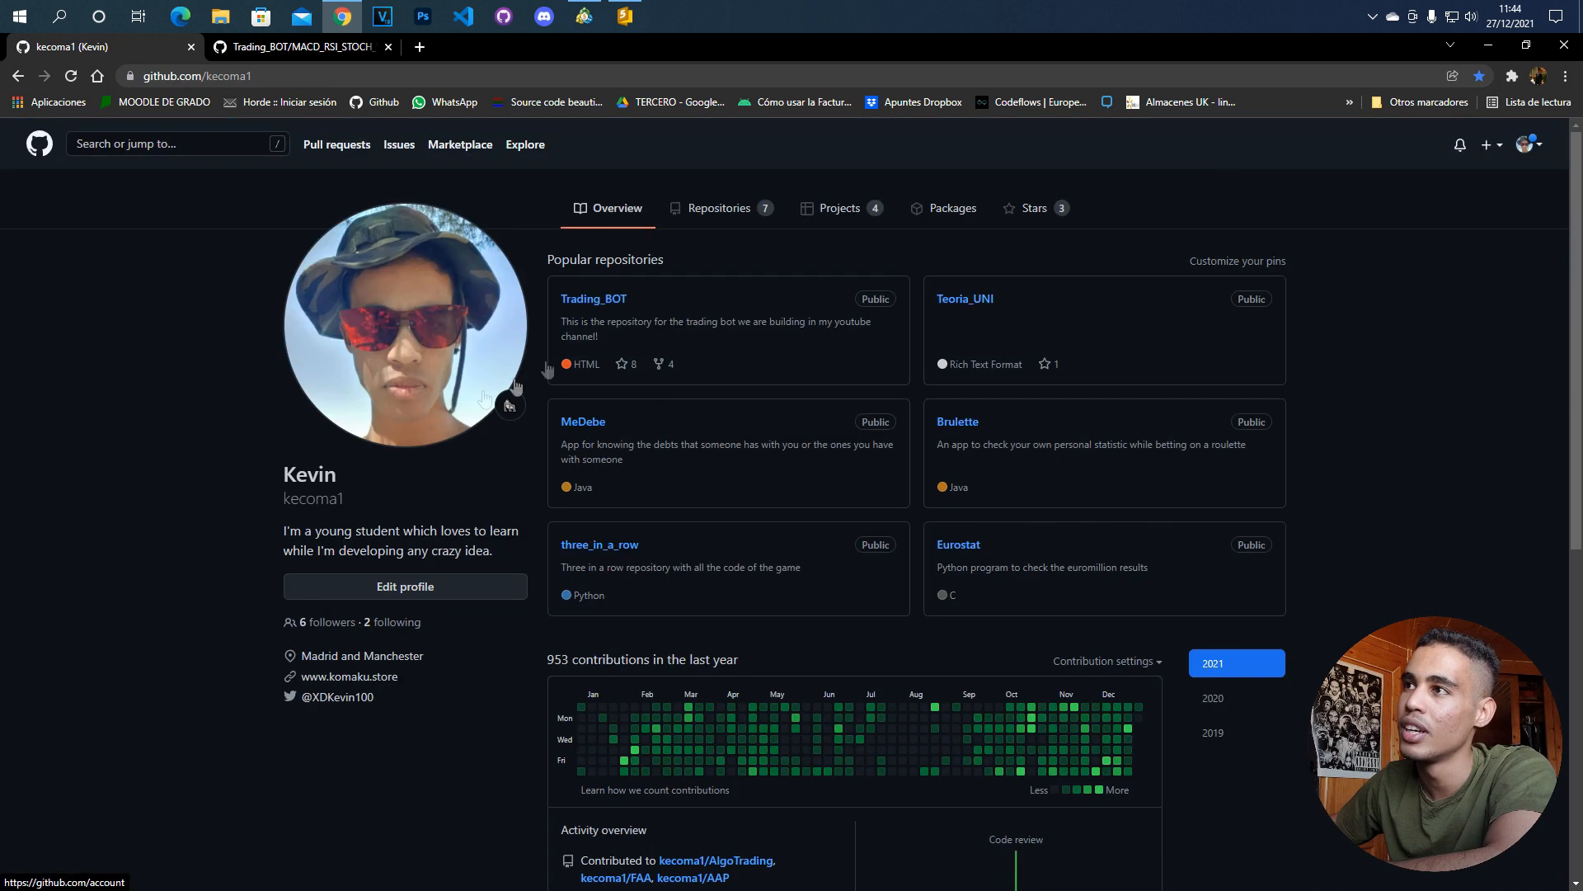
left_click(594, 298)
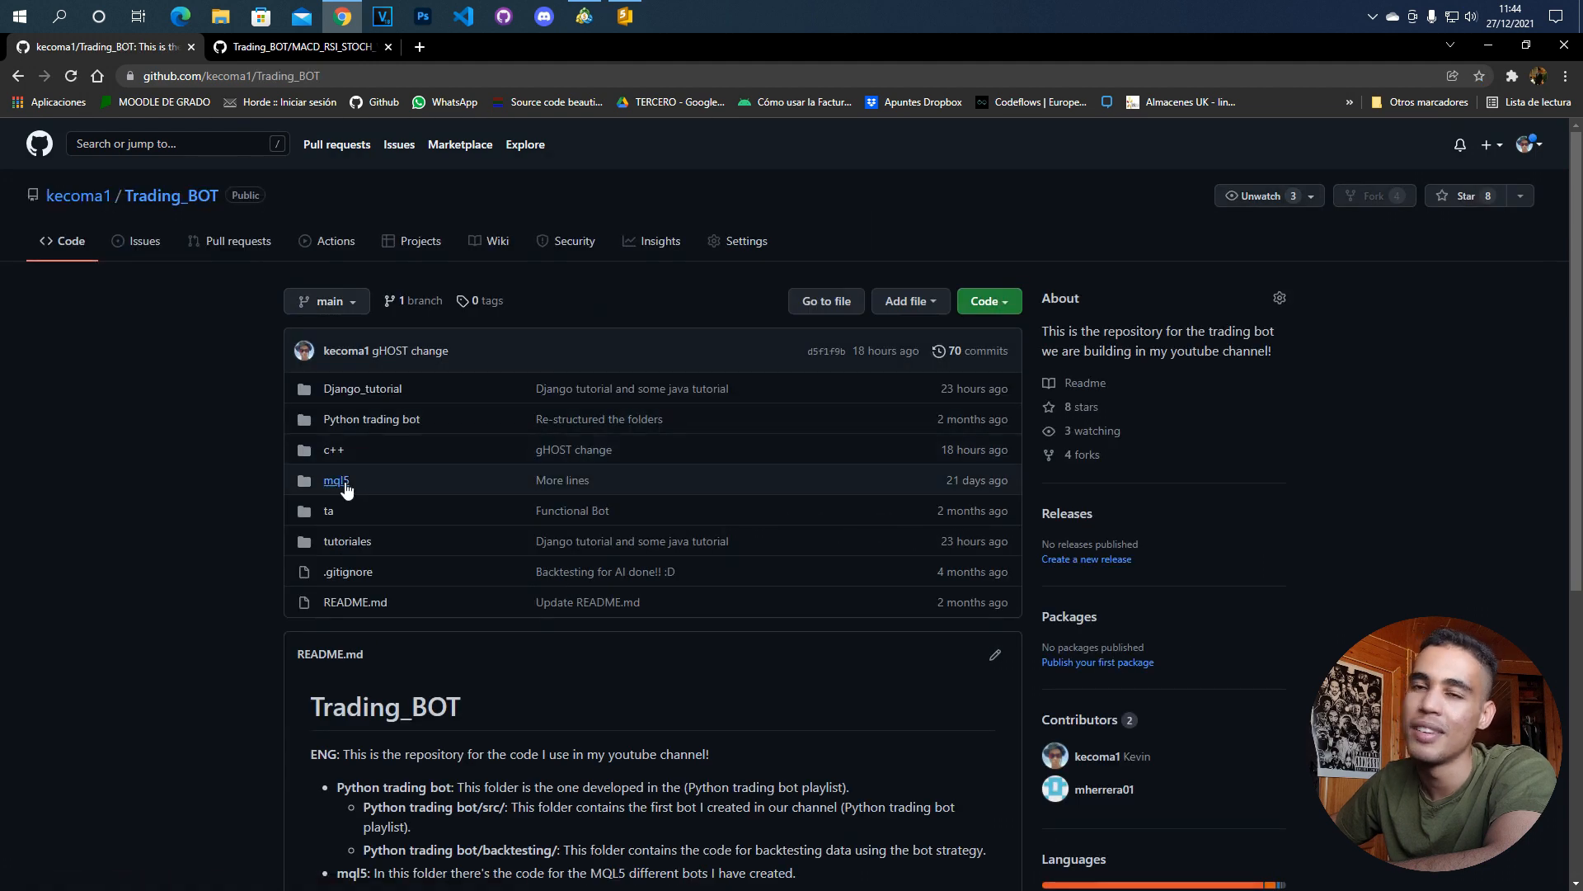
left_click(335, 480)
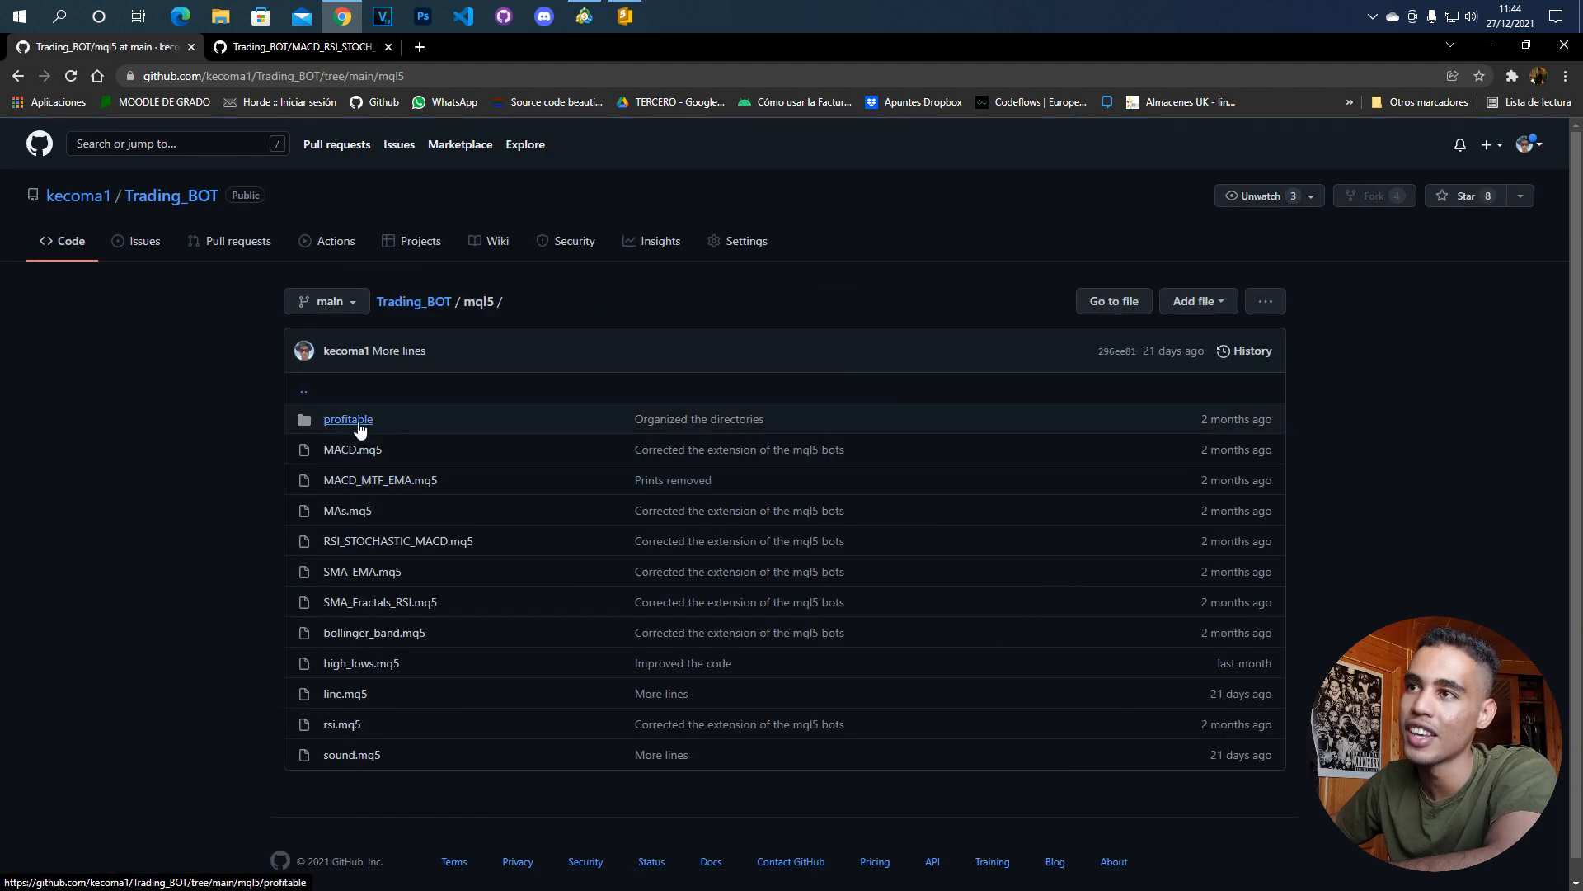
left_click(351, 448)
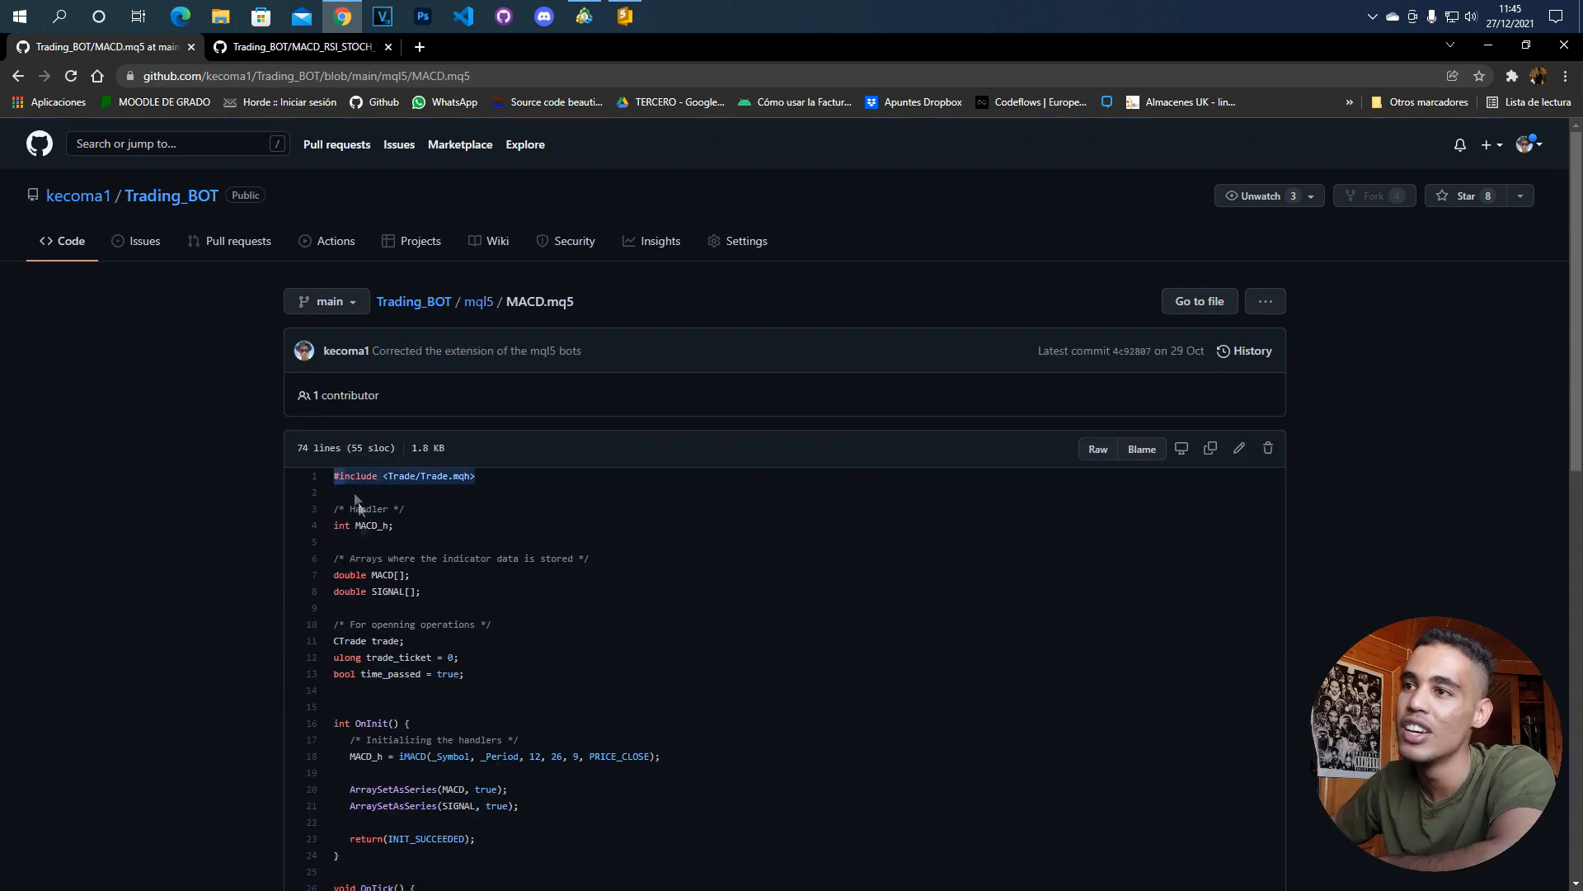
scroll("down", 3)
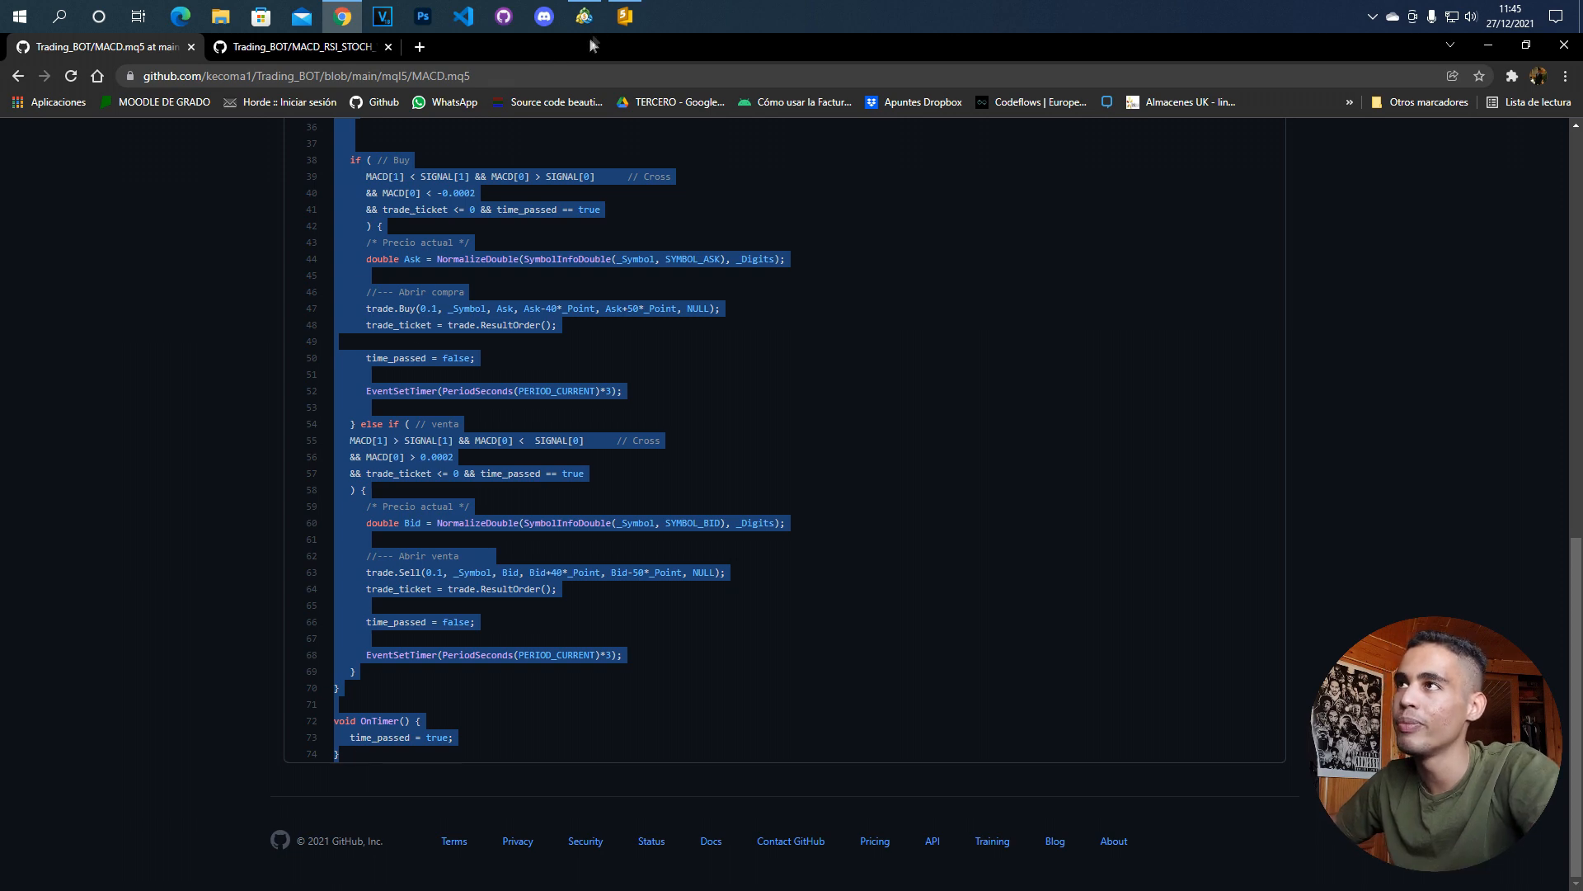
Step: Paste the copied MACD bot code into MACD.mq5 and locate the fixed 0.1 lot size
left_click(623, 17)
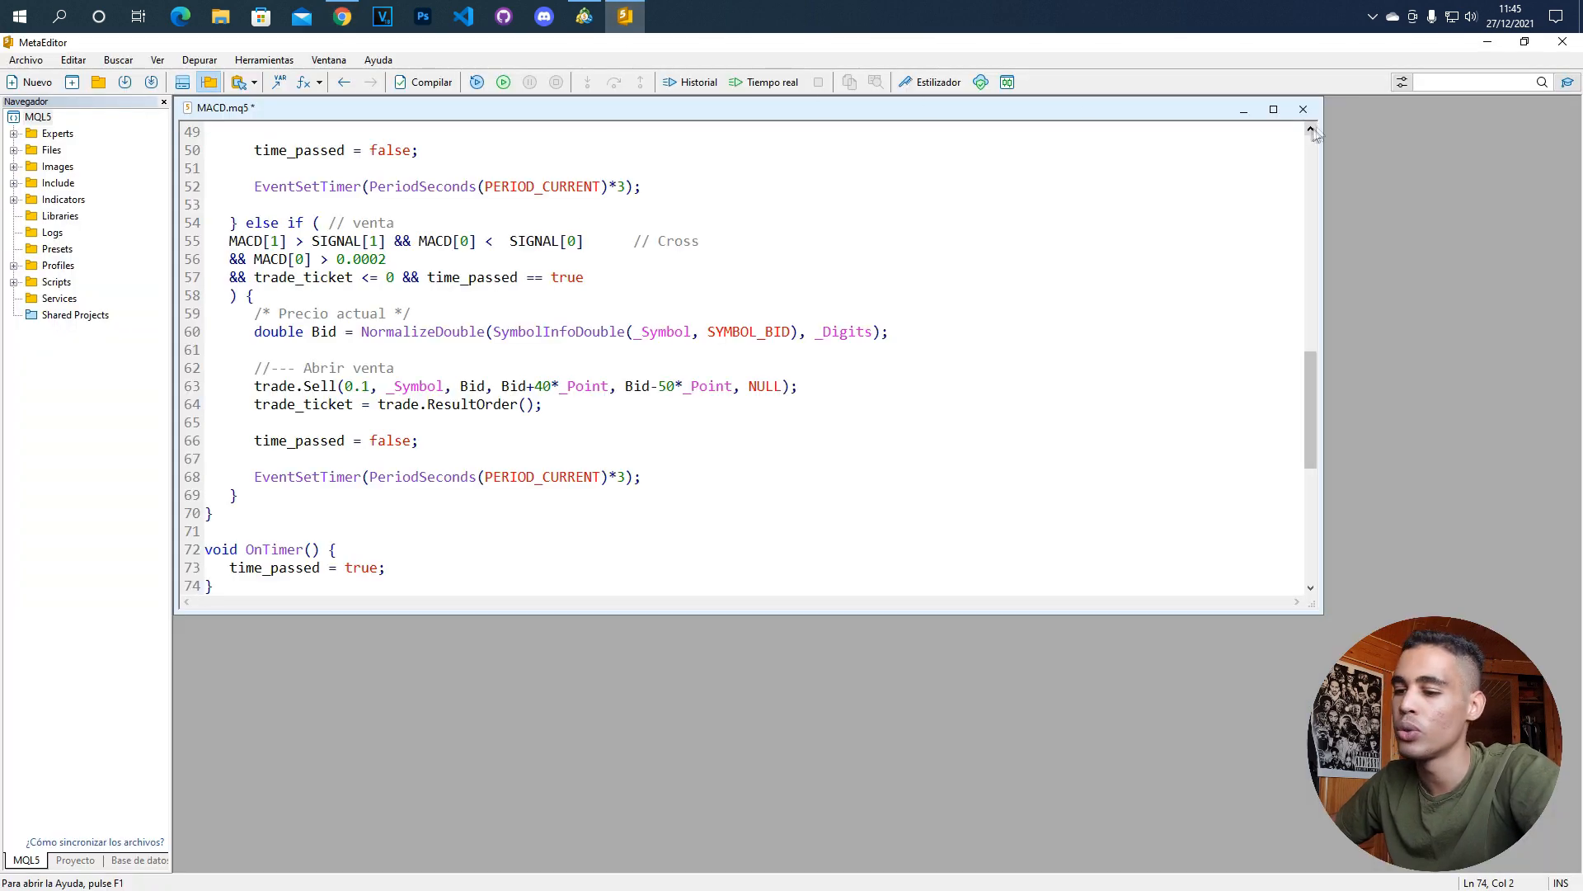
left_click(1273, 109)
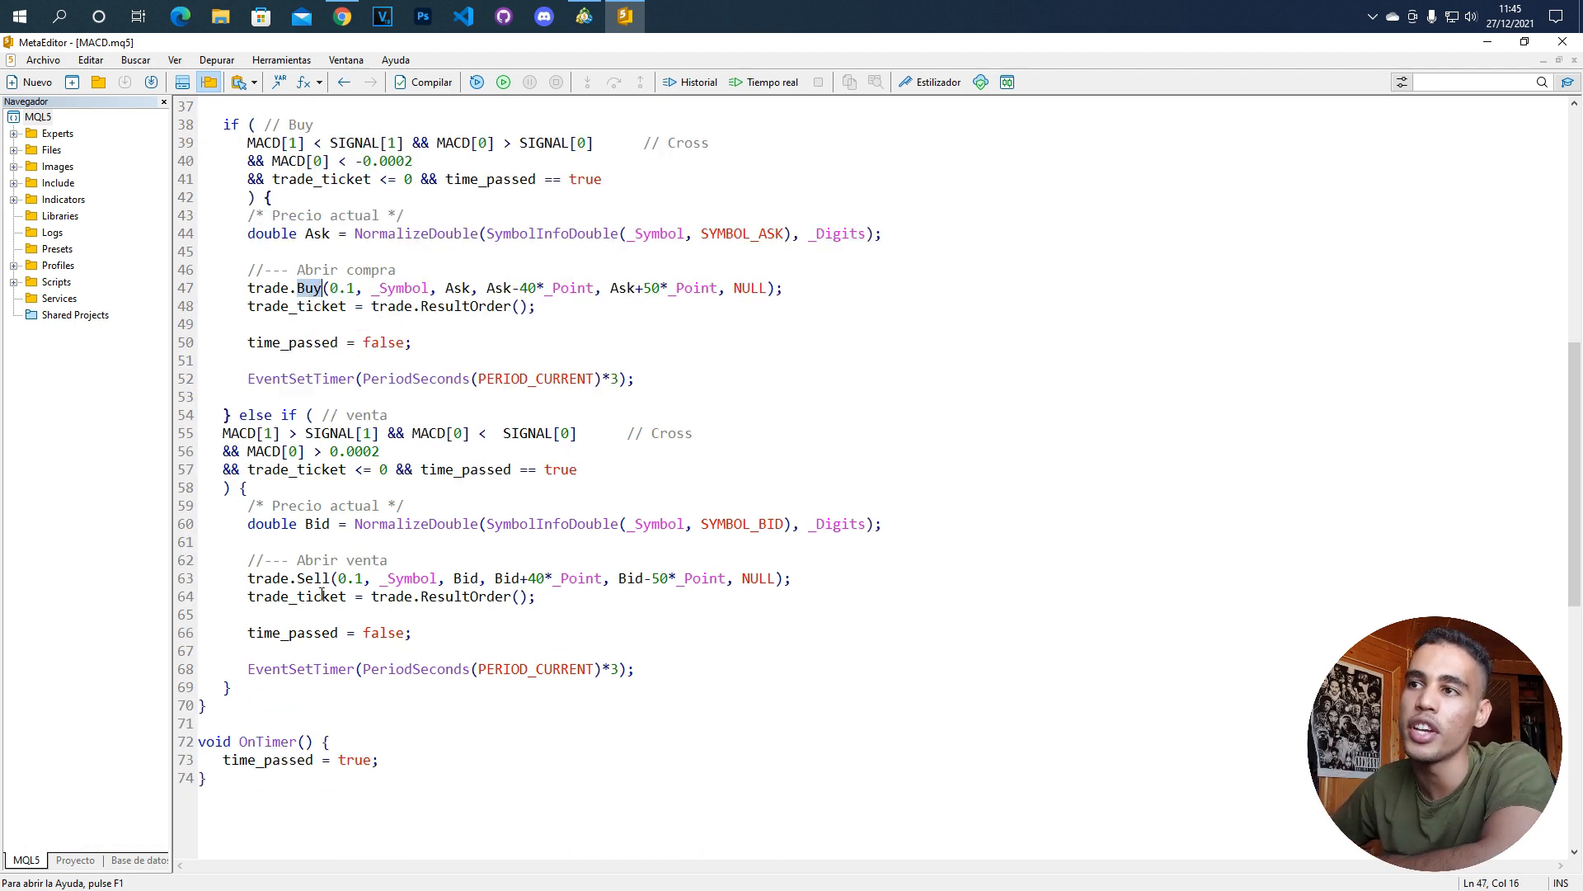
double_click(311, 578)
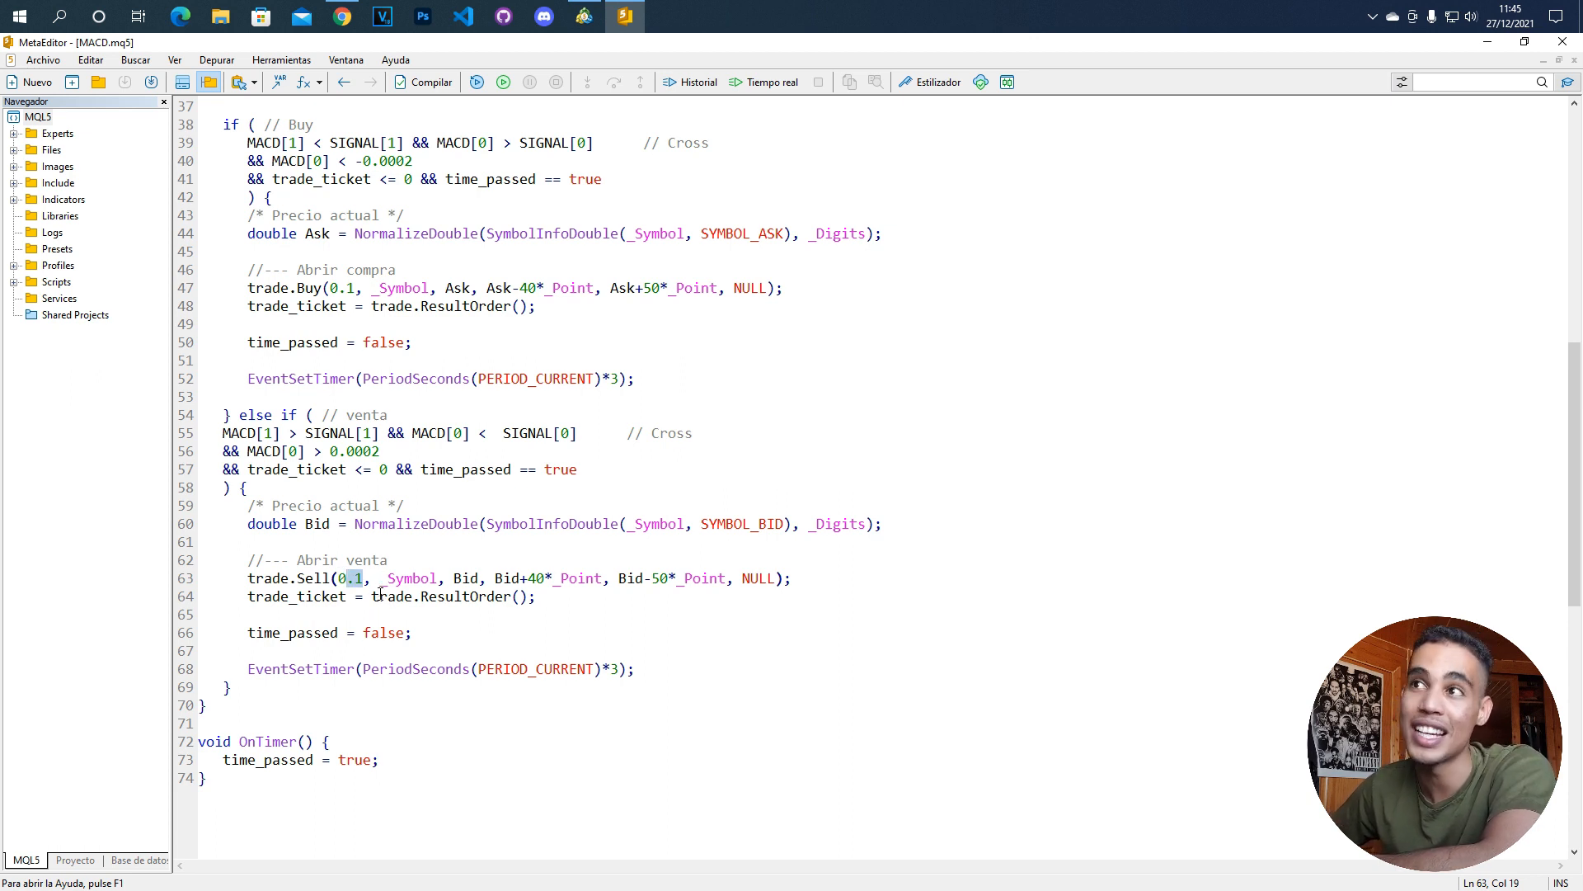
scroll("up", 3)
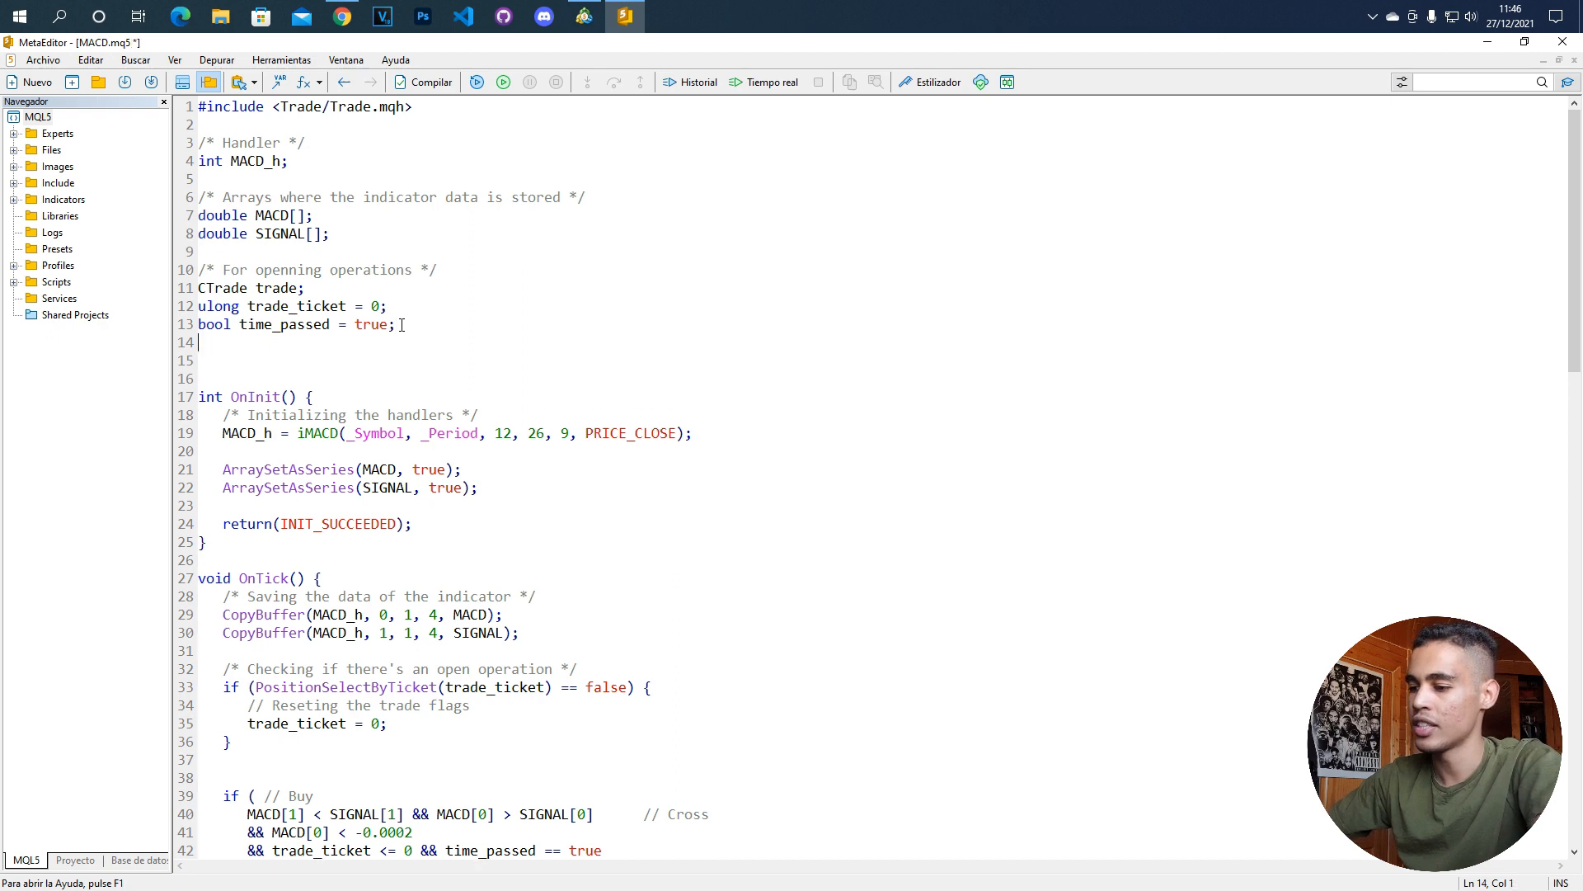
Step: Declare an empty double get_lotage() function above OnInit
type("doub")
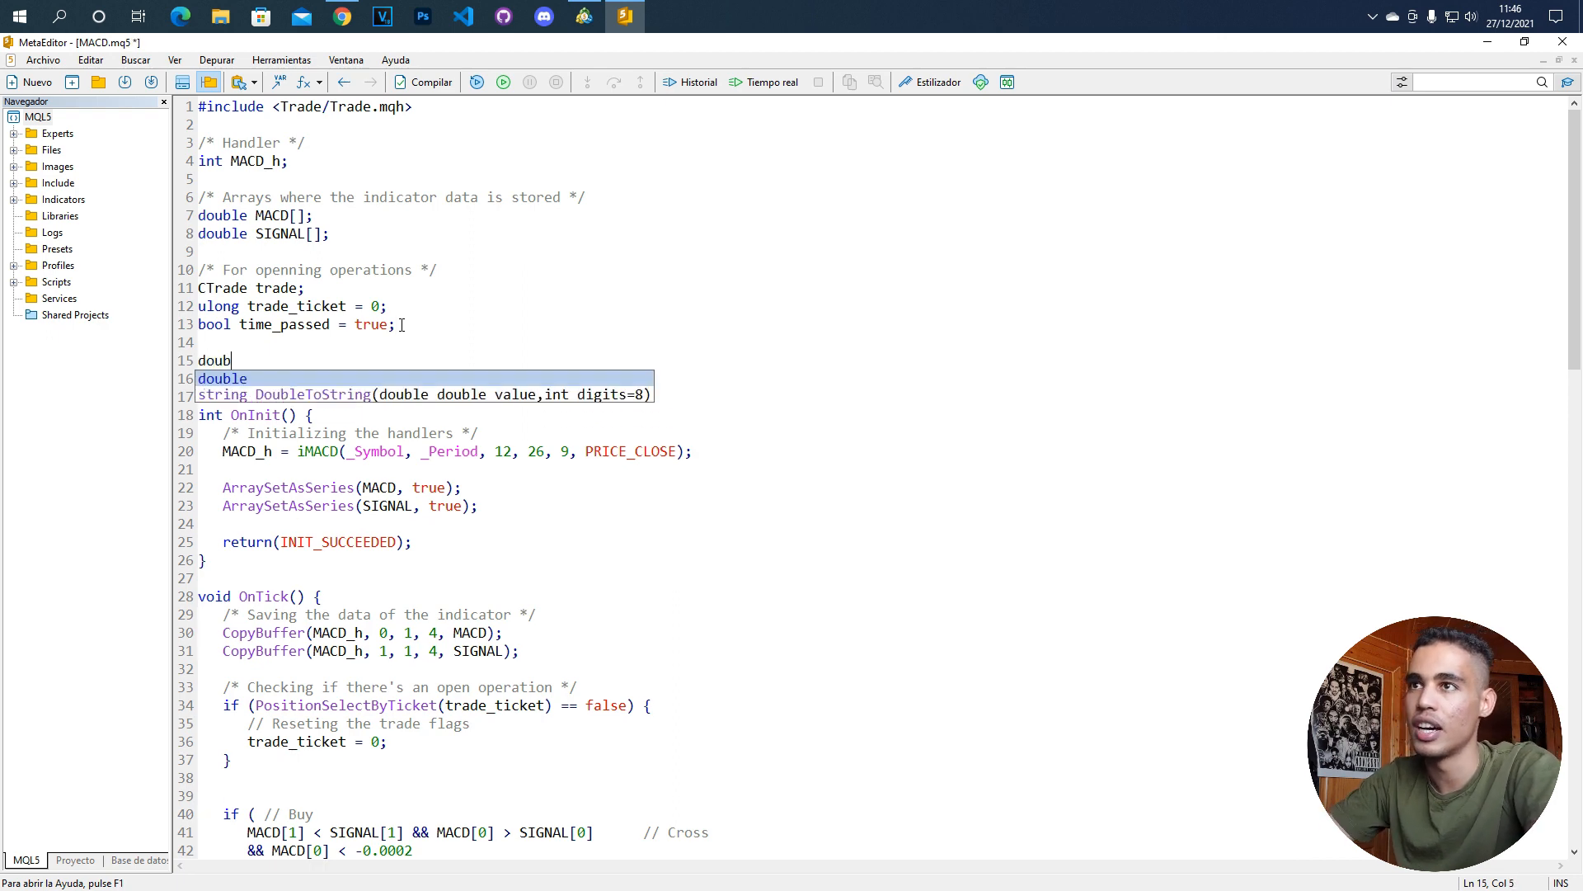
type("le")
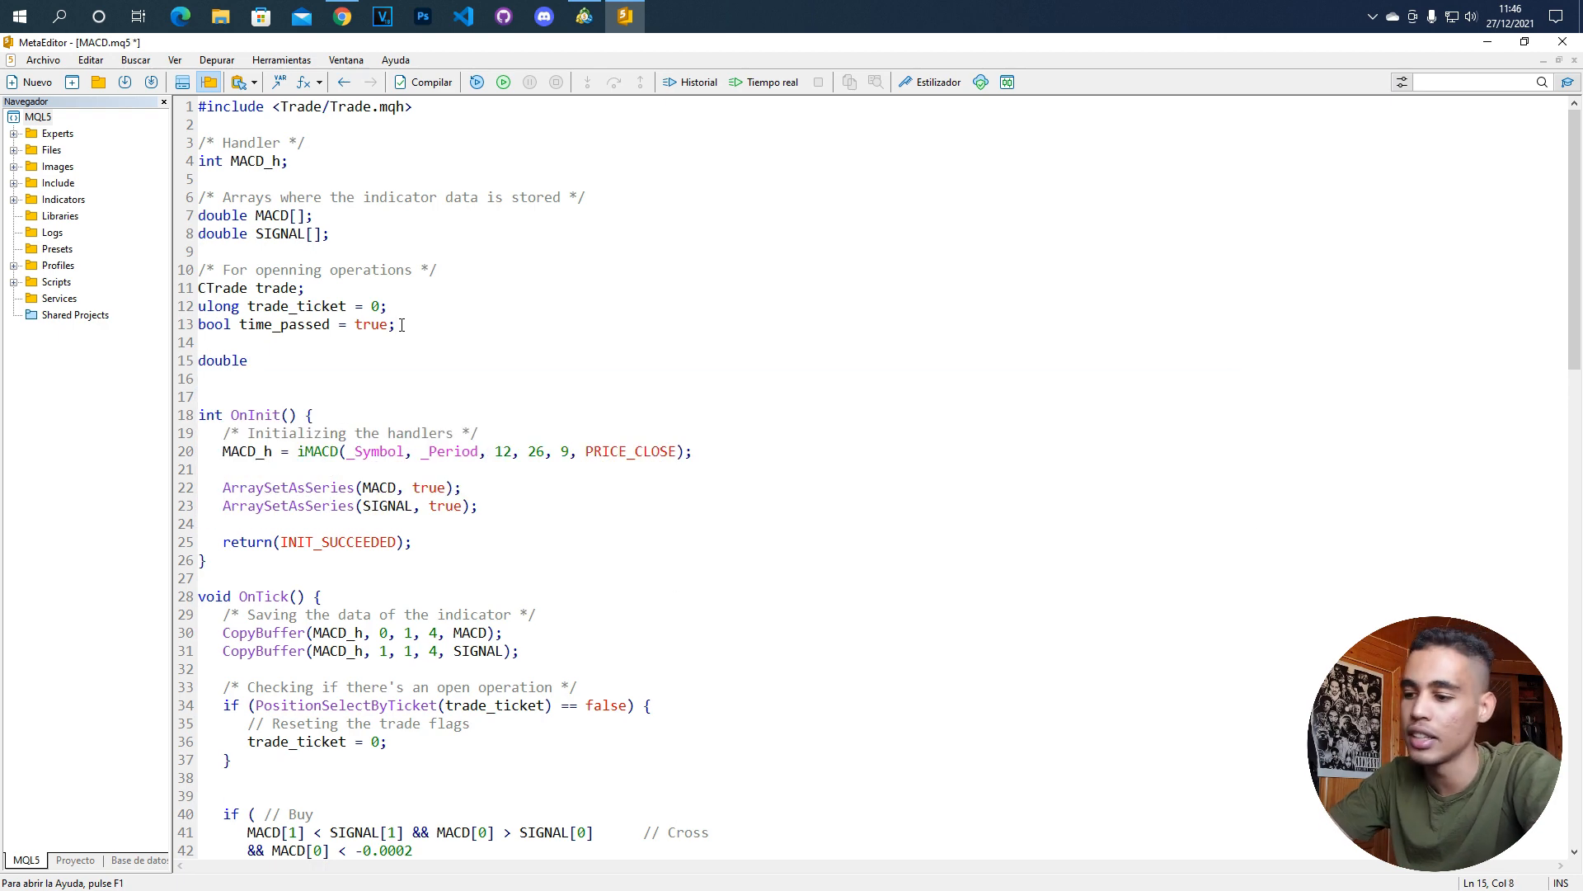
type("get_lota")
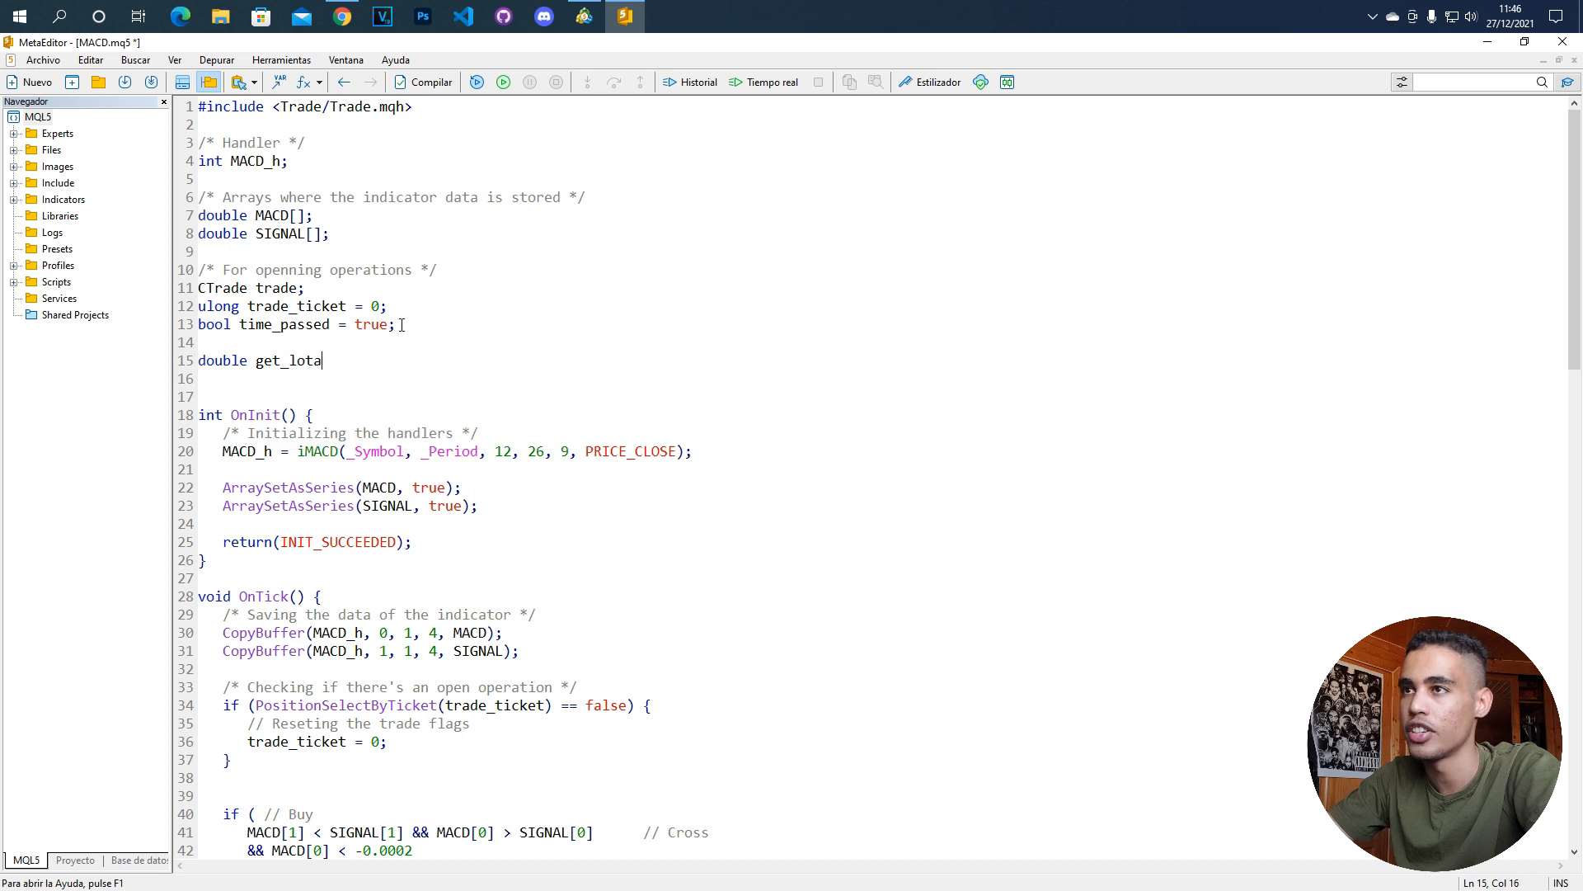
type("ge() {")
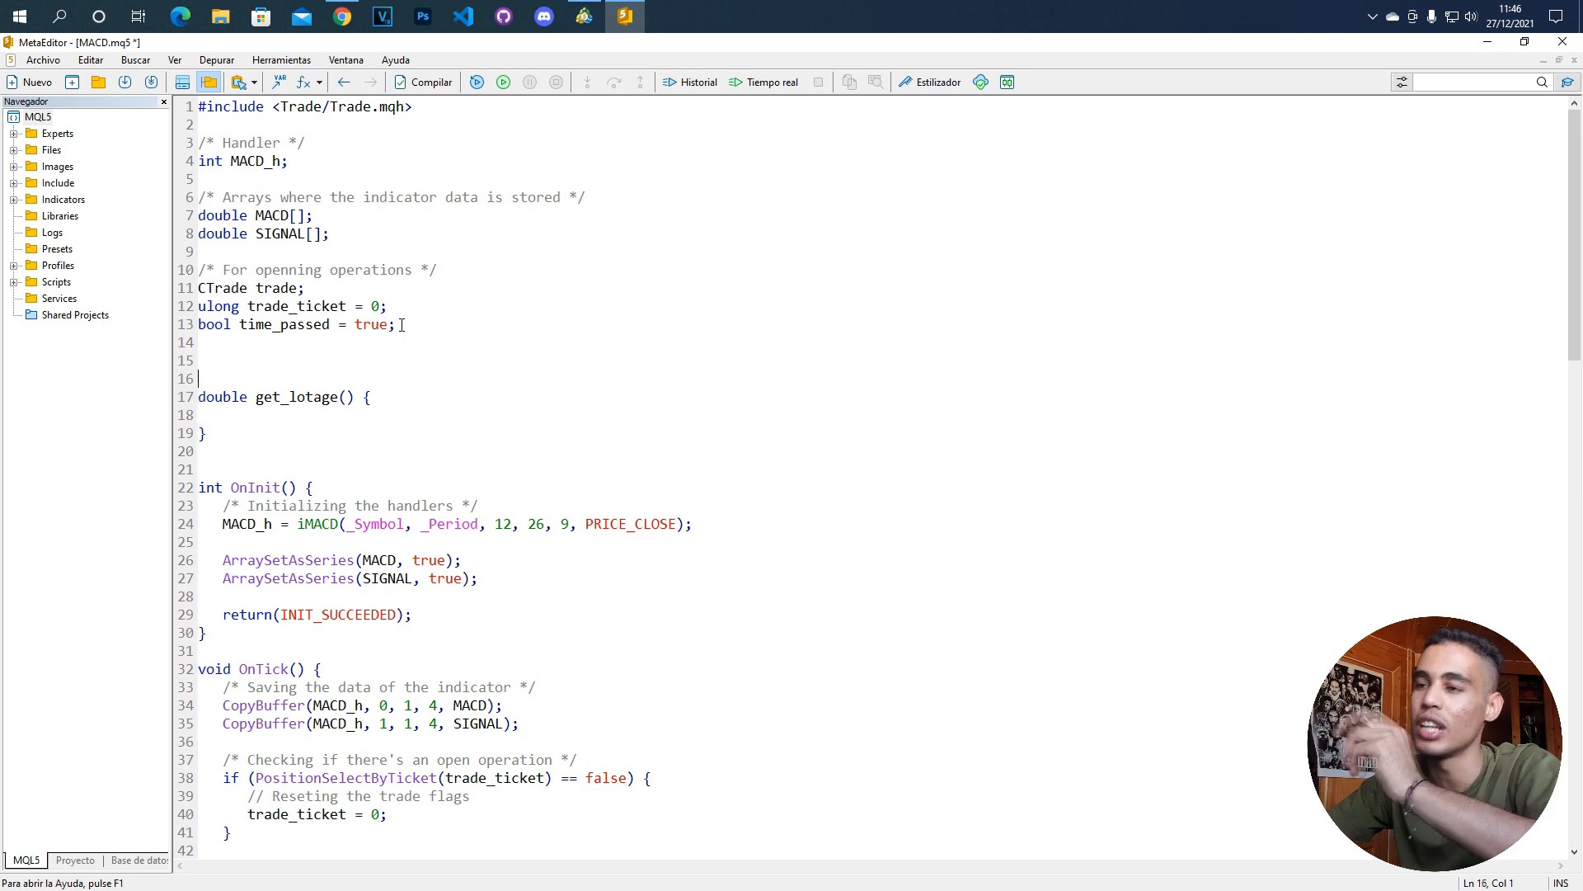
Step: Write the comment // 1000€ --> 0.05 above get_lotage
type("//")
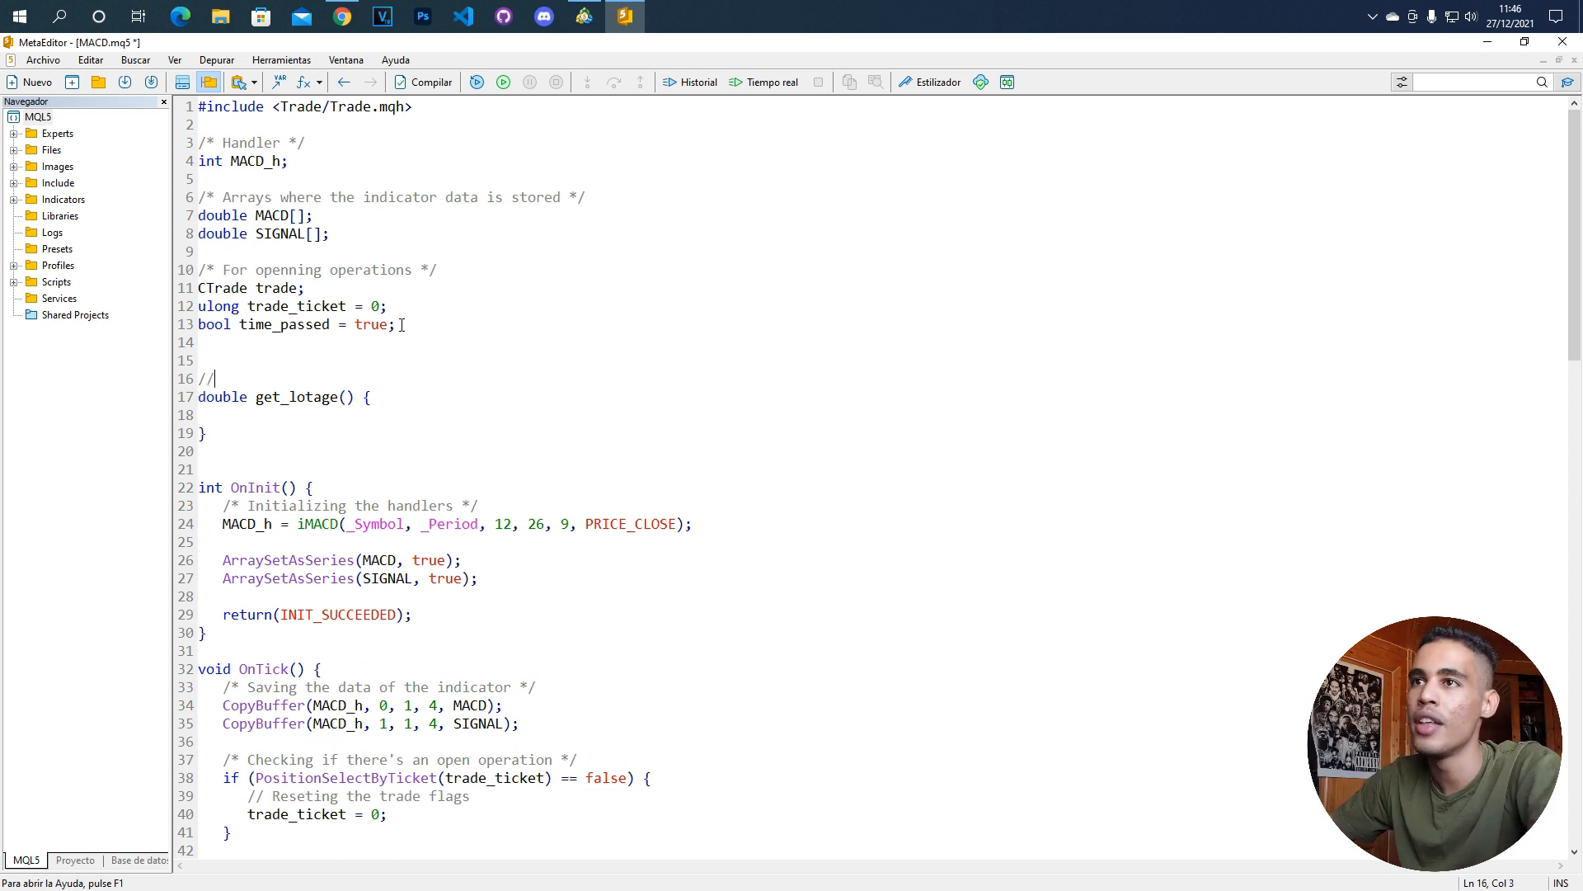
type("1000")
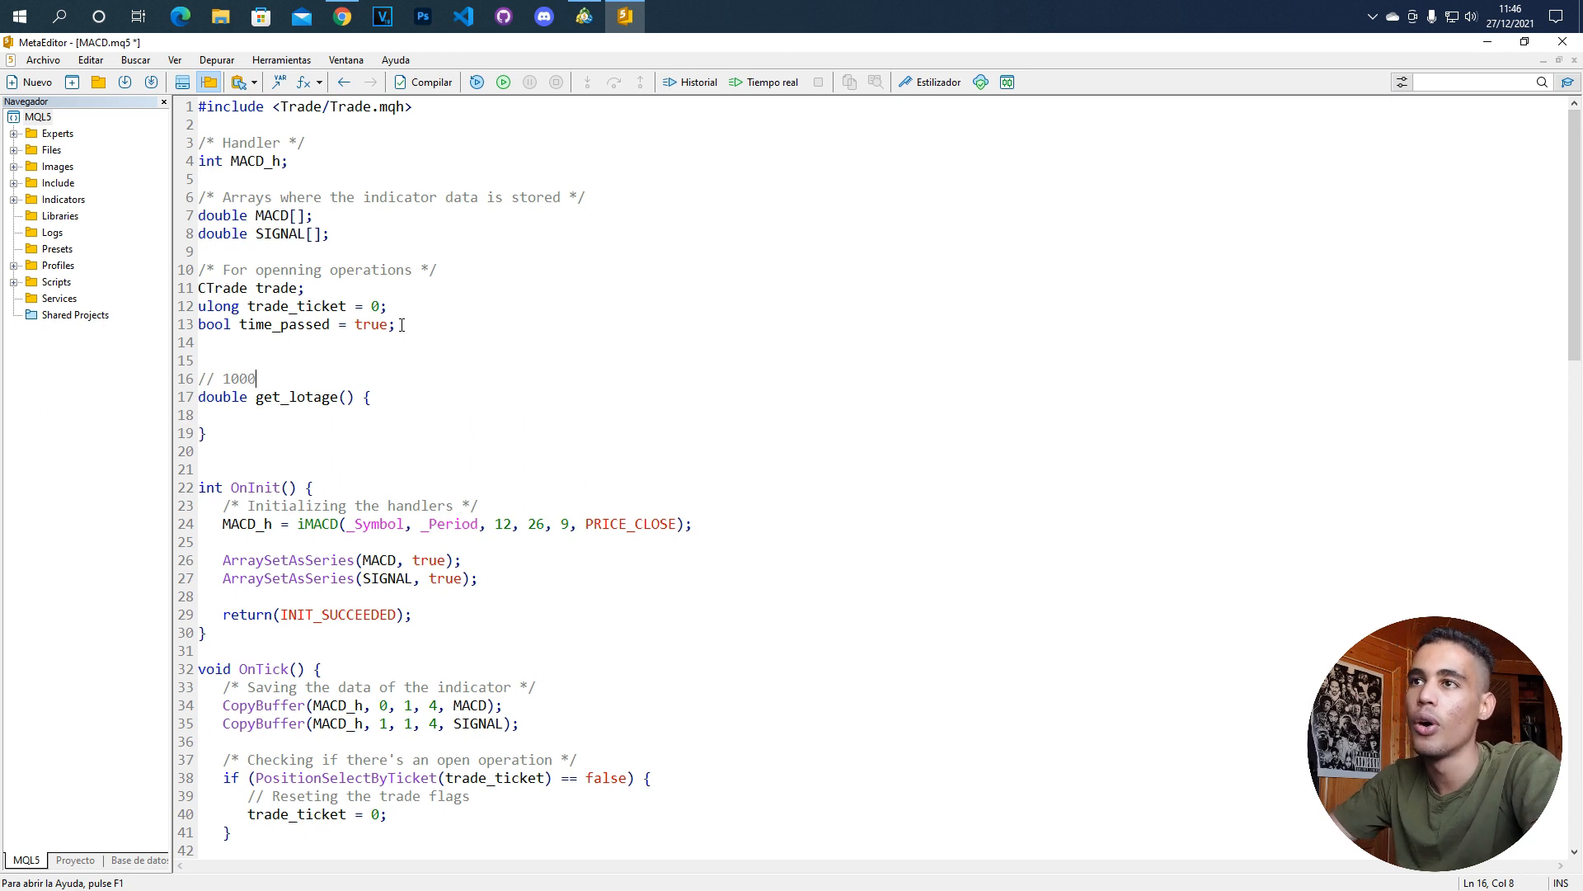
type("€ --> 0")
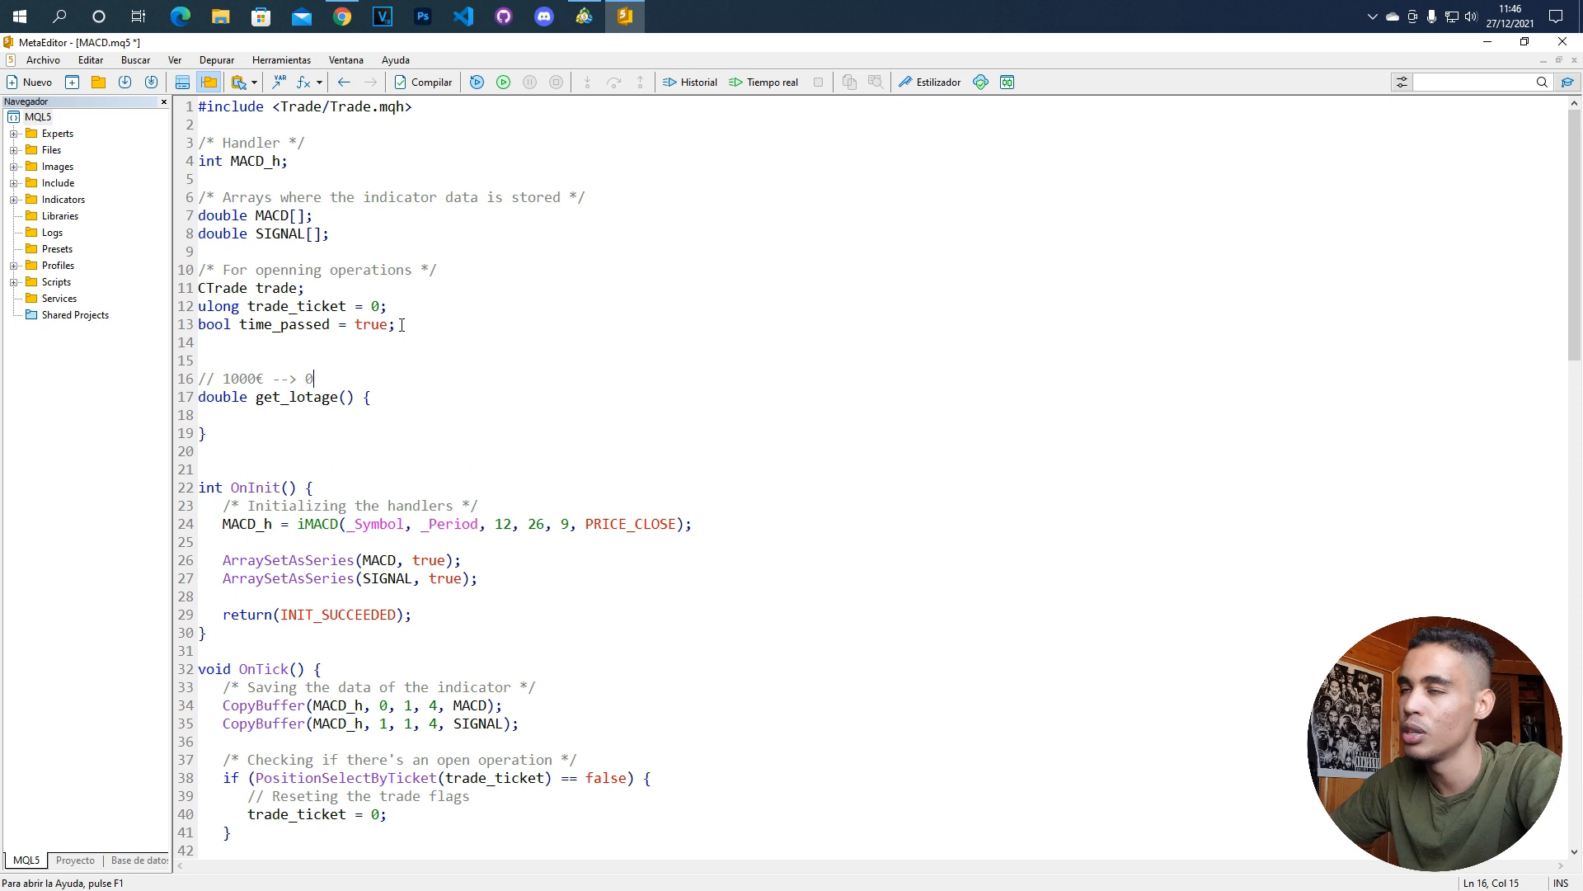
type(".05")
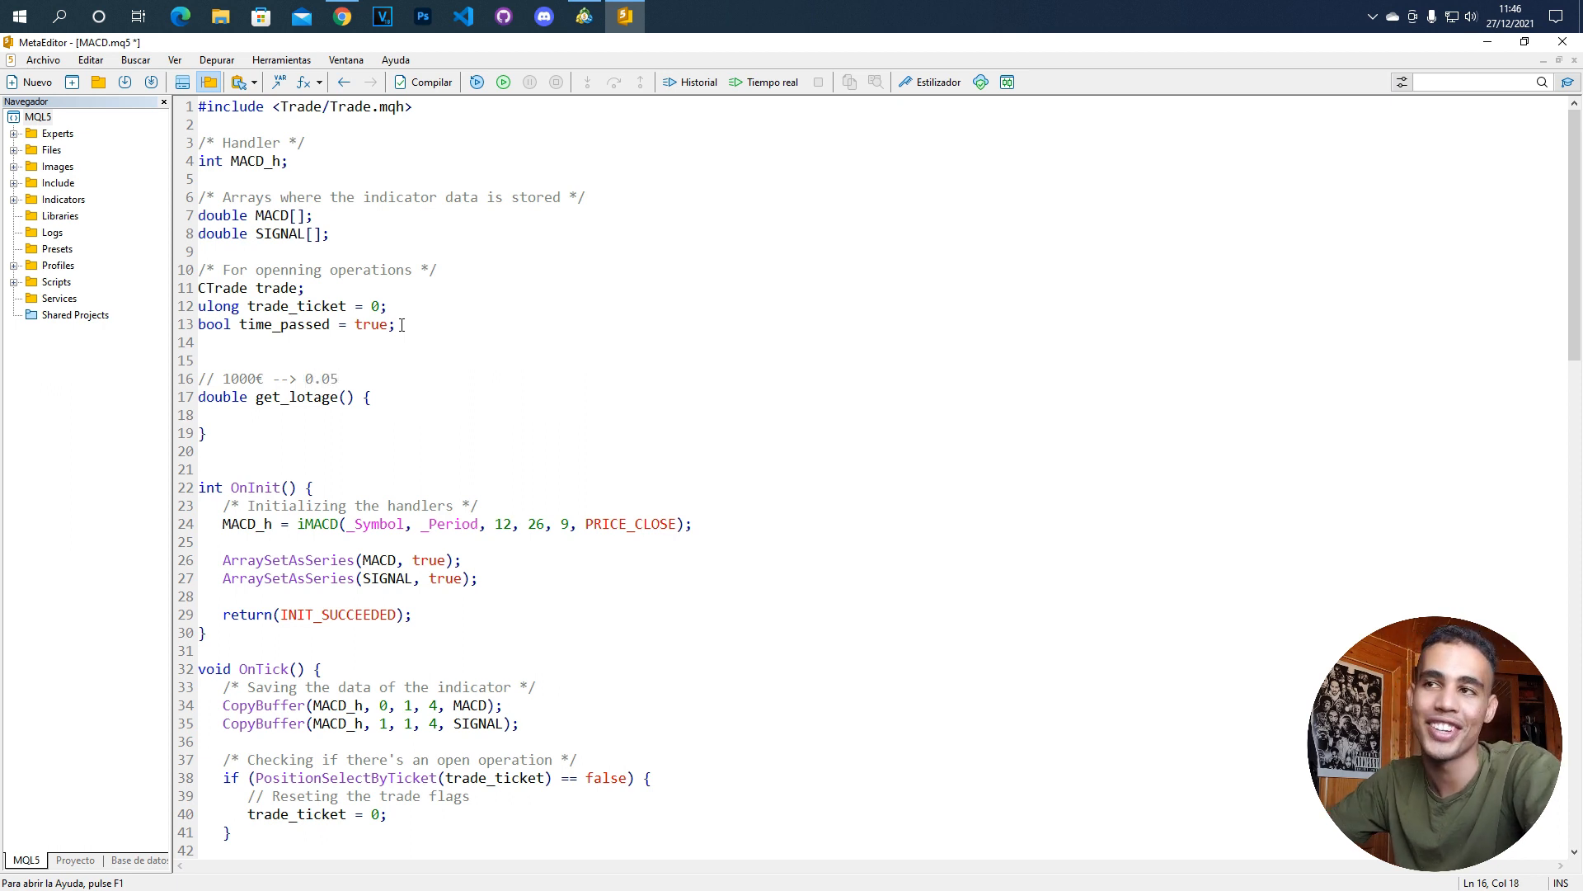
left_click(338, 379)
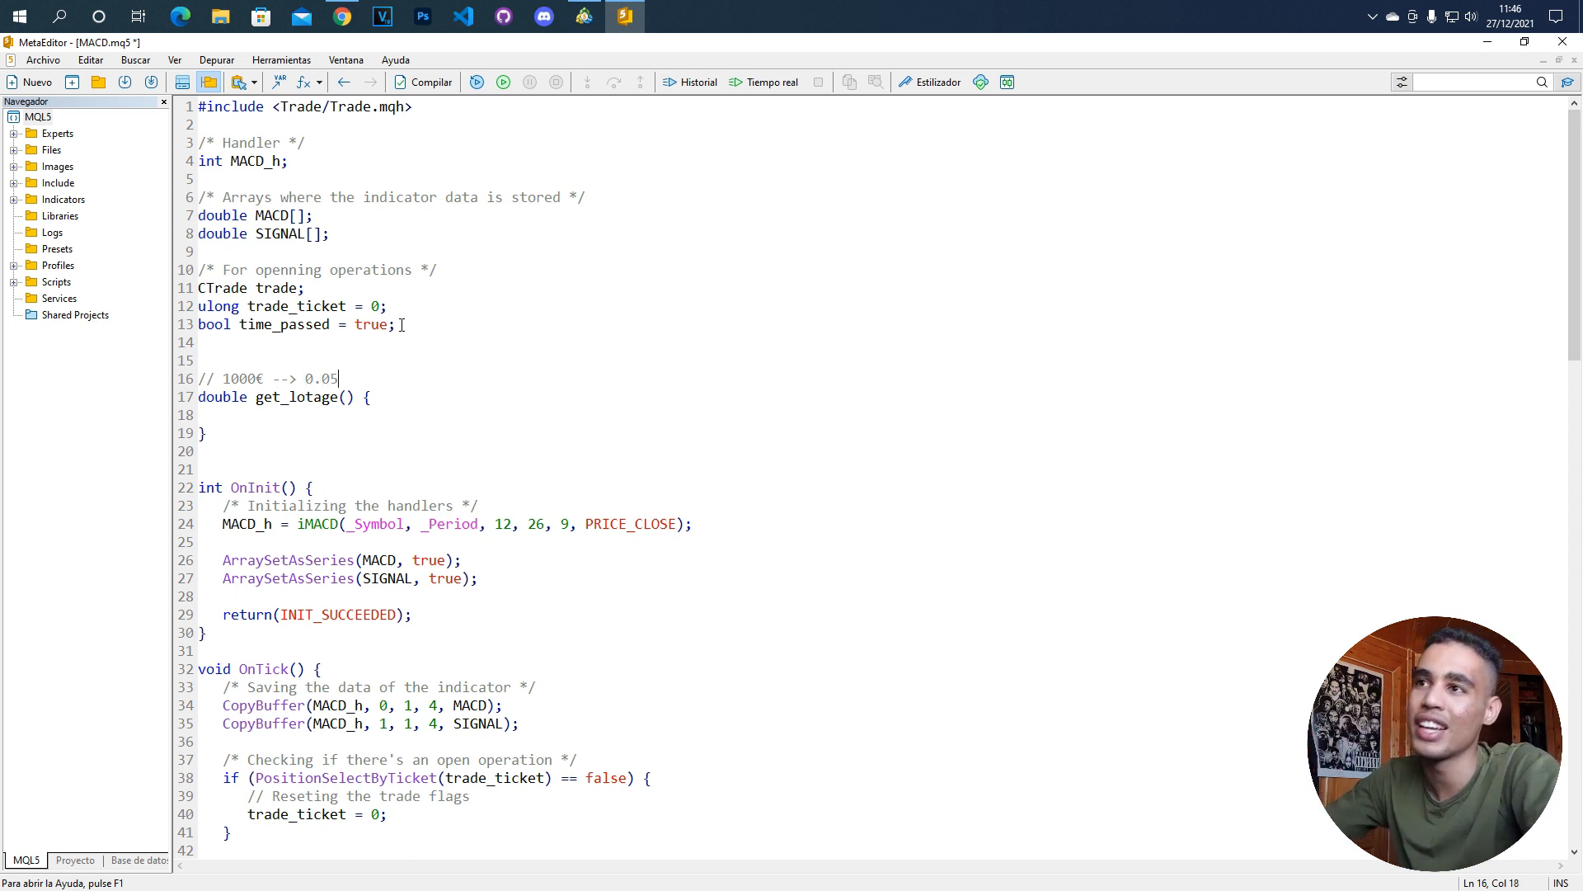
double_click(332, 379)
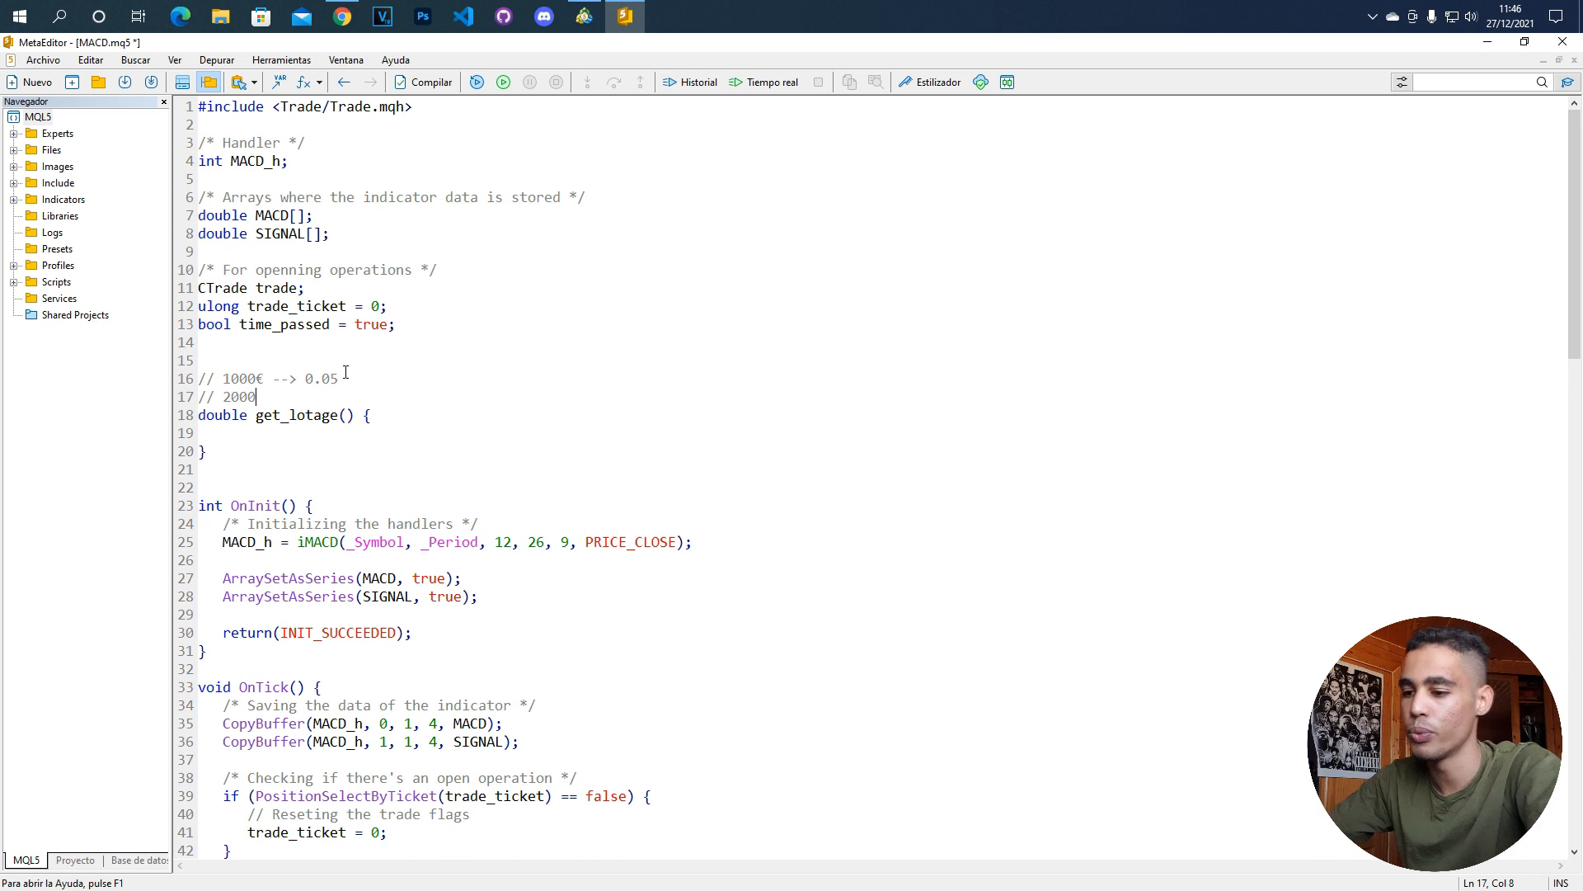
Step: Add the comments 2000e --> 0.1 and 1500€ --> 0.07
type("e -->")
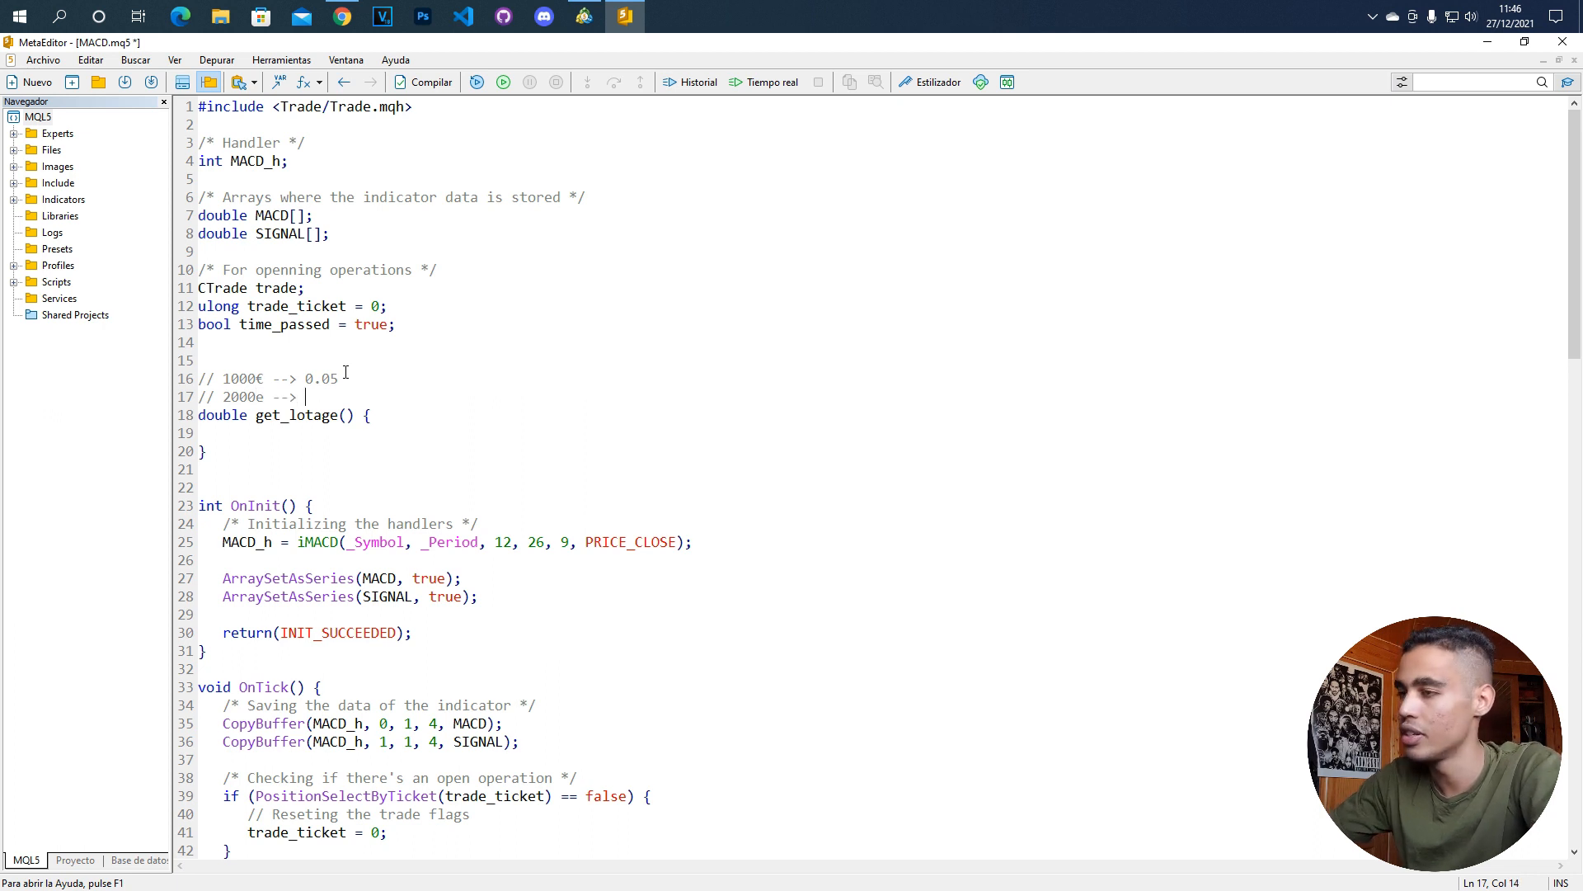
type("0.1")
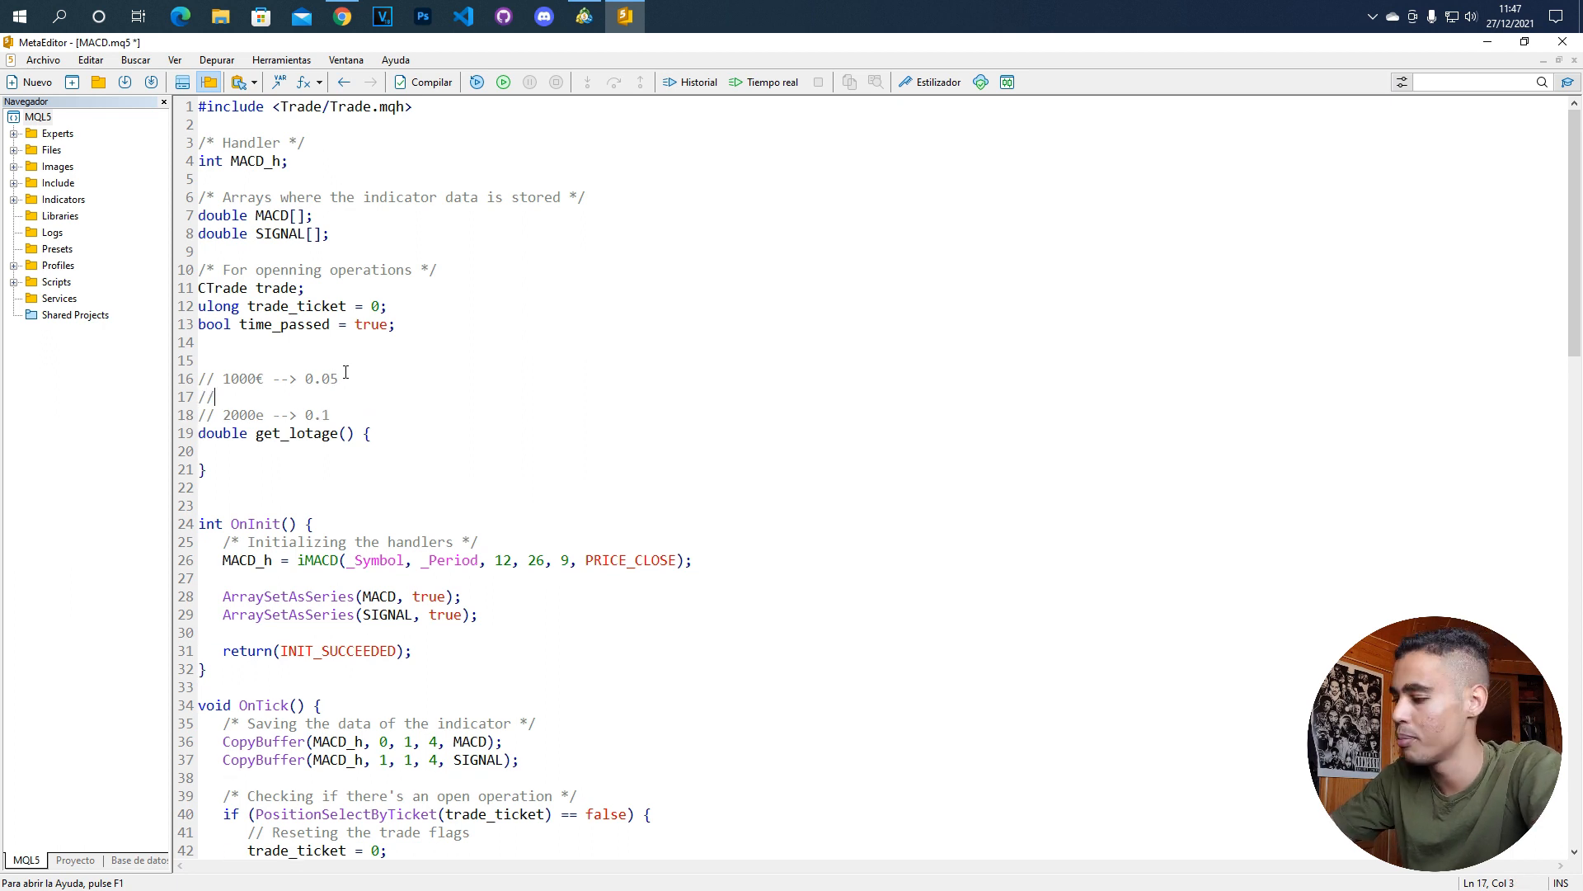
type("1500")
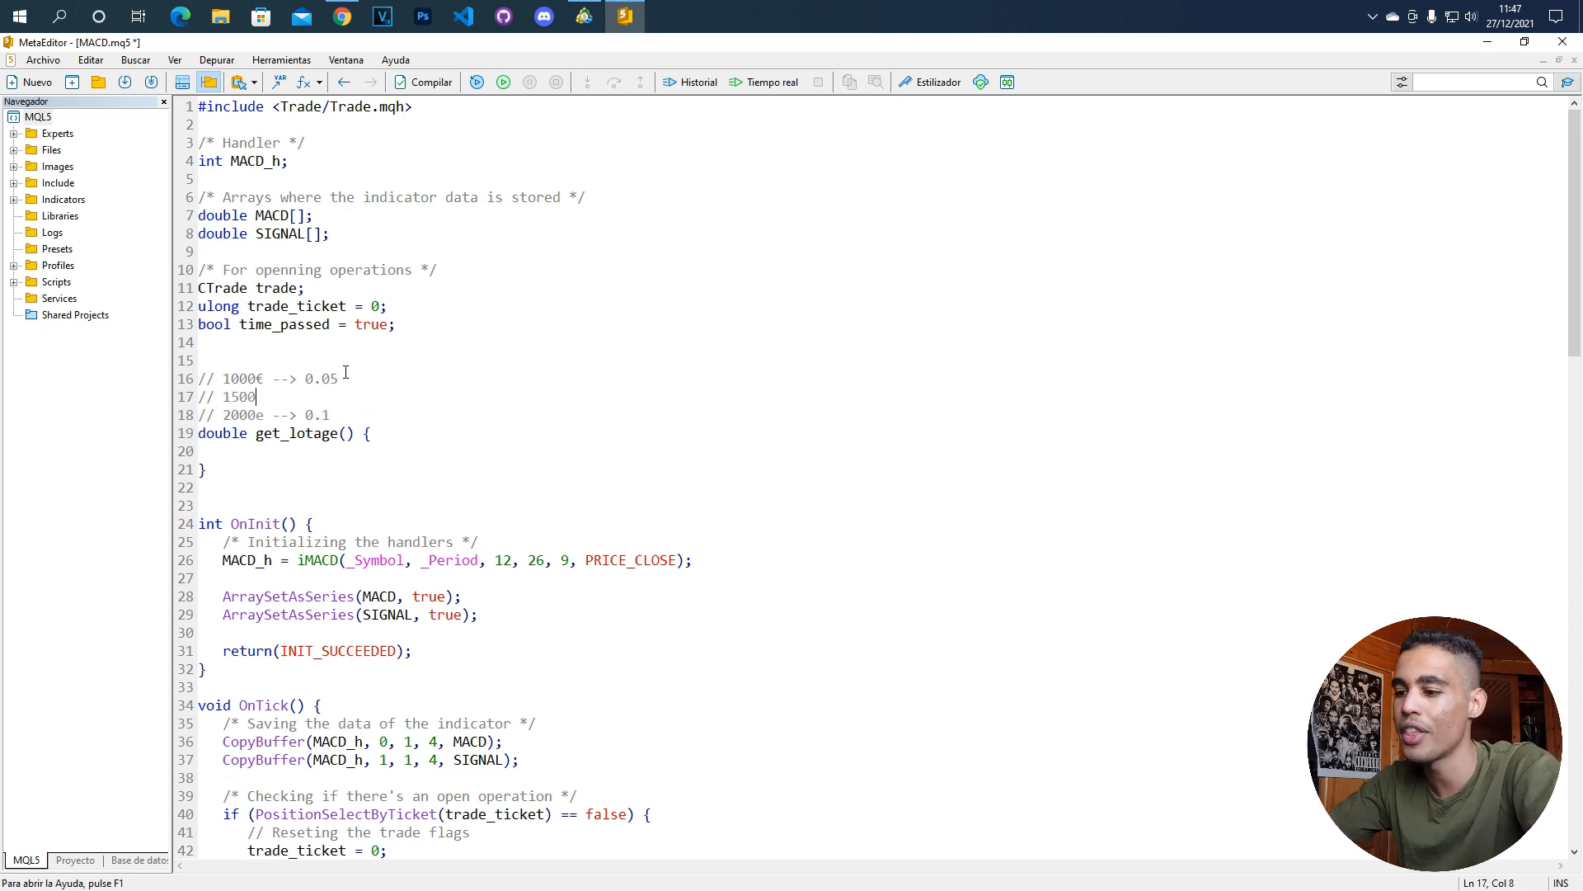
type("€ -->")
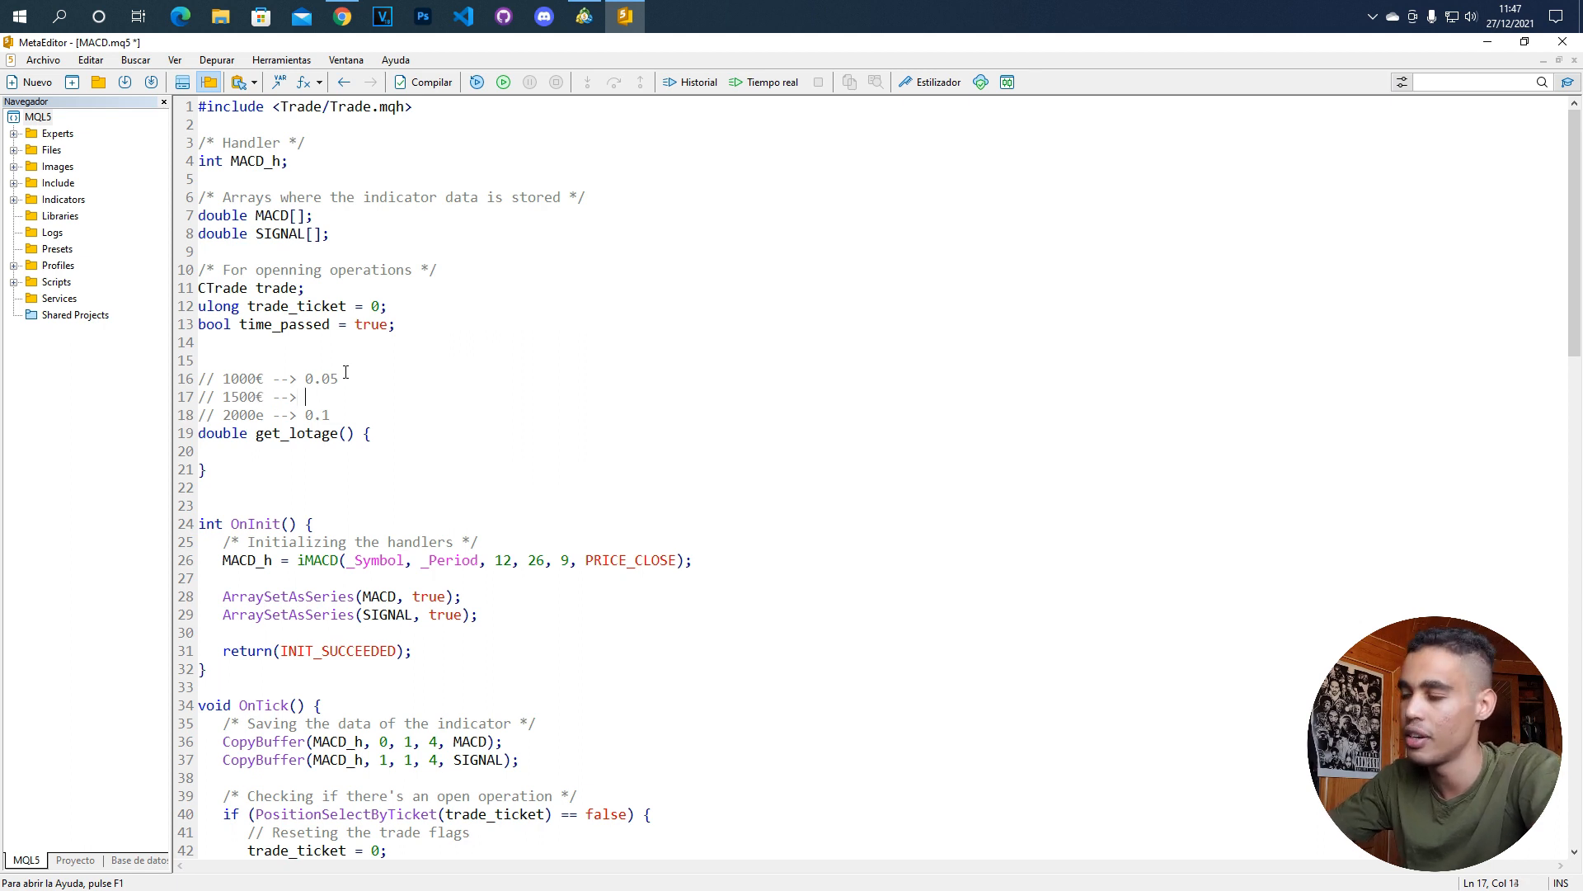
type("0.0")
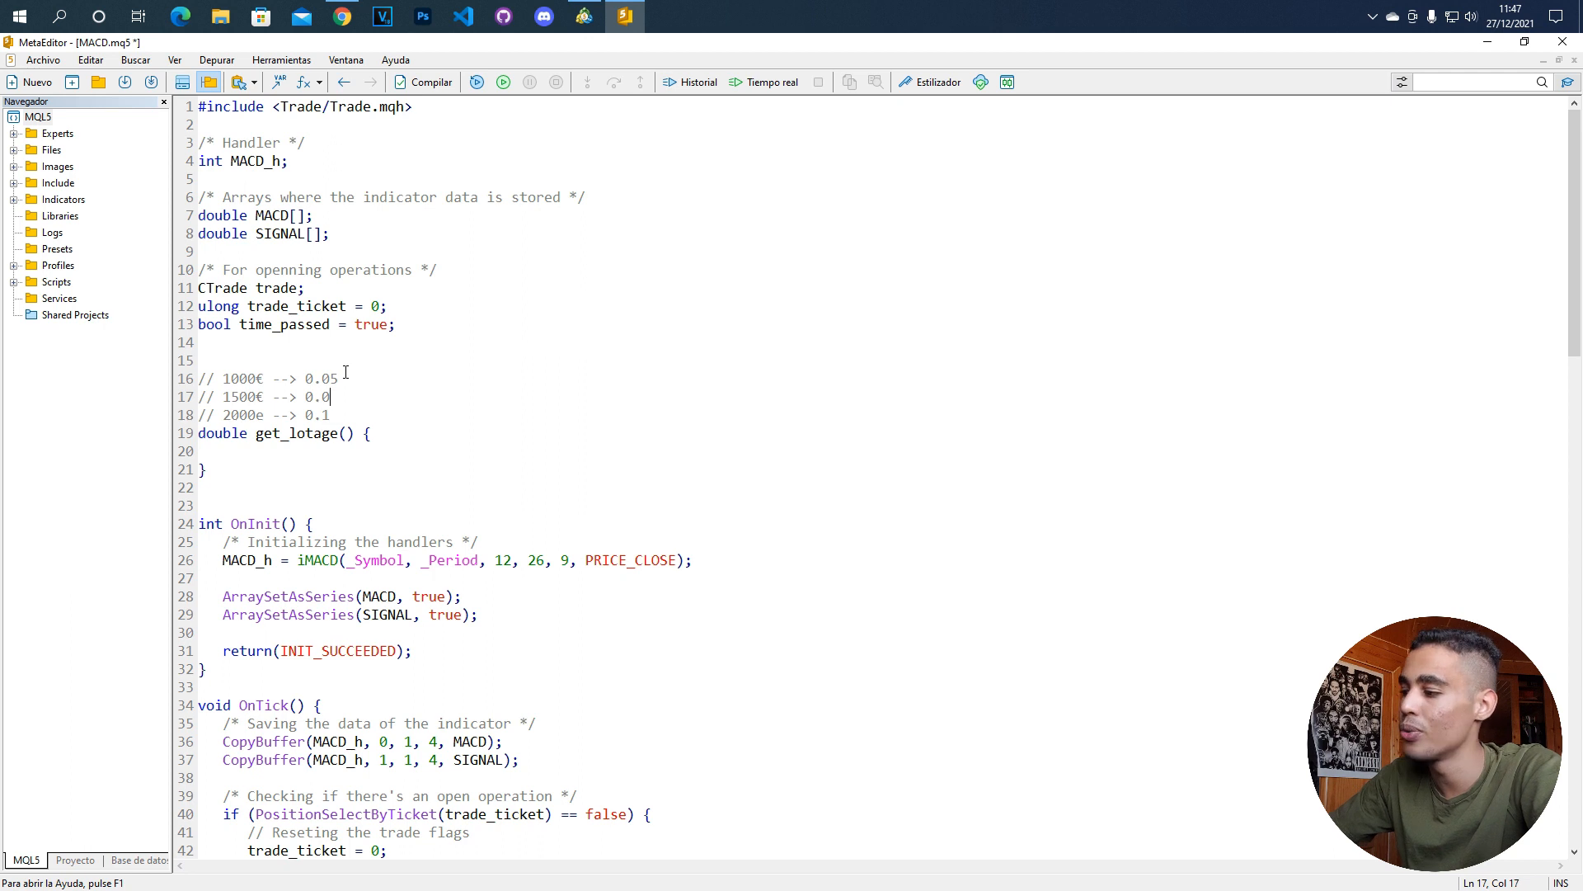
type("7")
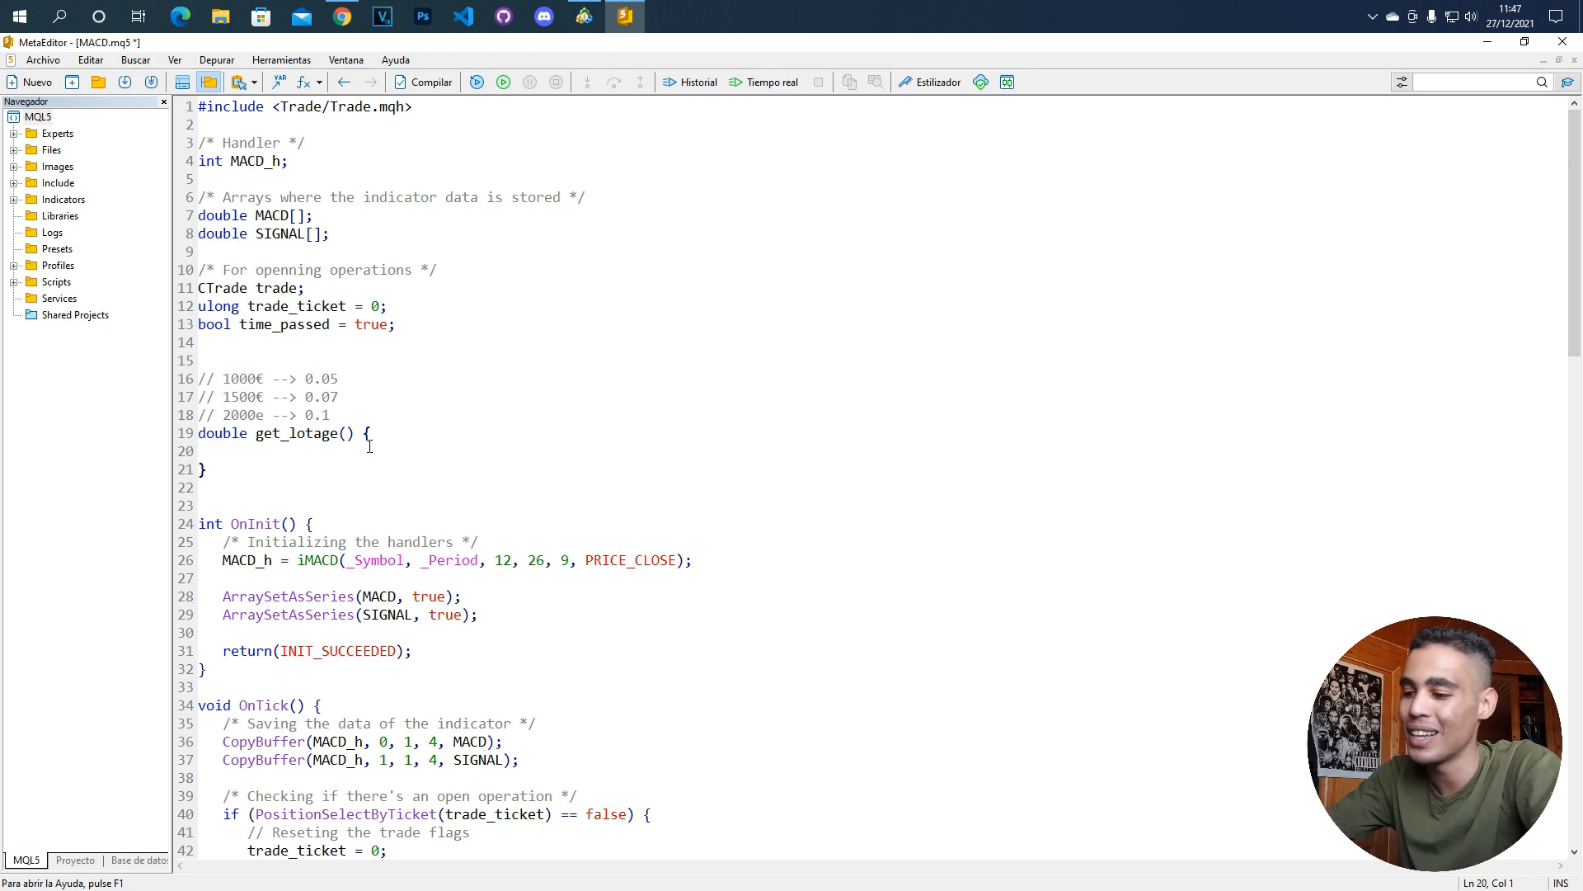
Step: Declare double balance = AccountInfoDouble(ACCOUNT_BALANCE); inside get_lotage
type("double")
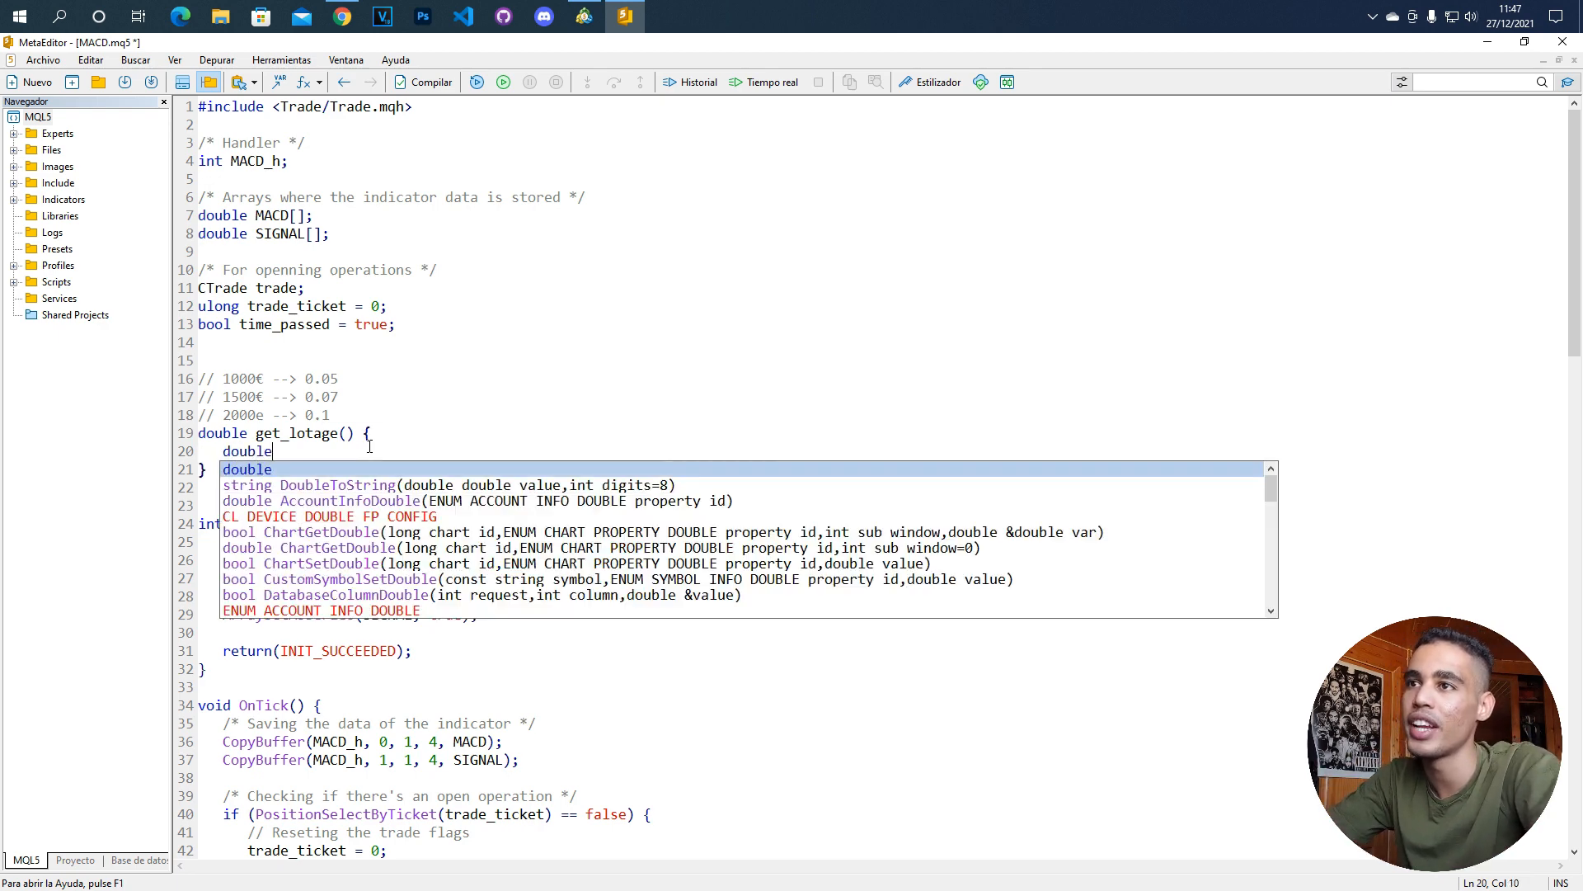
key("Escape")
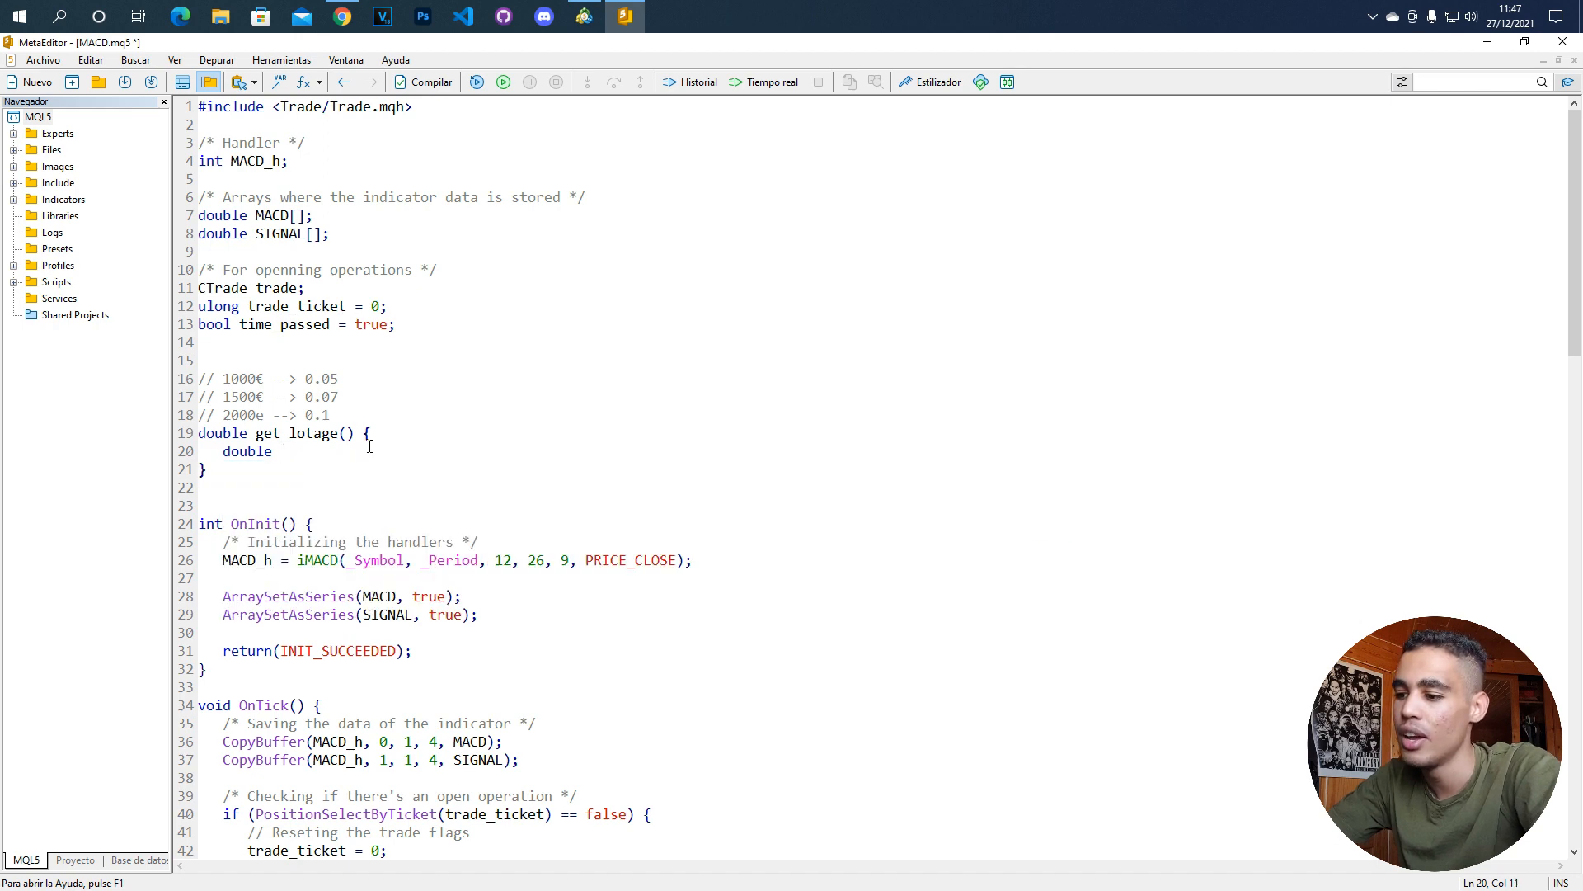
type("balan")
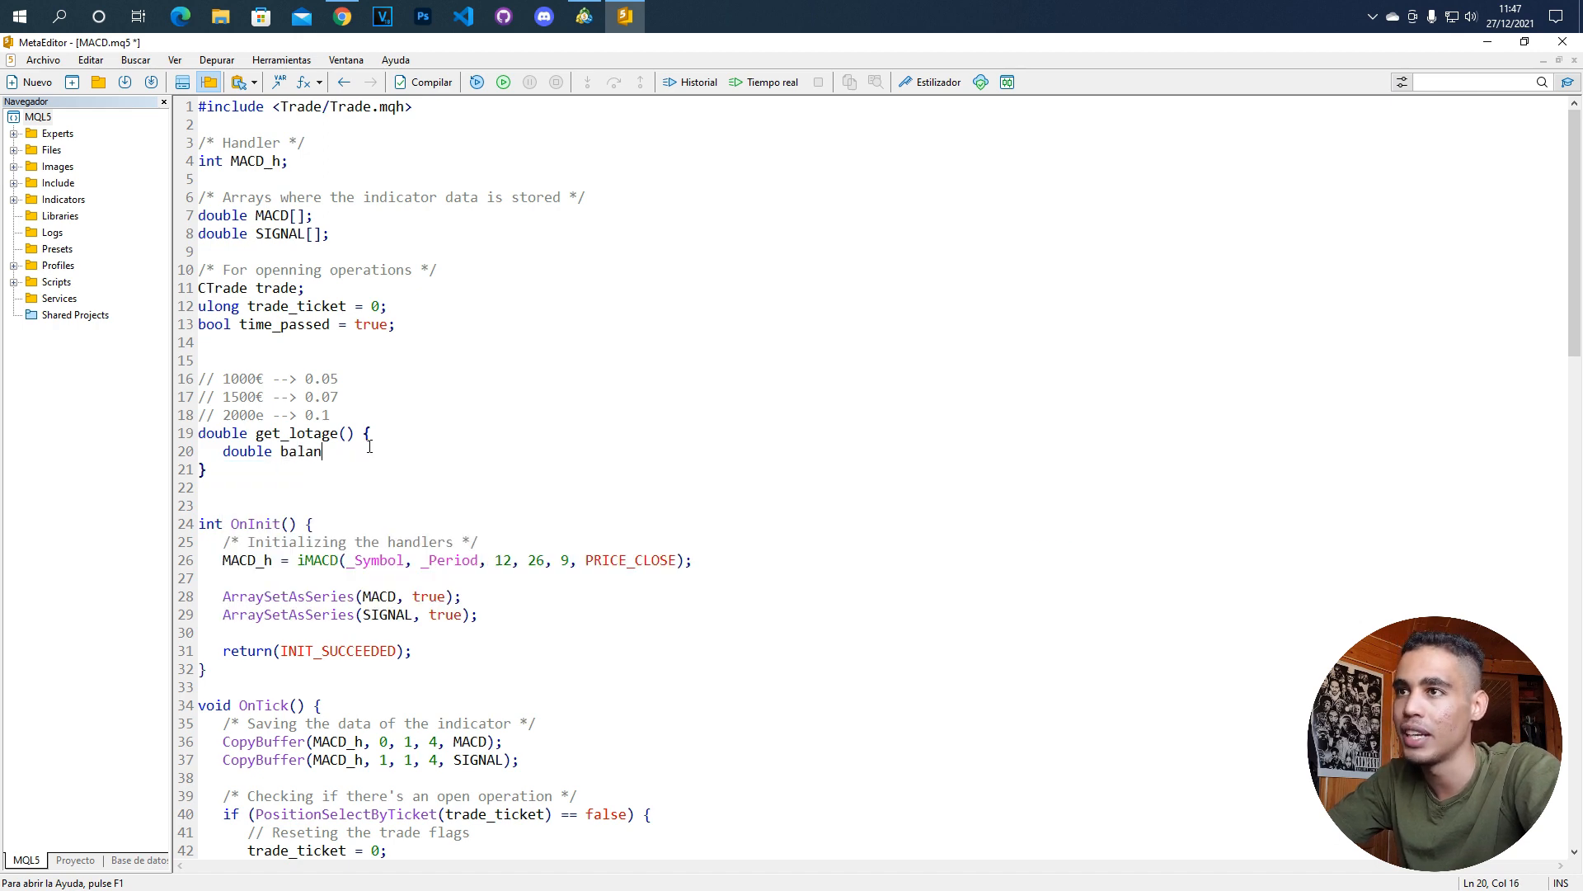
type("ce =")
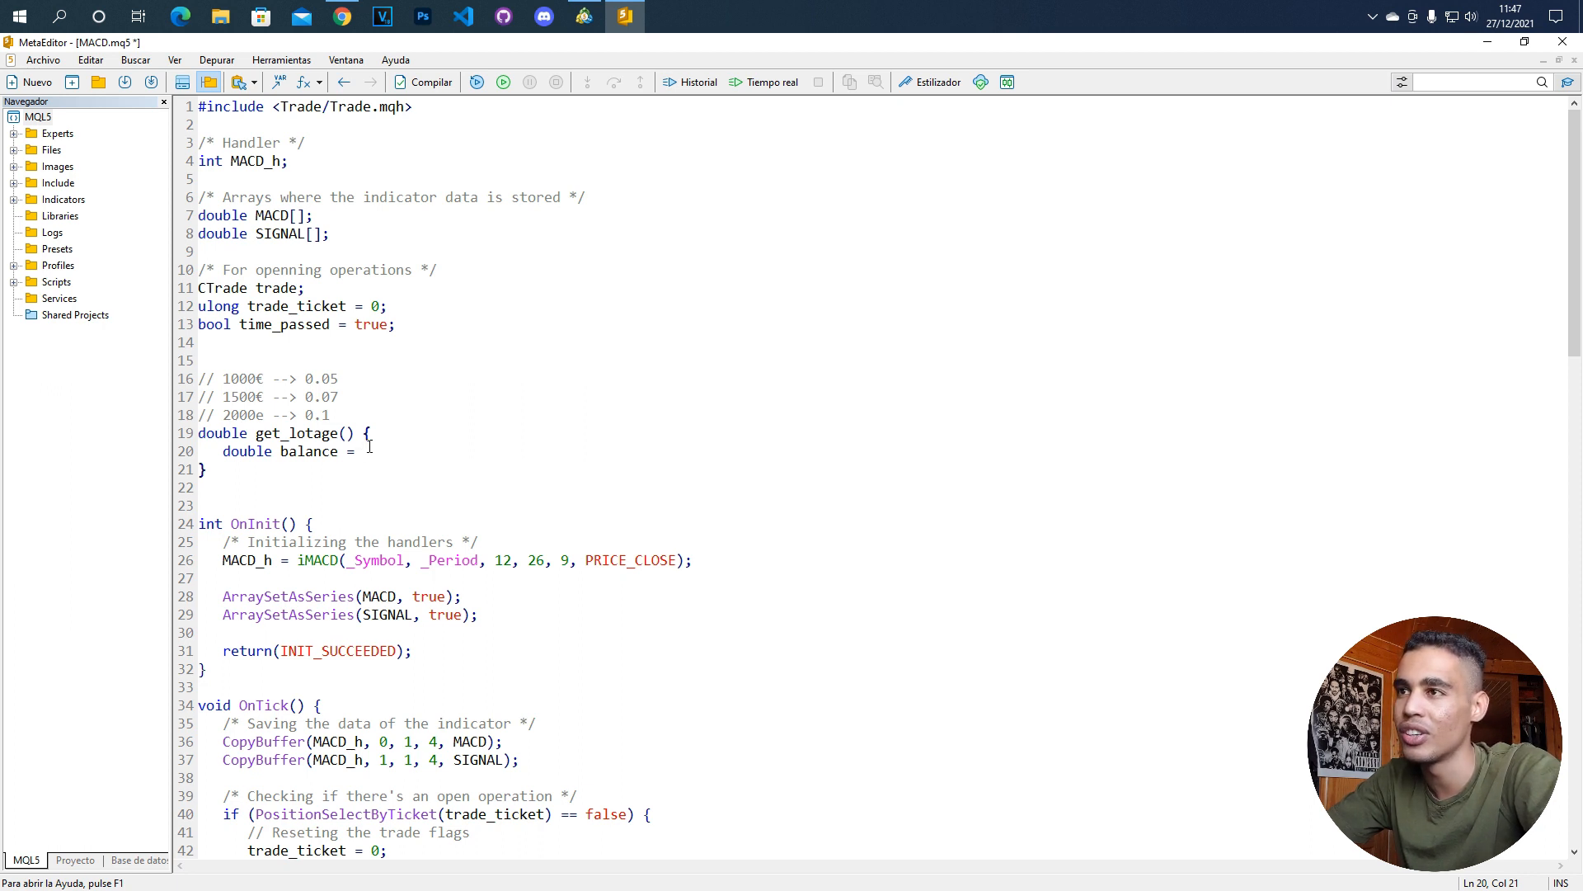
type("AccountInfoDouble")
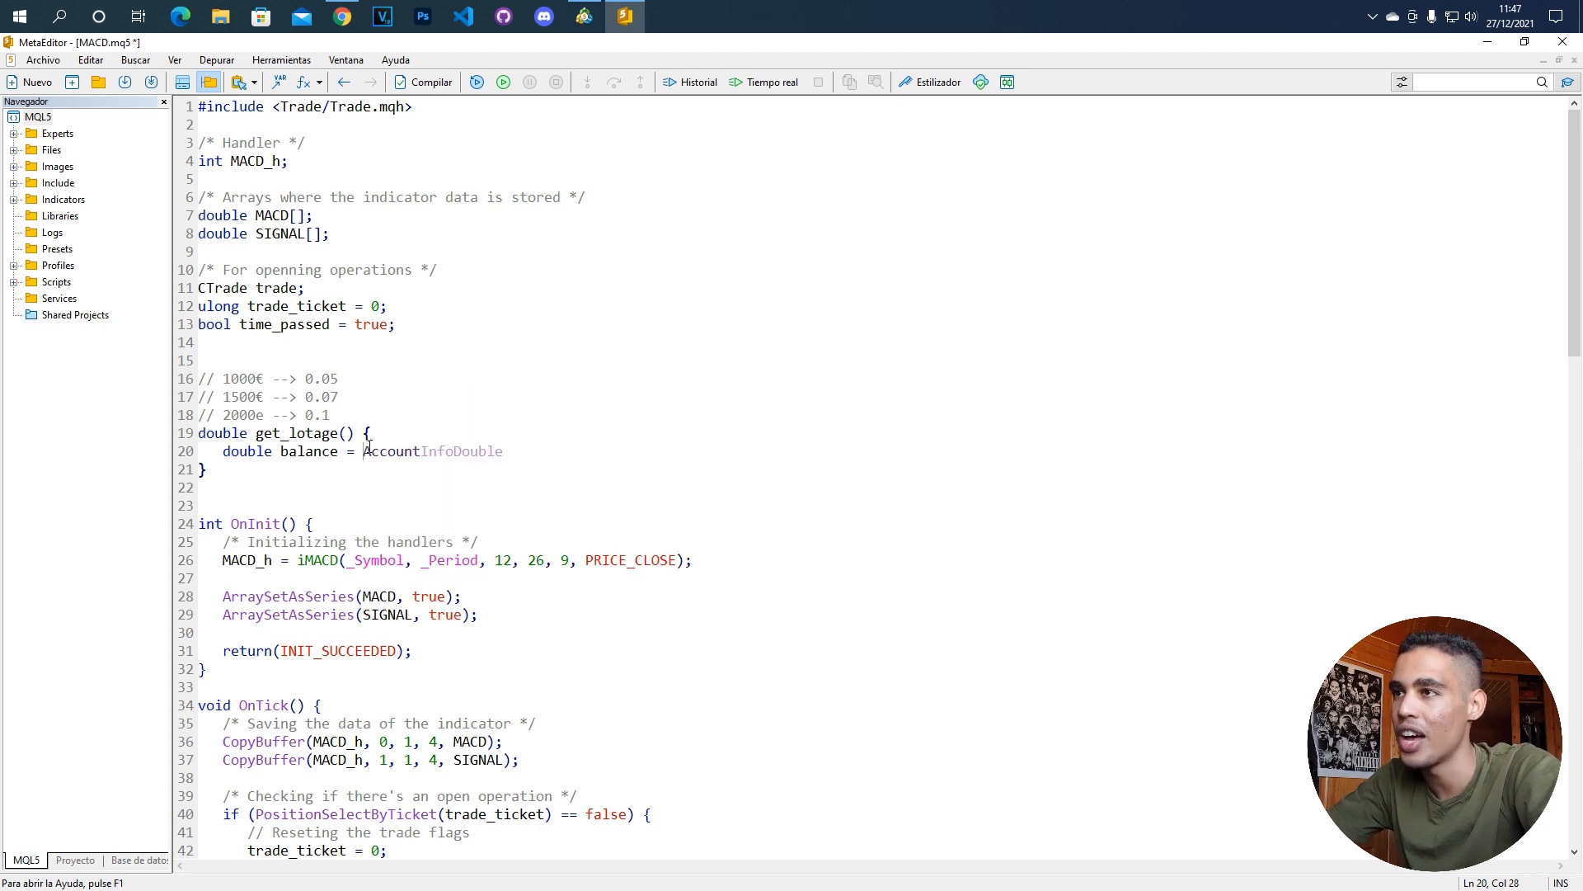
type("(ACCOUNT_BALANCE")
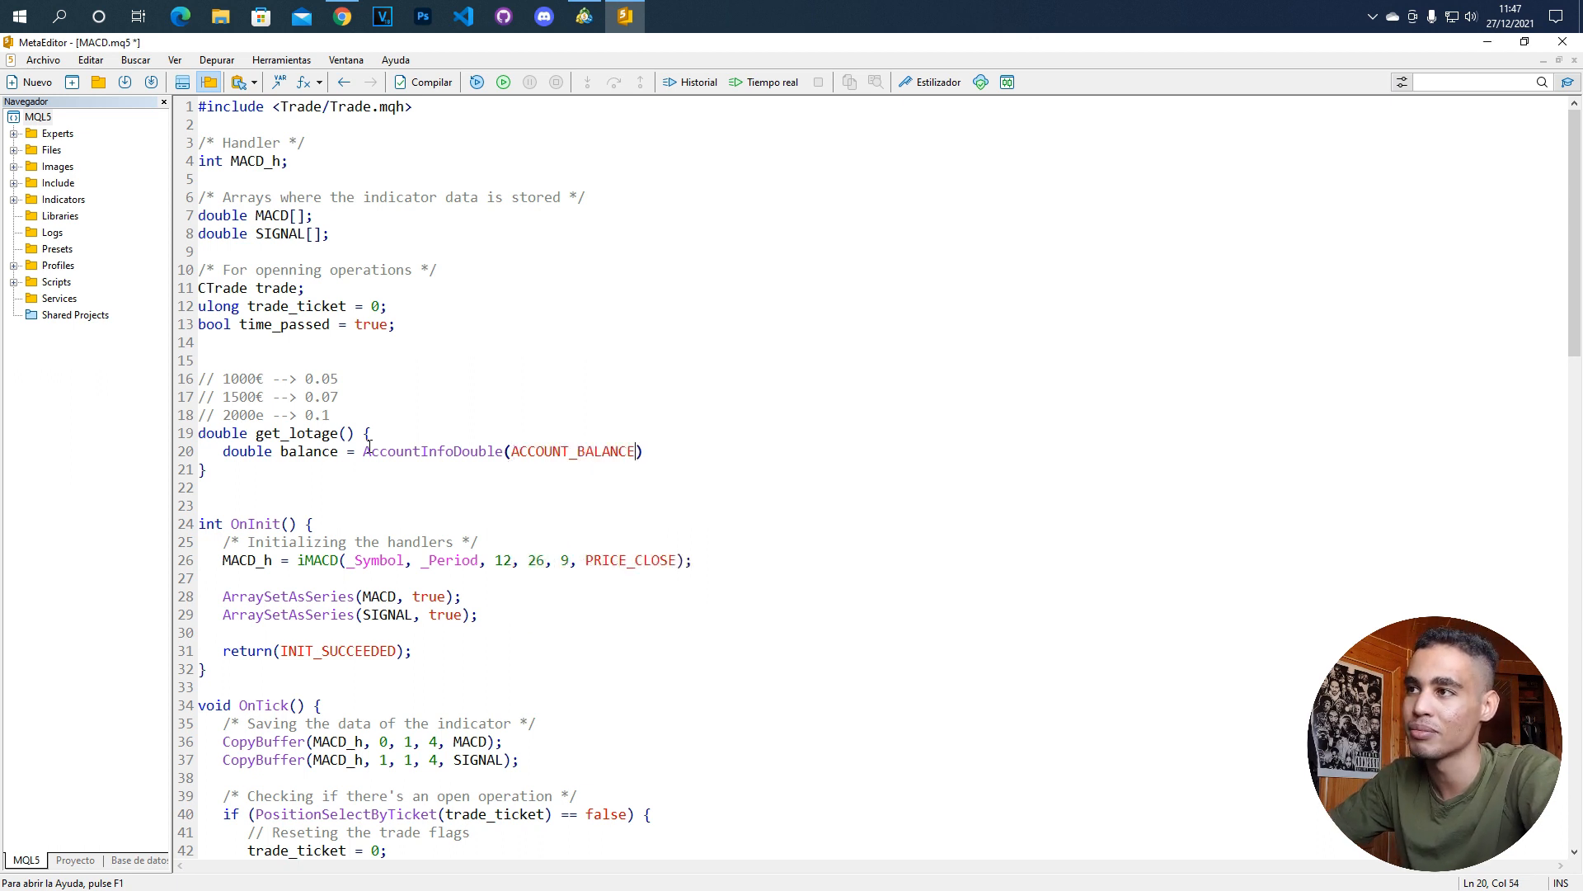
type(":")
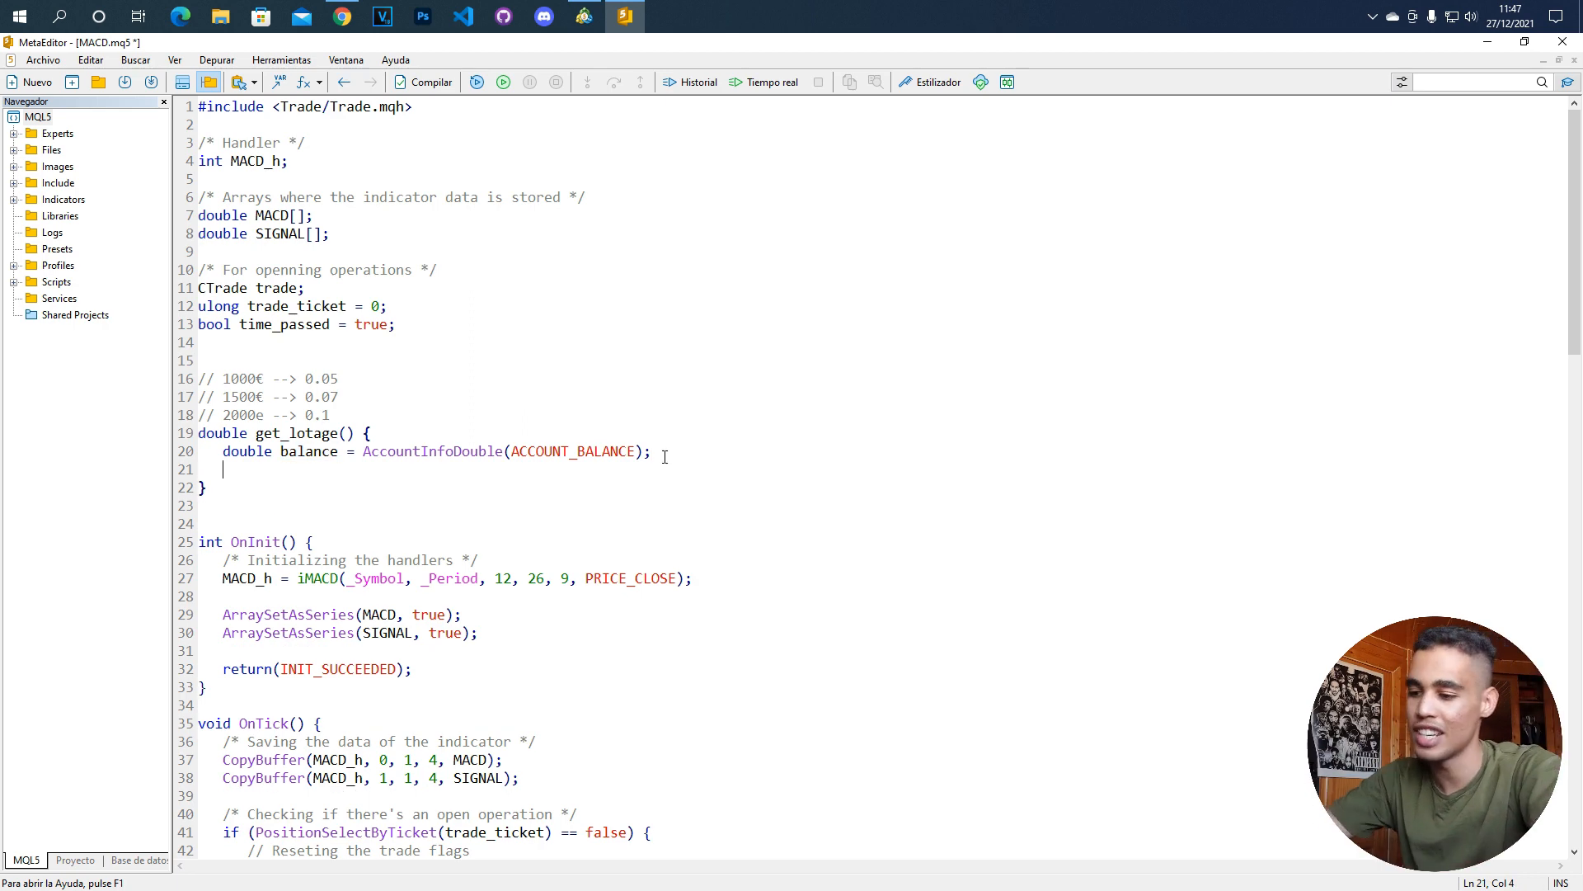
Step: Return (balance/1000)*0.05 as the lot size
type("return ()=")
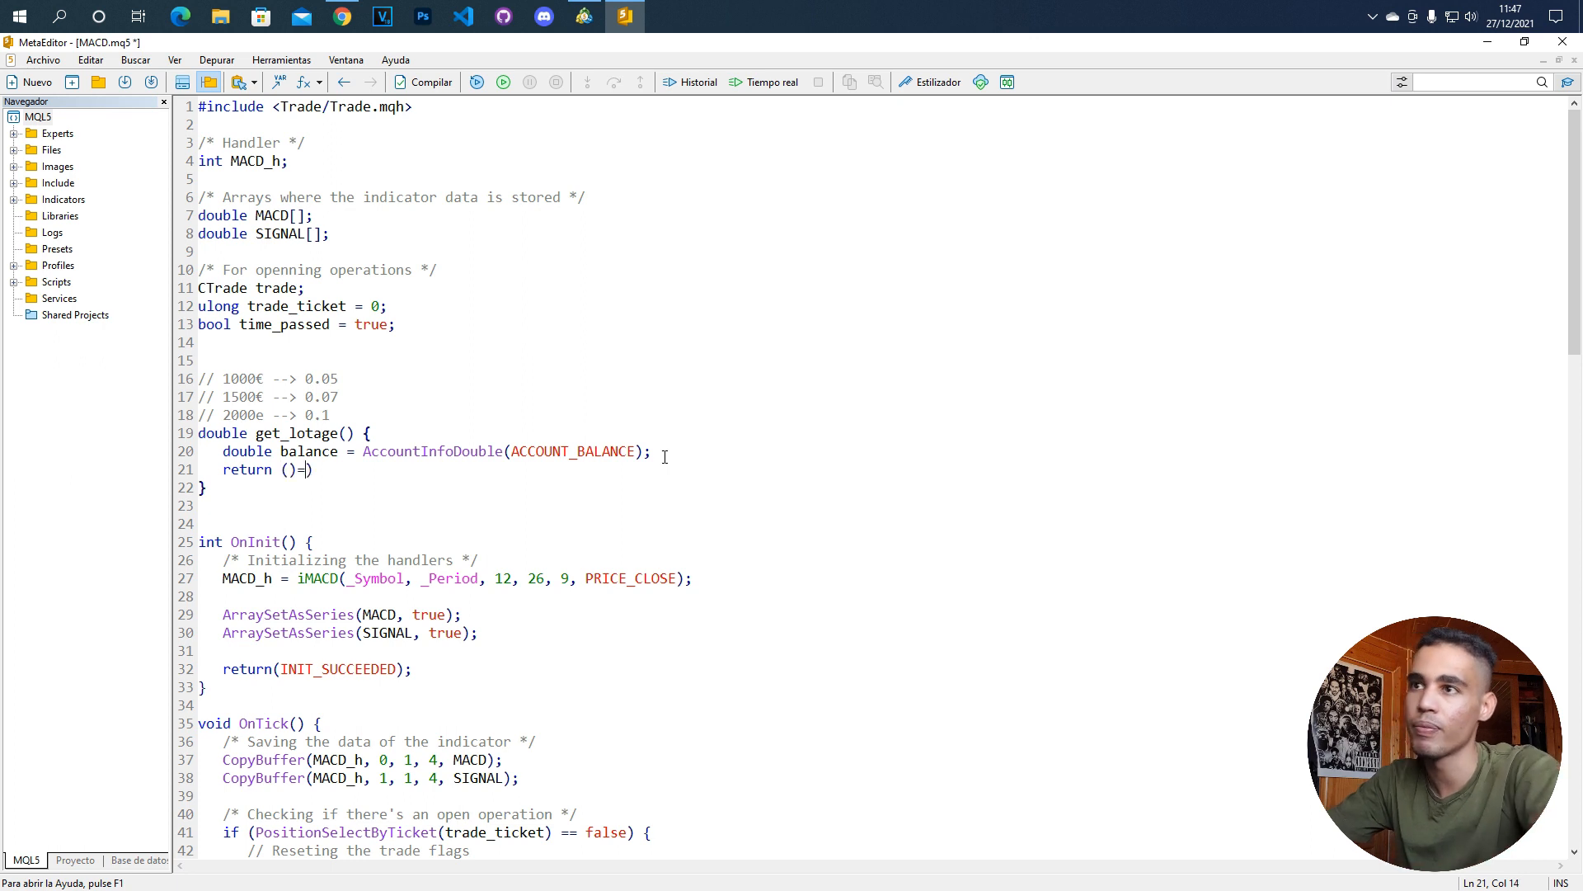
type("balance")
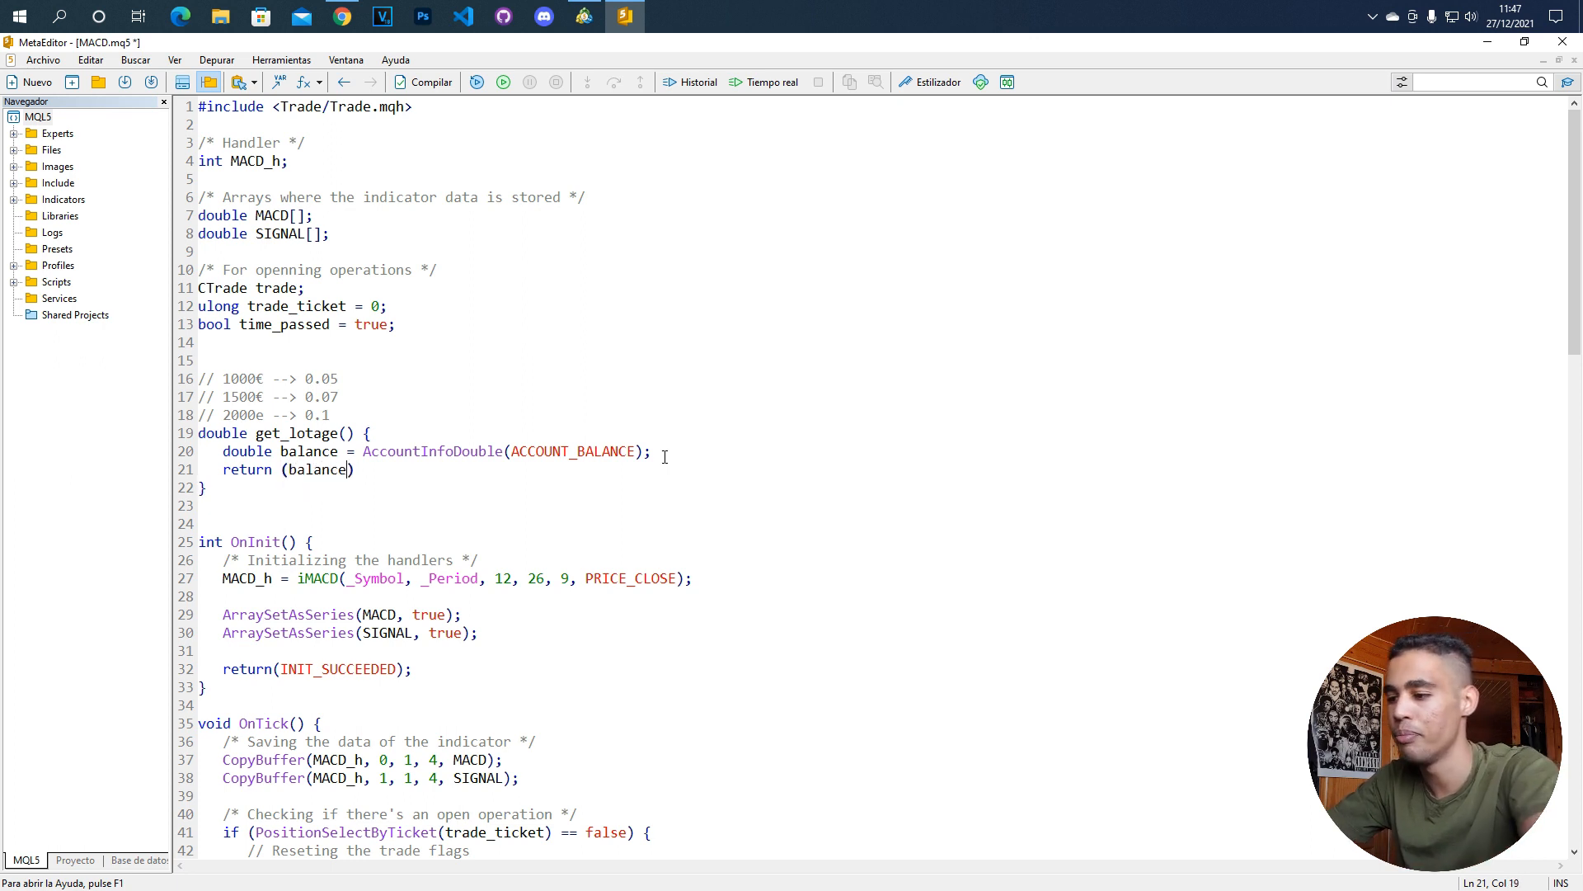
type("/1000")
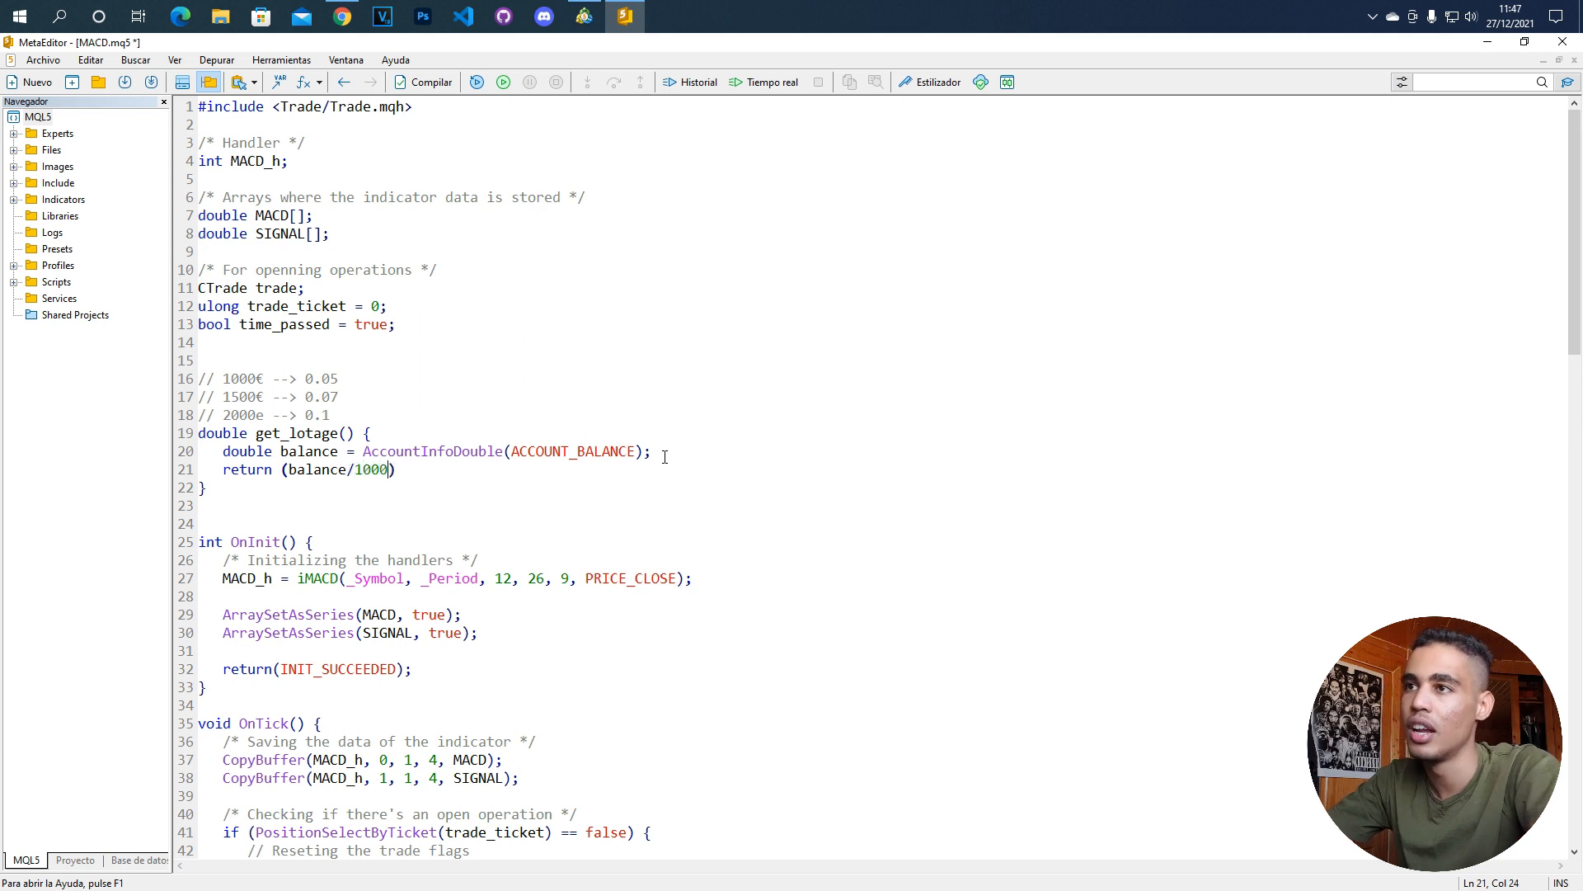
type("*")
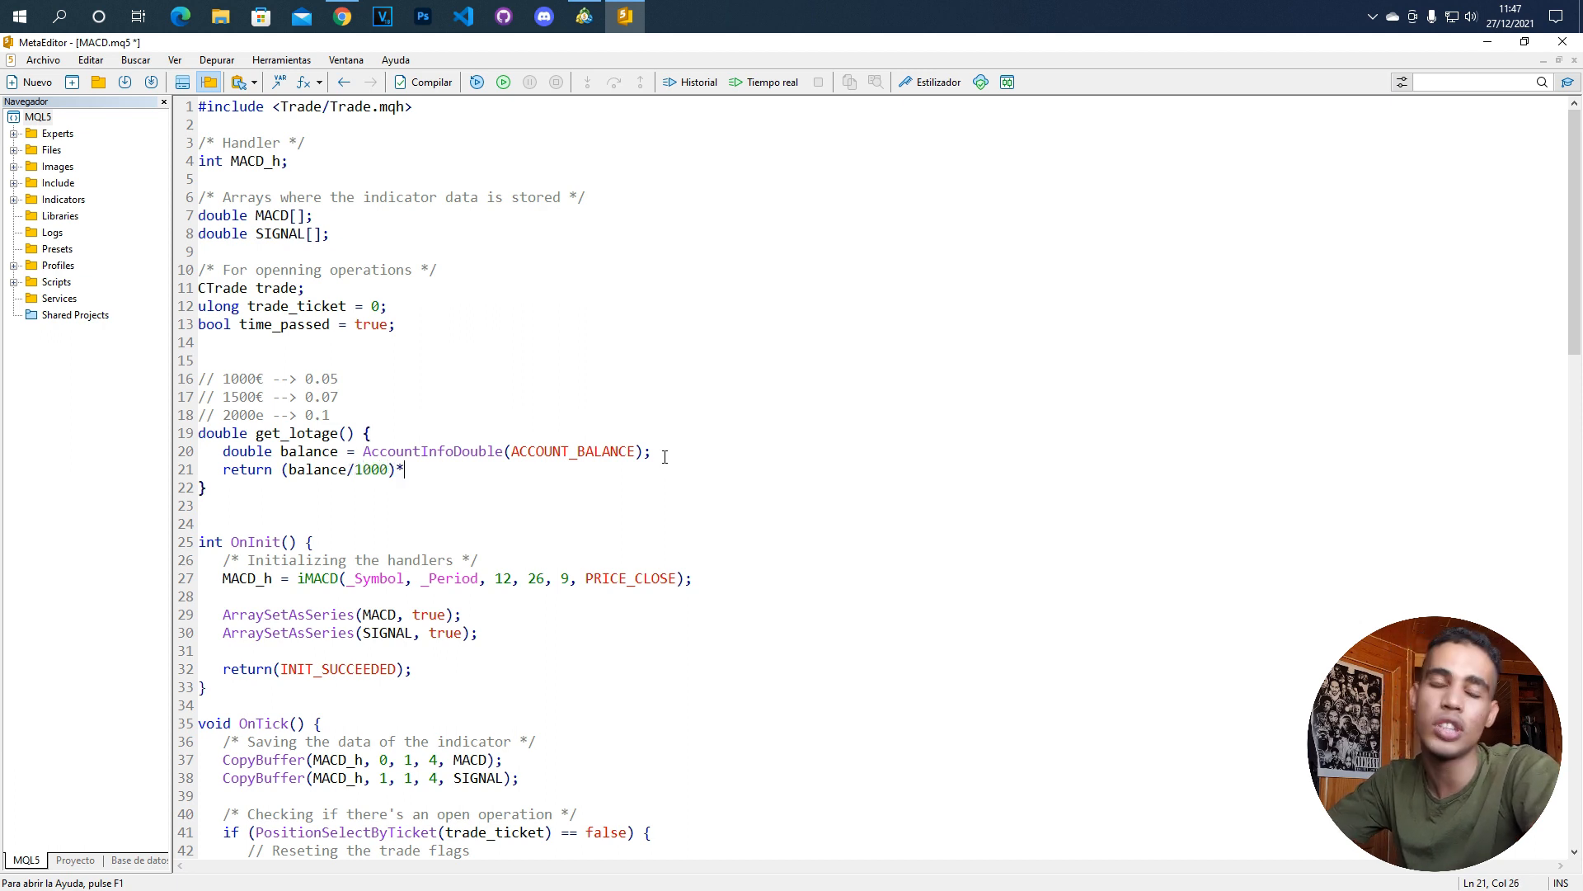
type("0.")
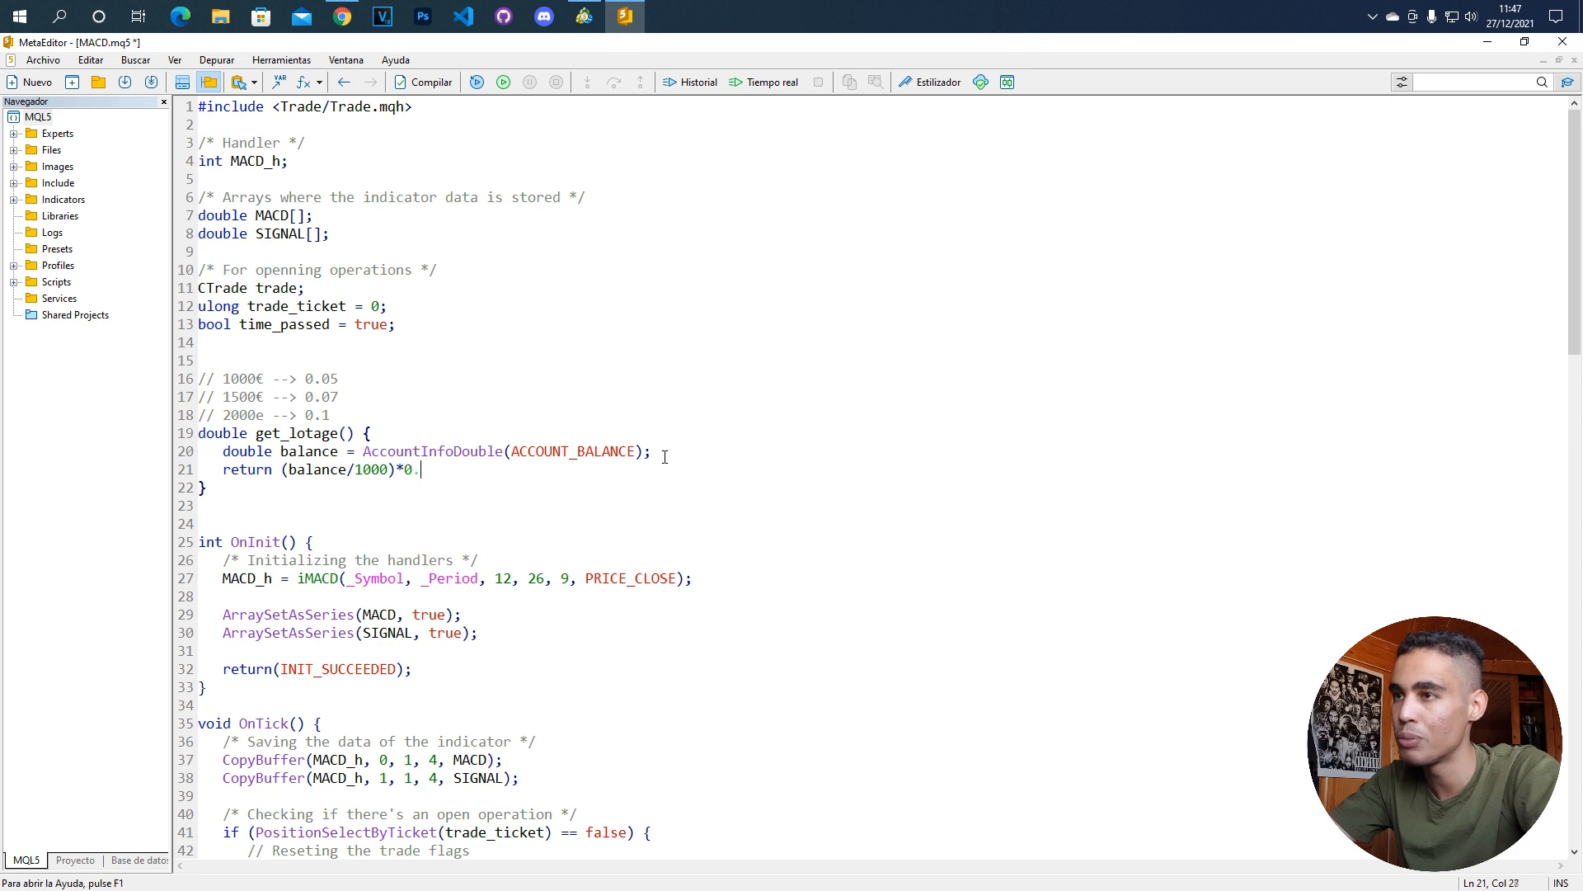
type("05")
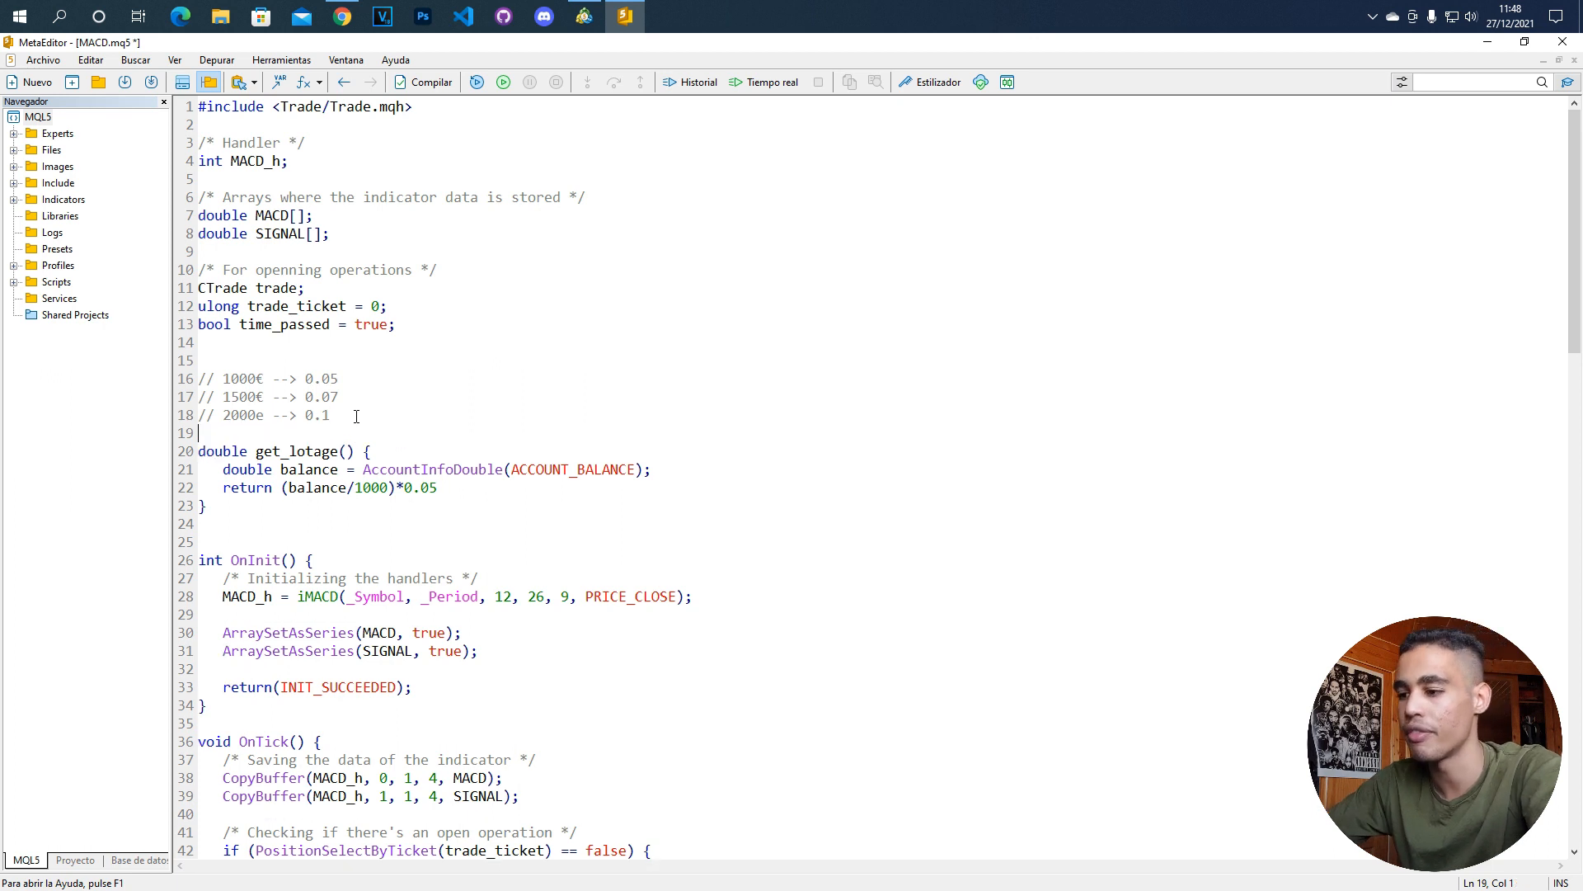
Step: Write the worked-example comment 3000€/1000 -> 3 * 0.05 = 0.15
type("// 3000€")
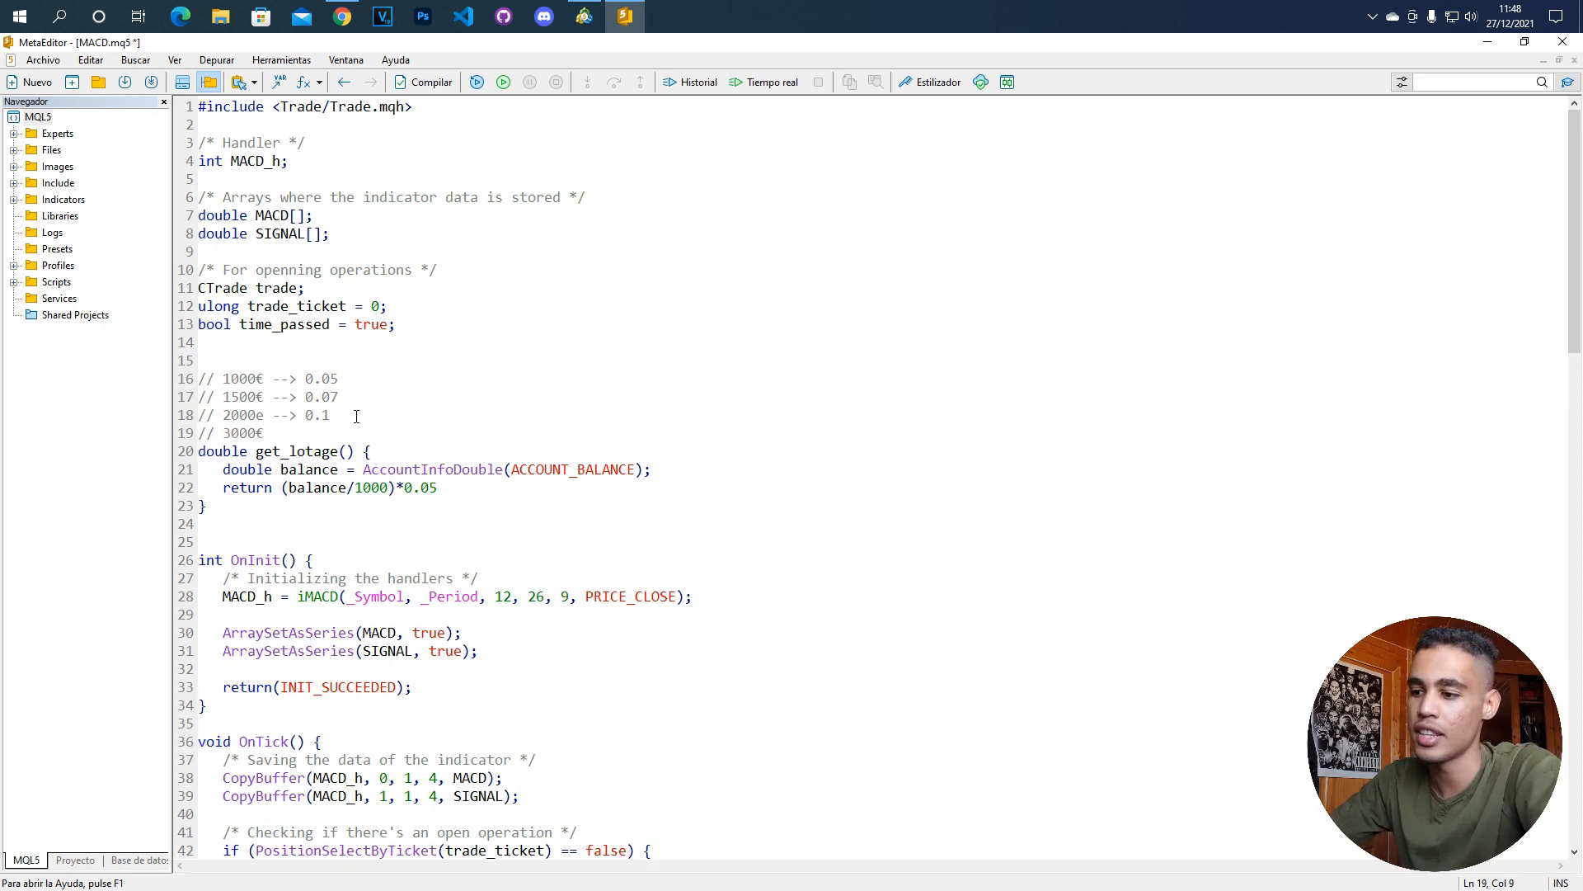
type("/1000 -> 3 * 0.")
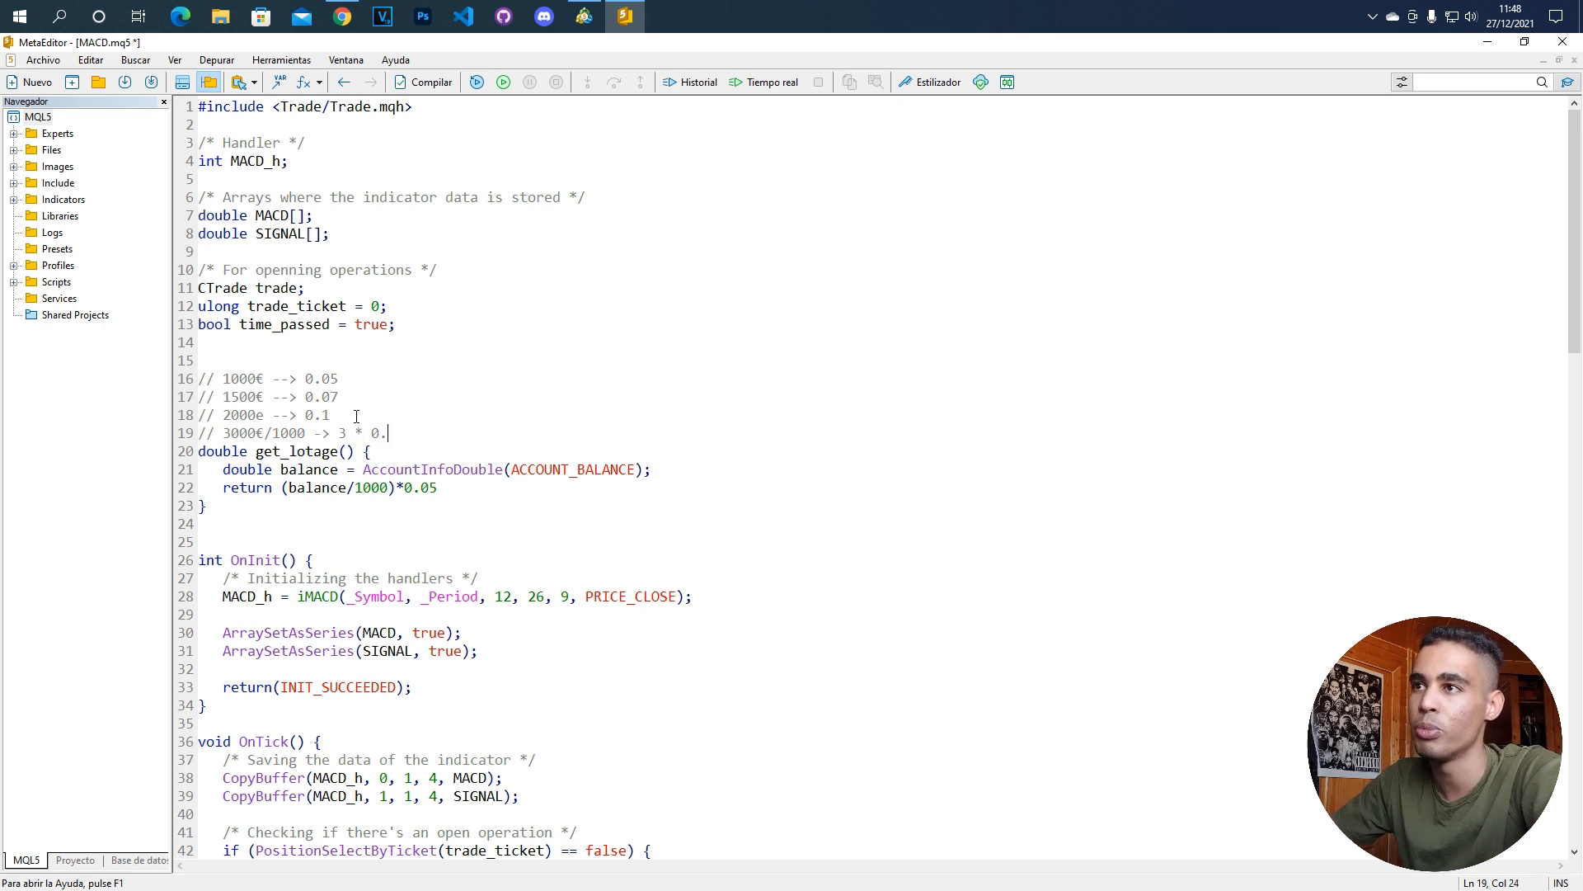
type("05 = 0")
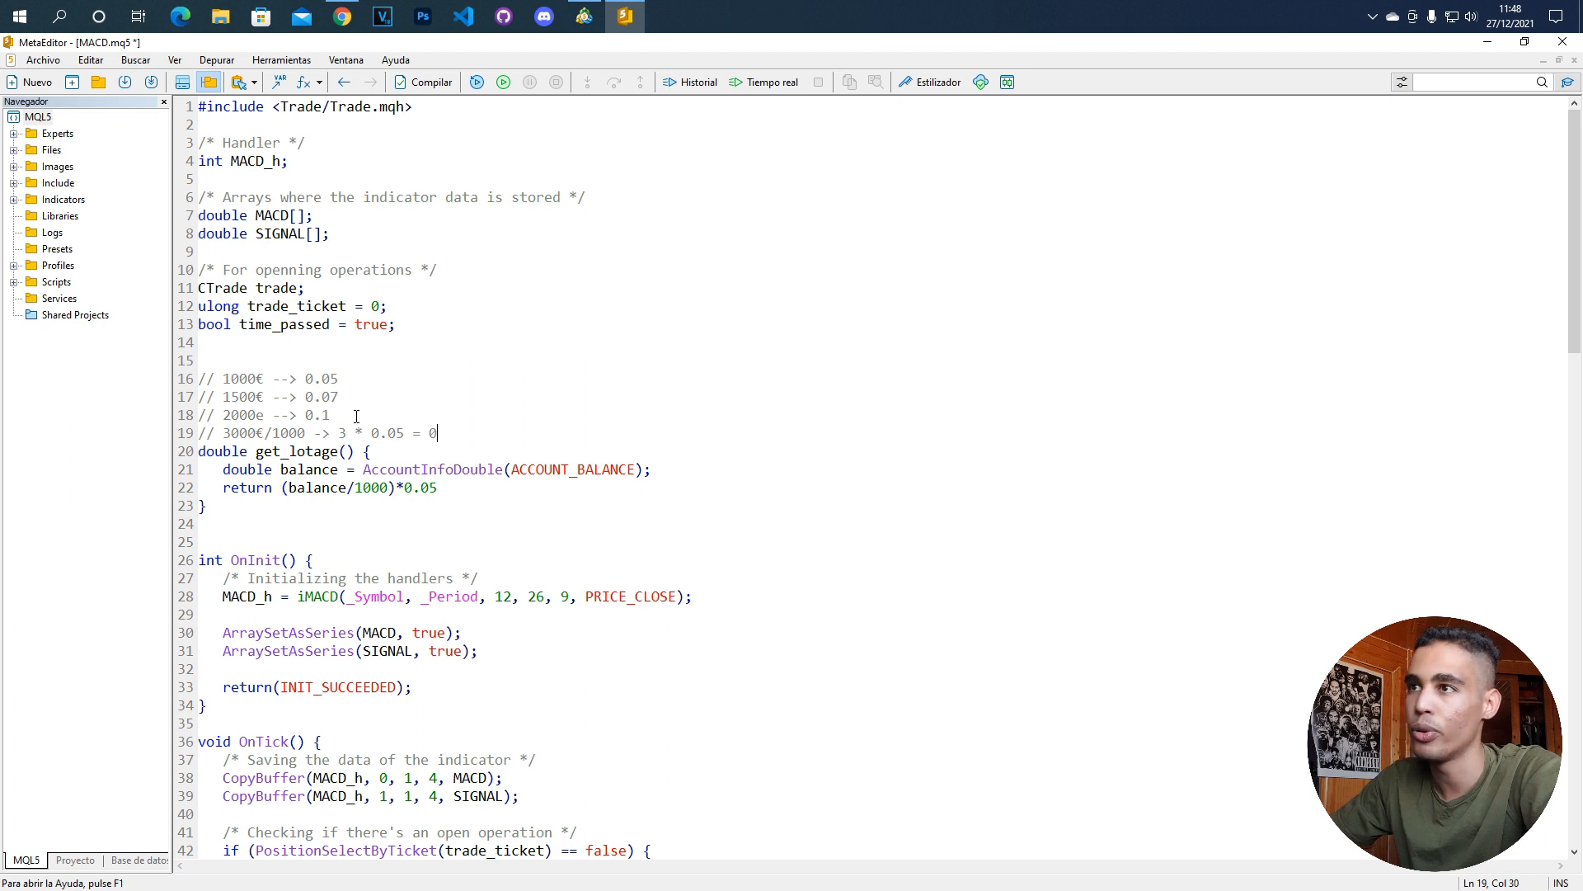
type("15")
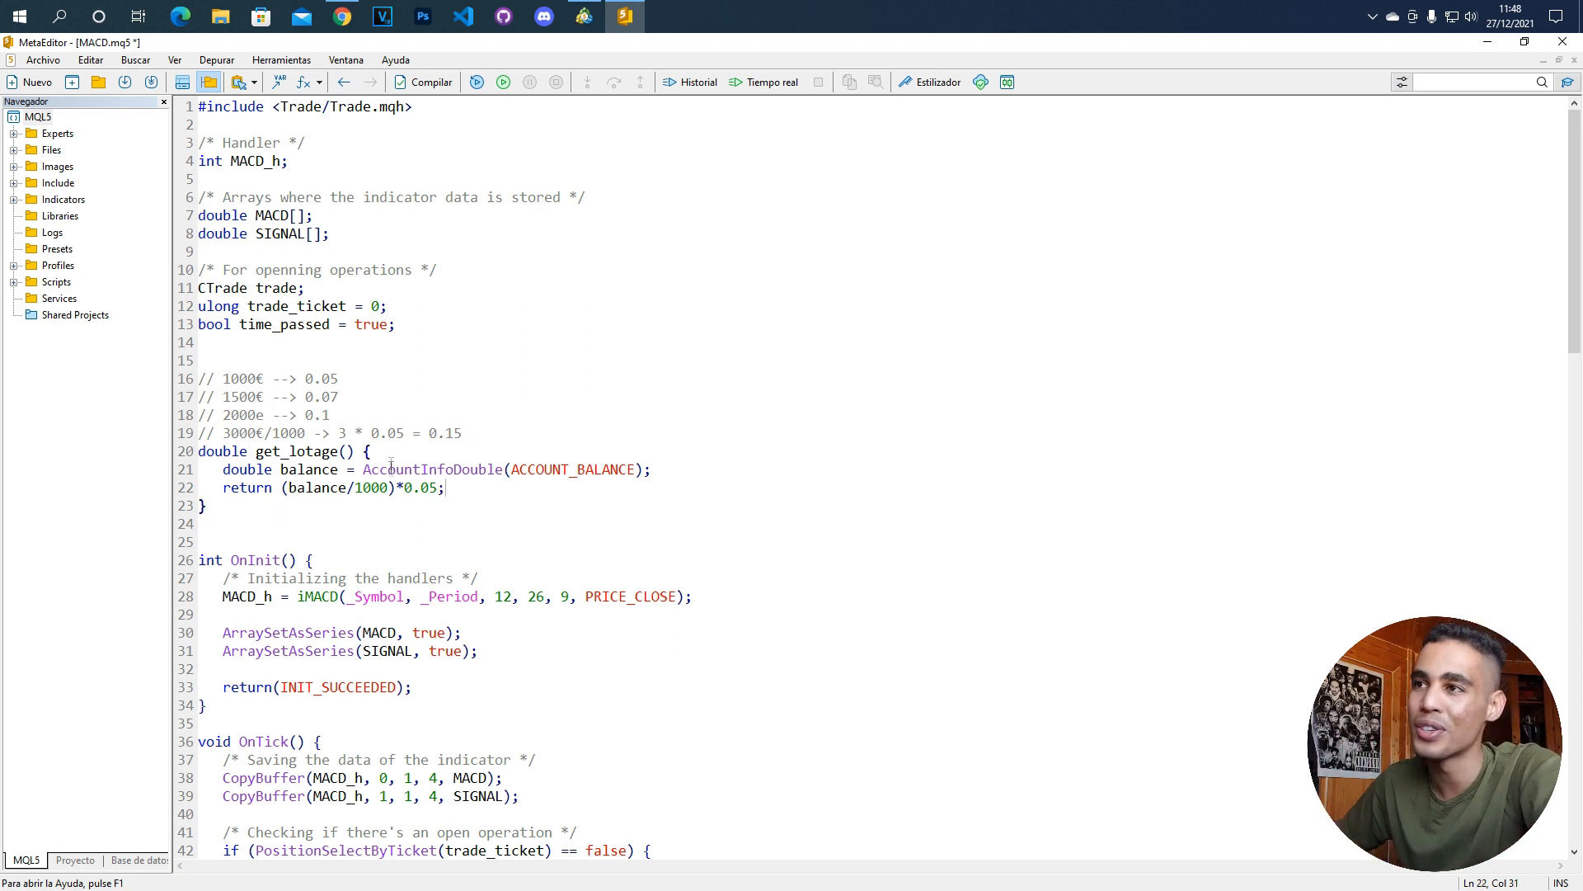
Step: Show a long decimal tail after 0.15, then trim the comment back to 0.15
left_click(467, 433)
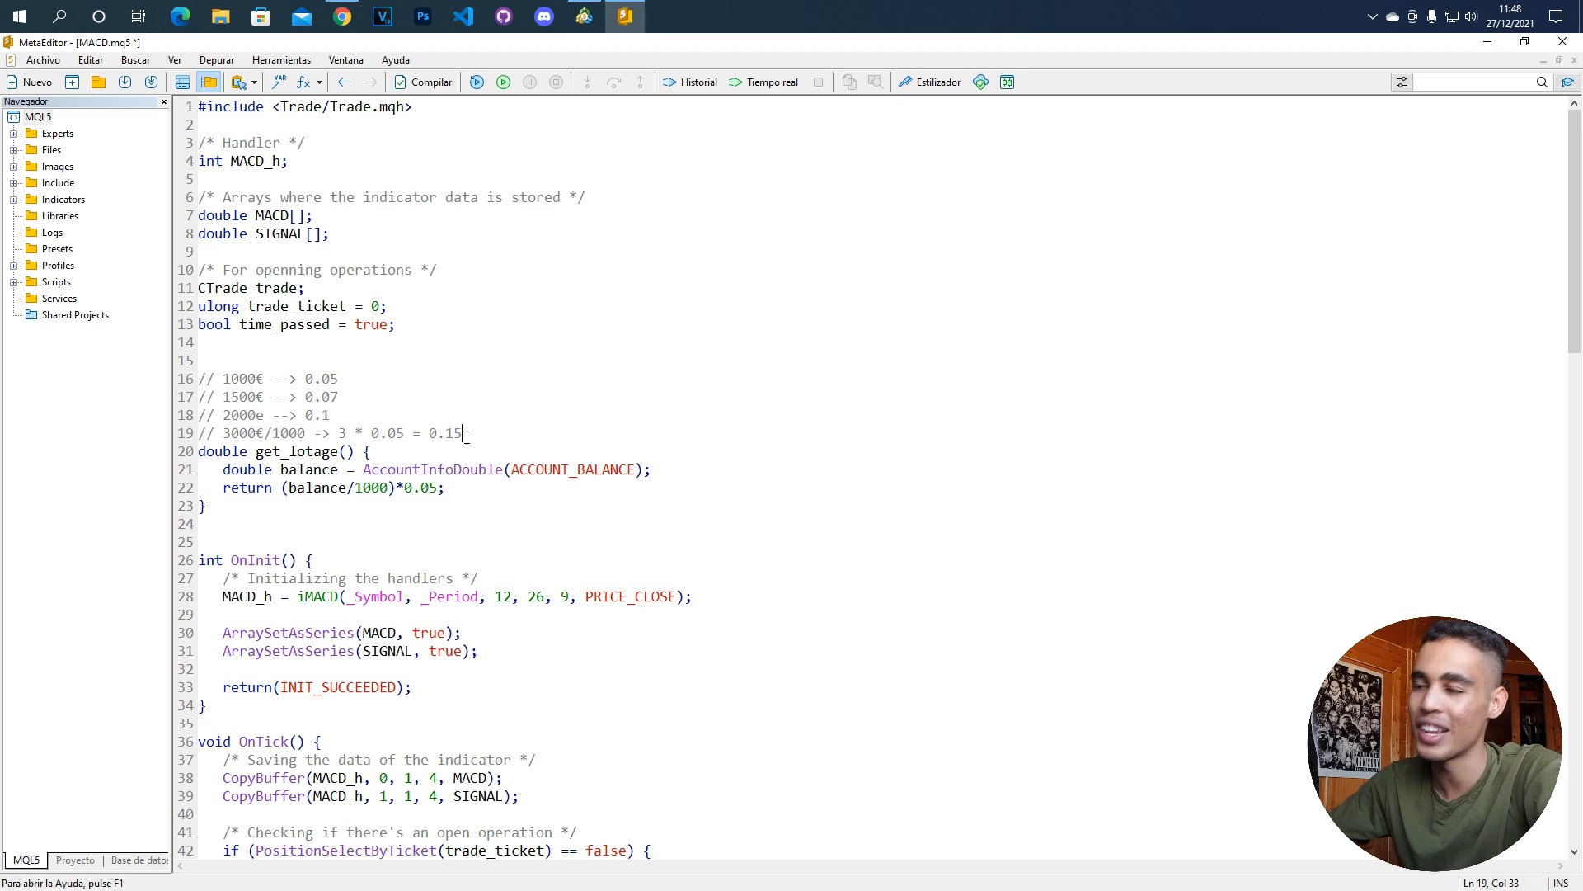
type("654156156411684")
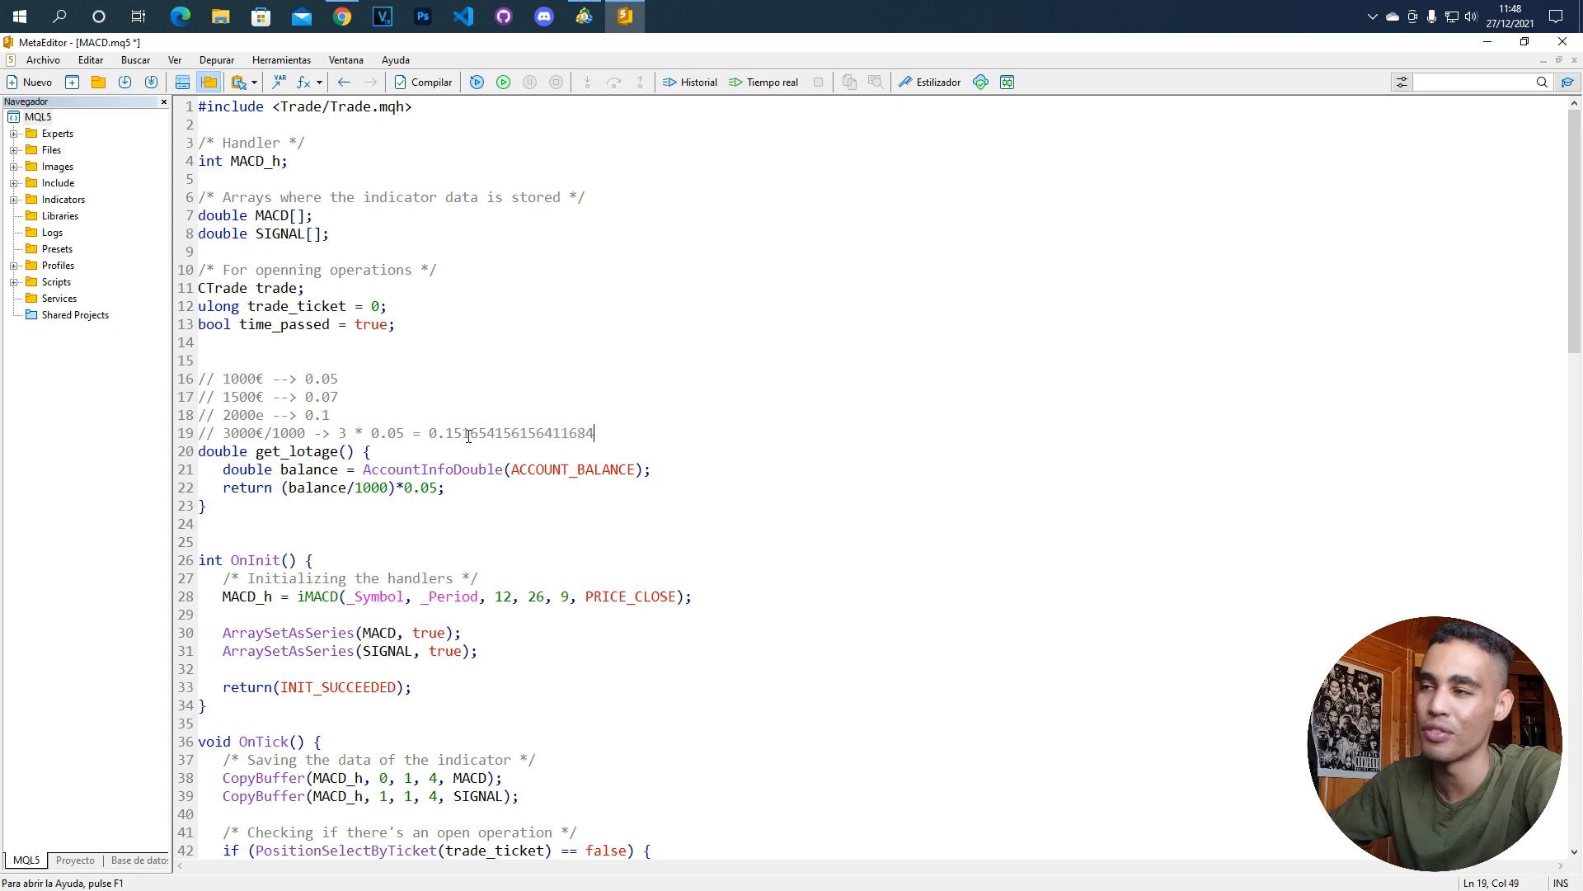
key("BackSpace")
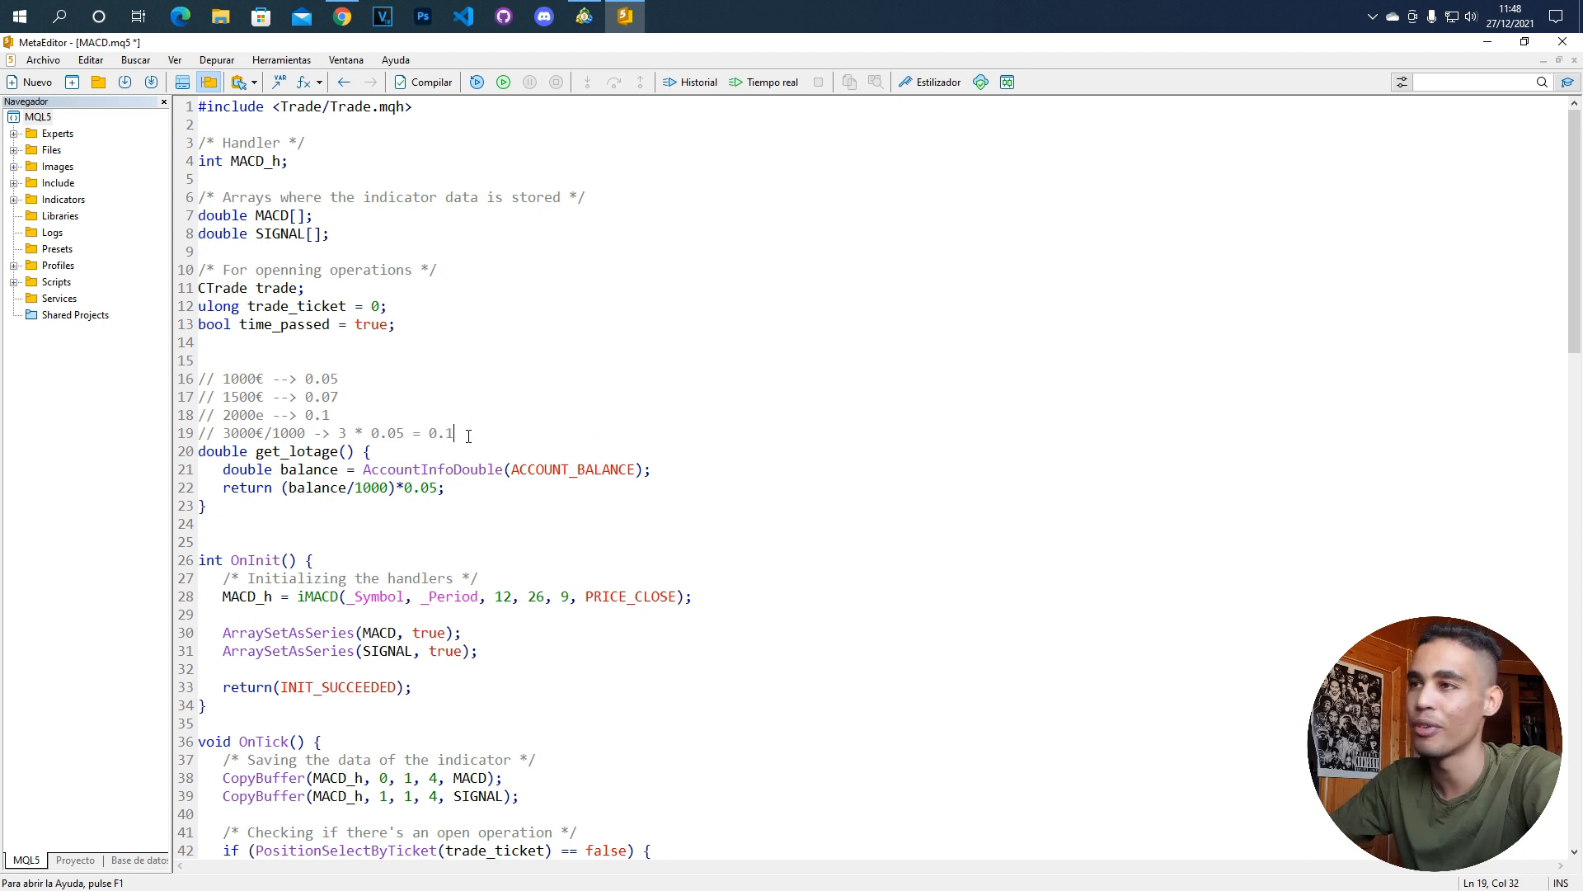
type("5")
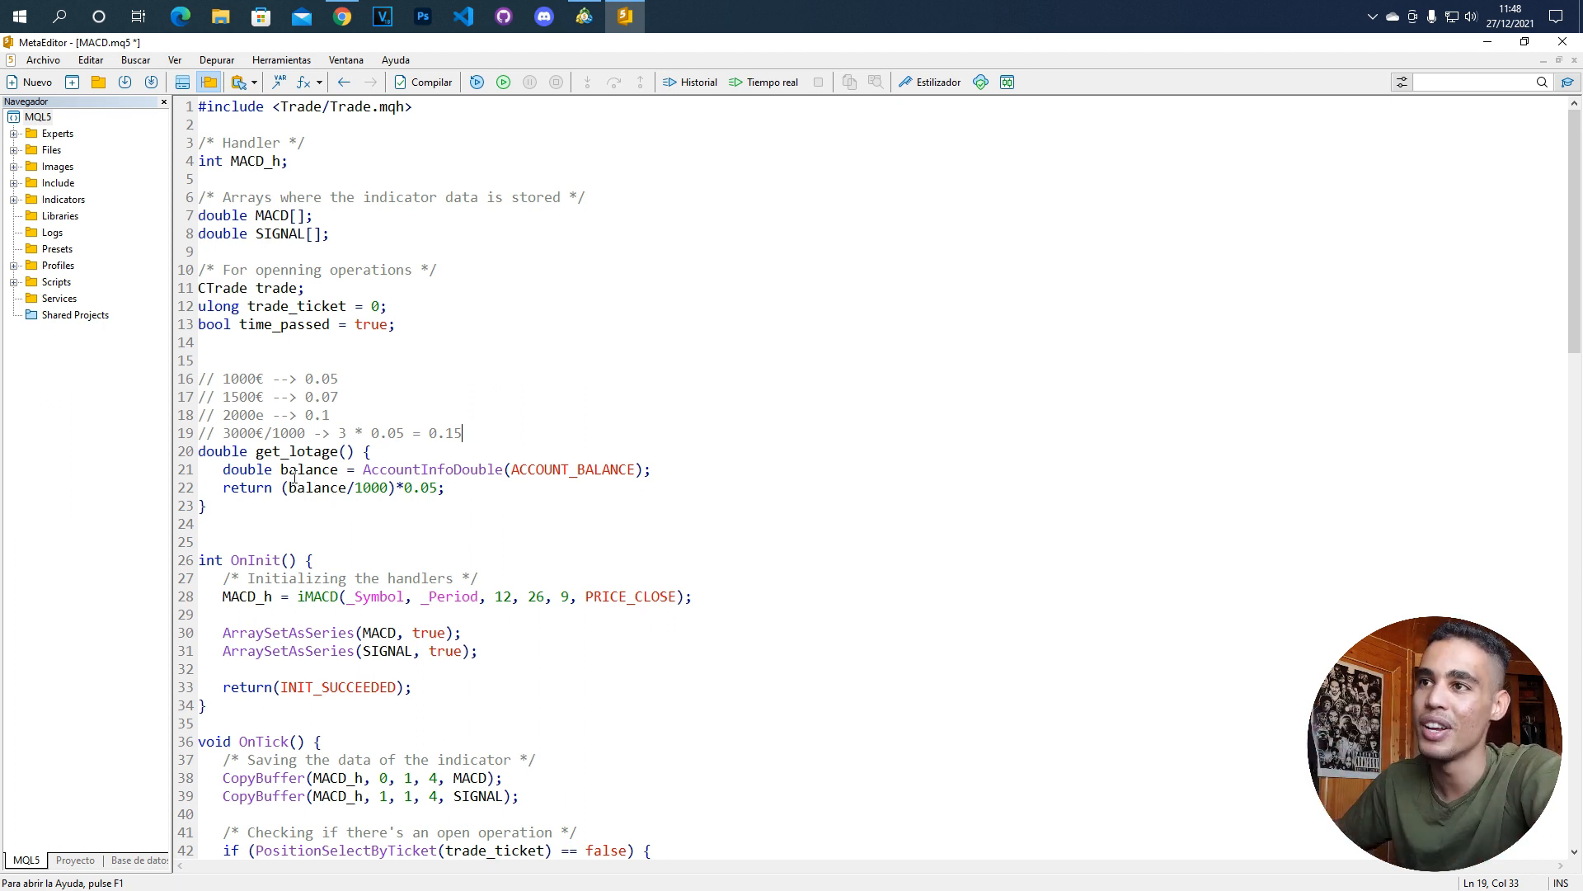
Step: Wrap the return expression in NormalizeDouble(..., 2) to round to two decimals
type("NormalizeDouble(")
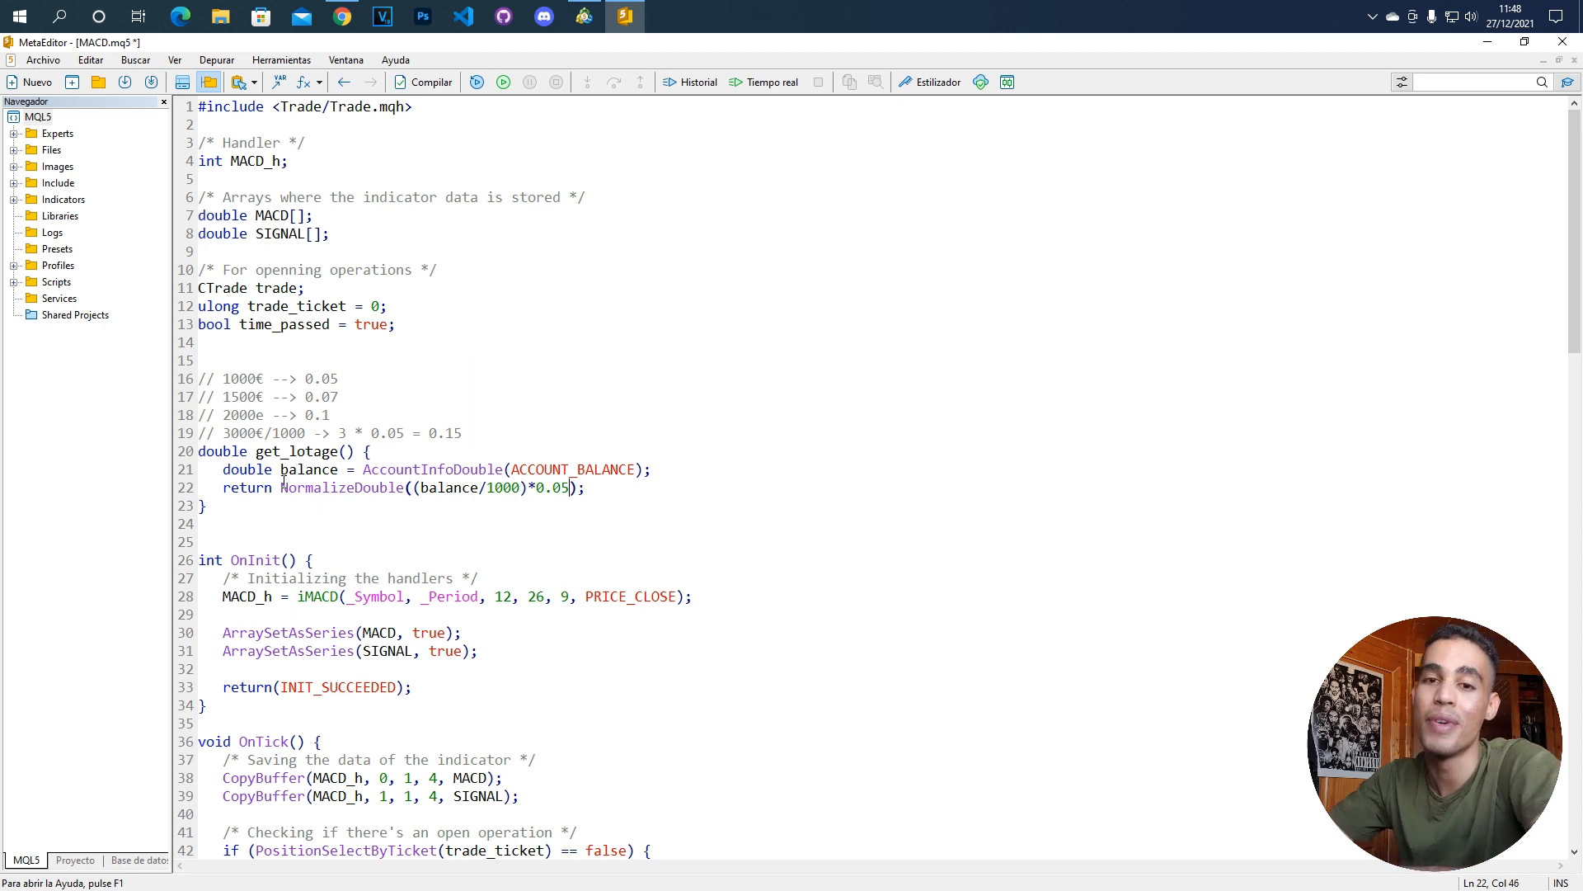
type(",")
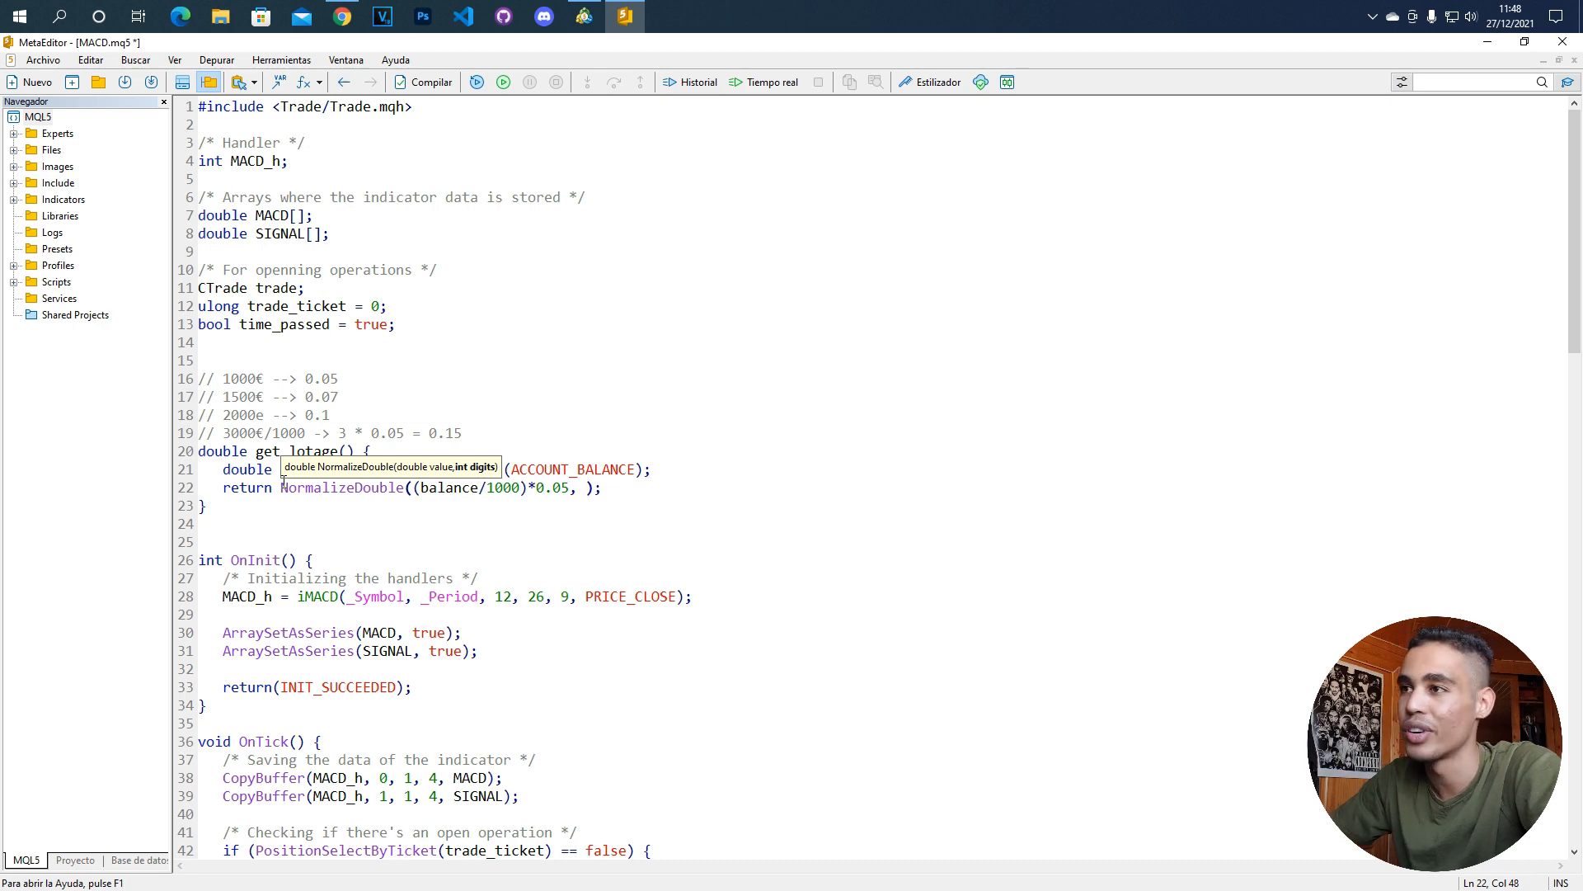
type("2")
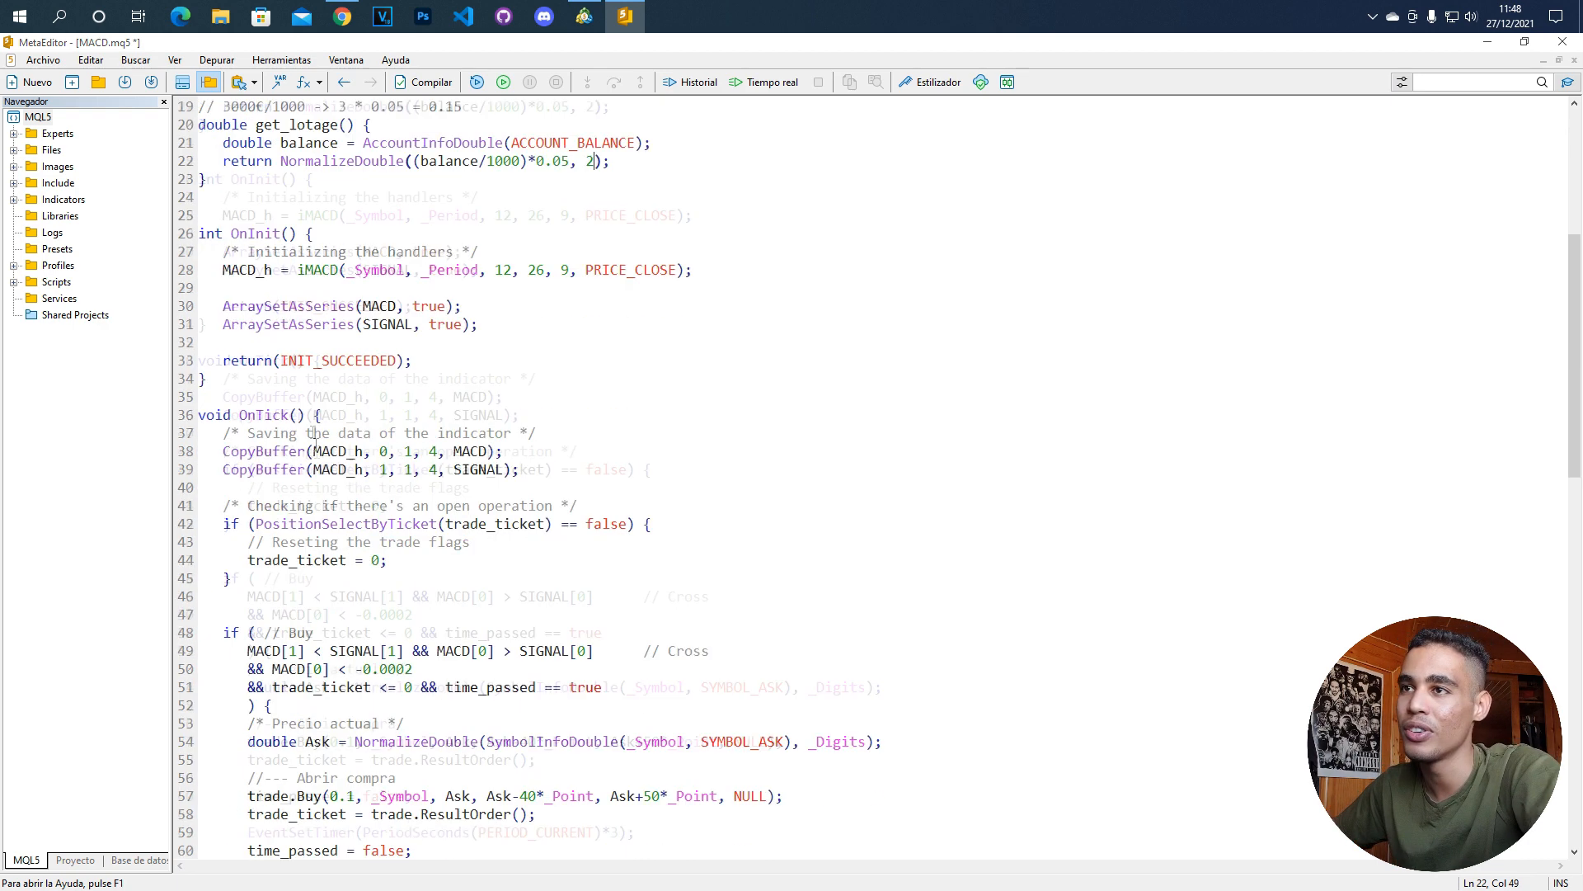
Step: Add double lotage = get_lotage(); and use lotage instead of 0.1 in trade.Buy
scroll("down", 3)
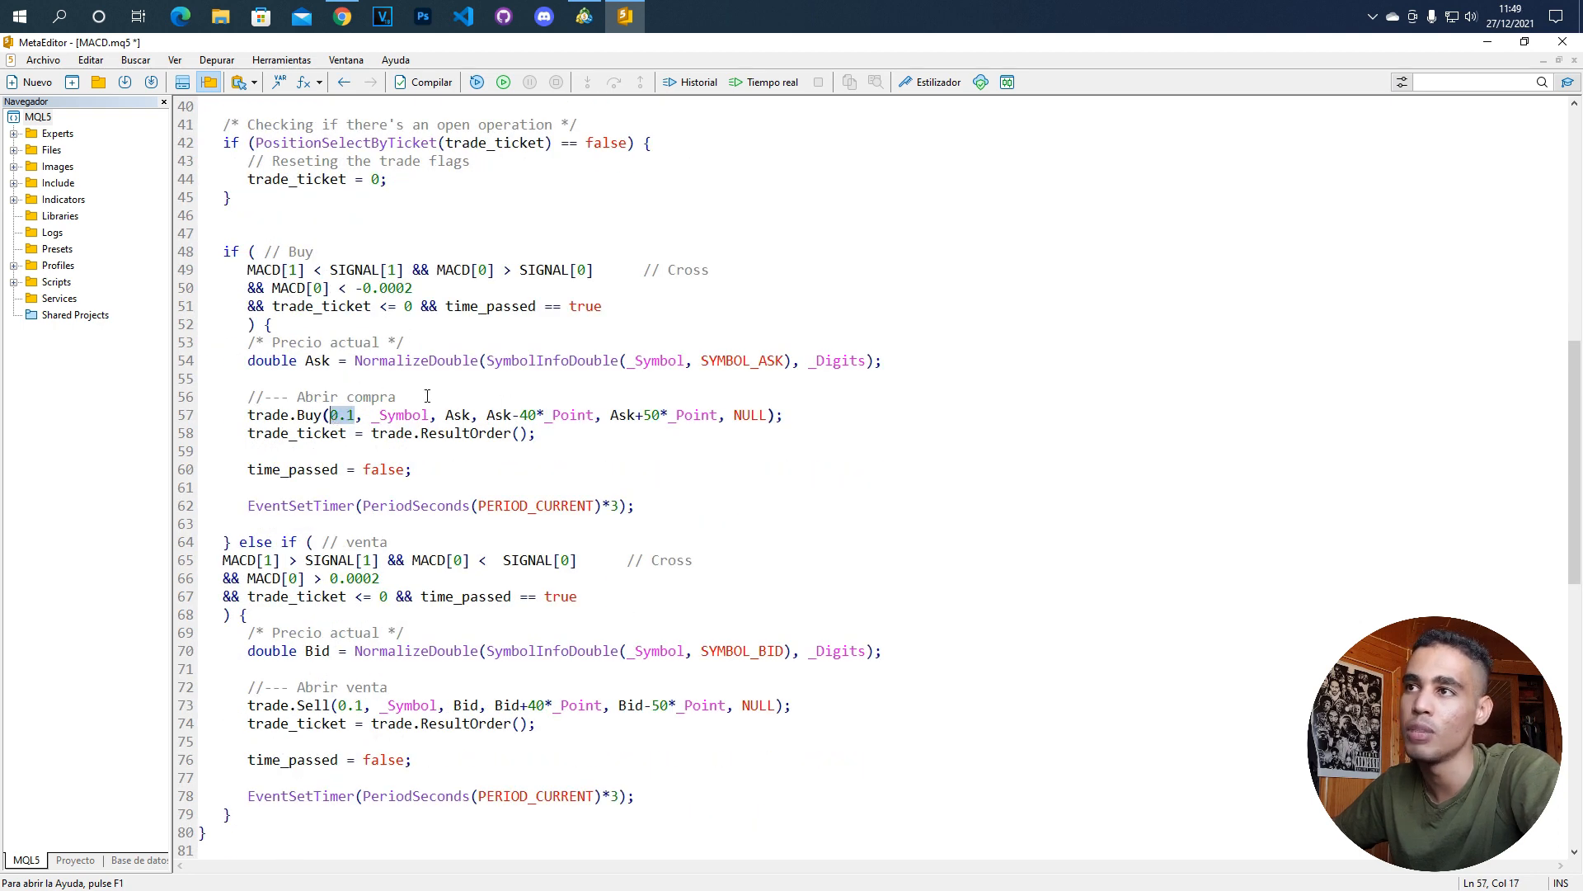
type("l")
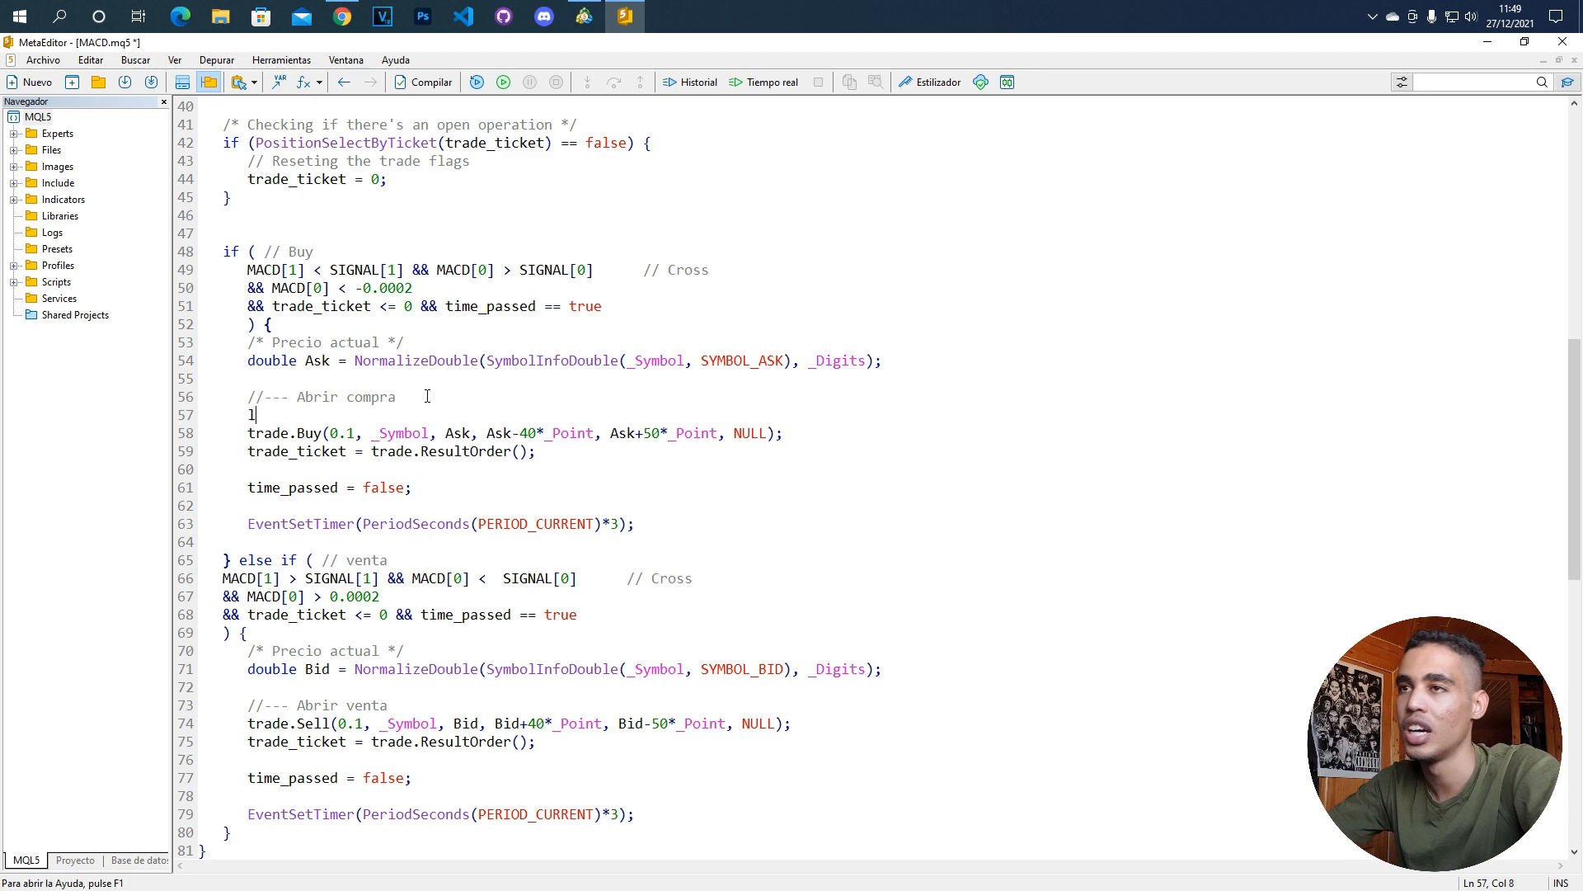
type("ouble l")
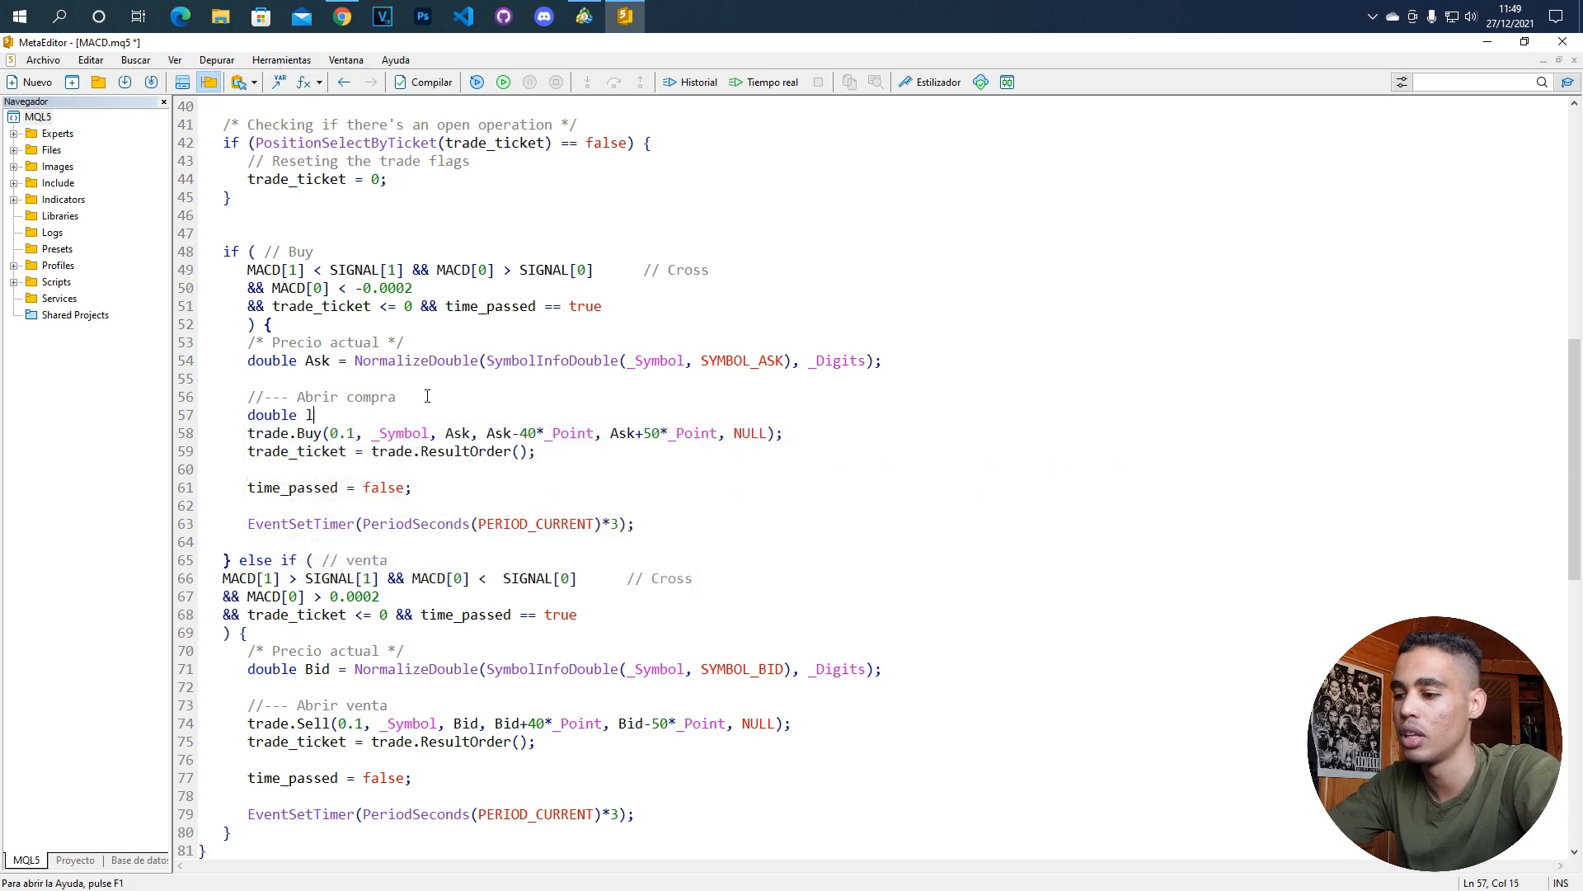
type("otage =")
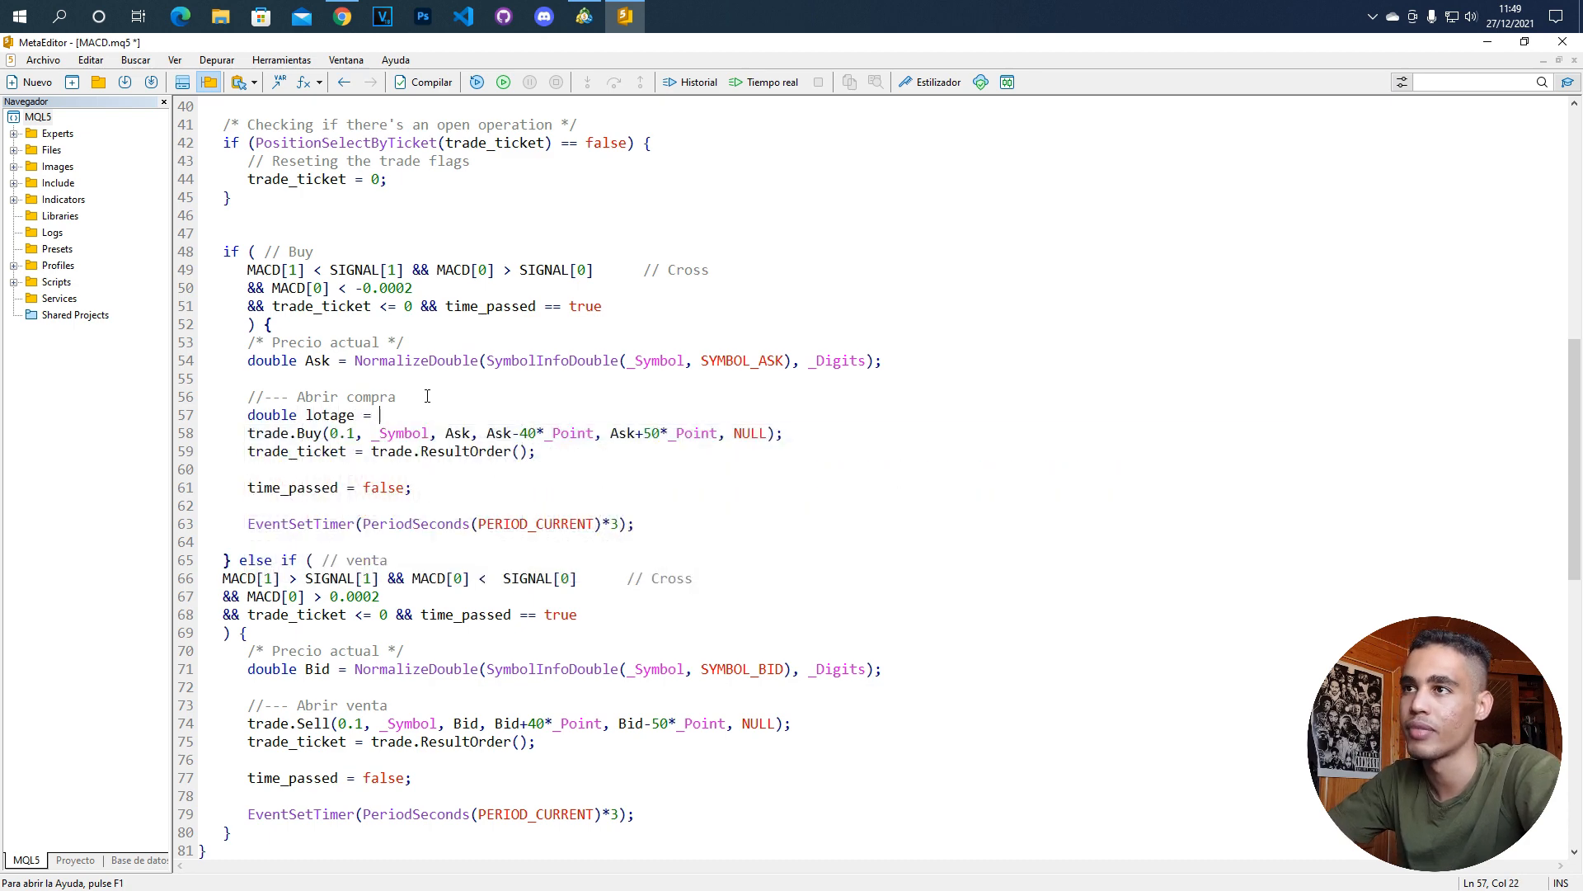
type("get")
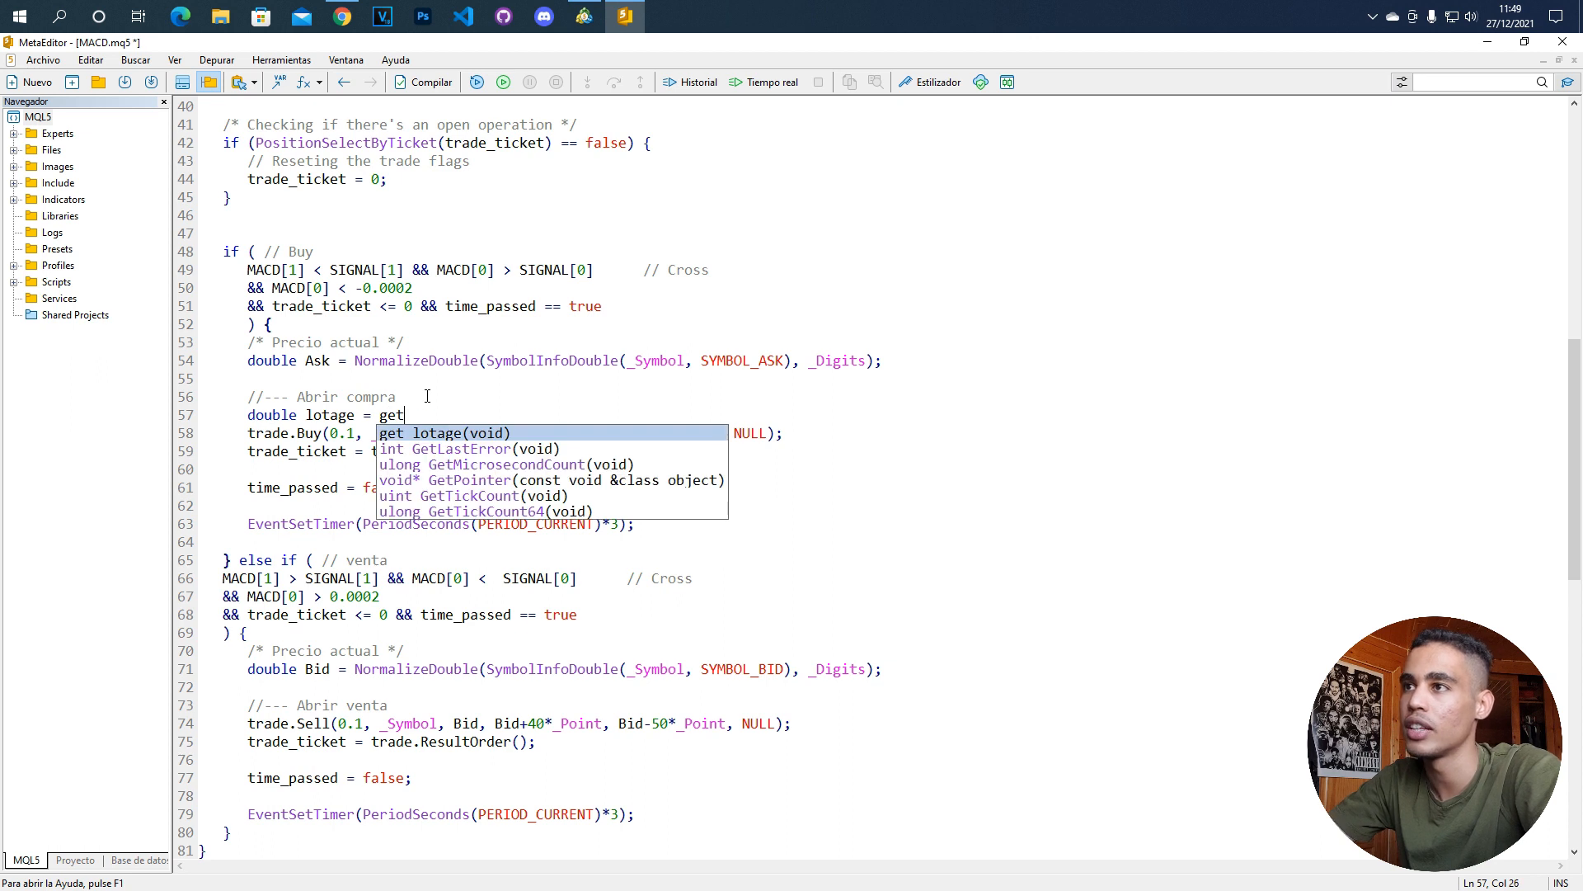
type("_lotage();")
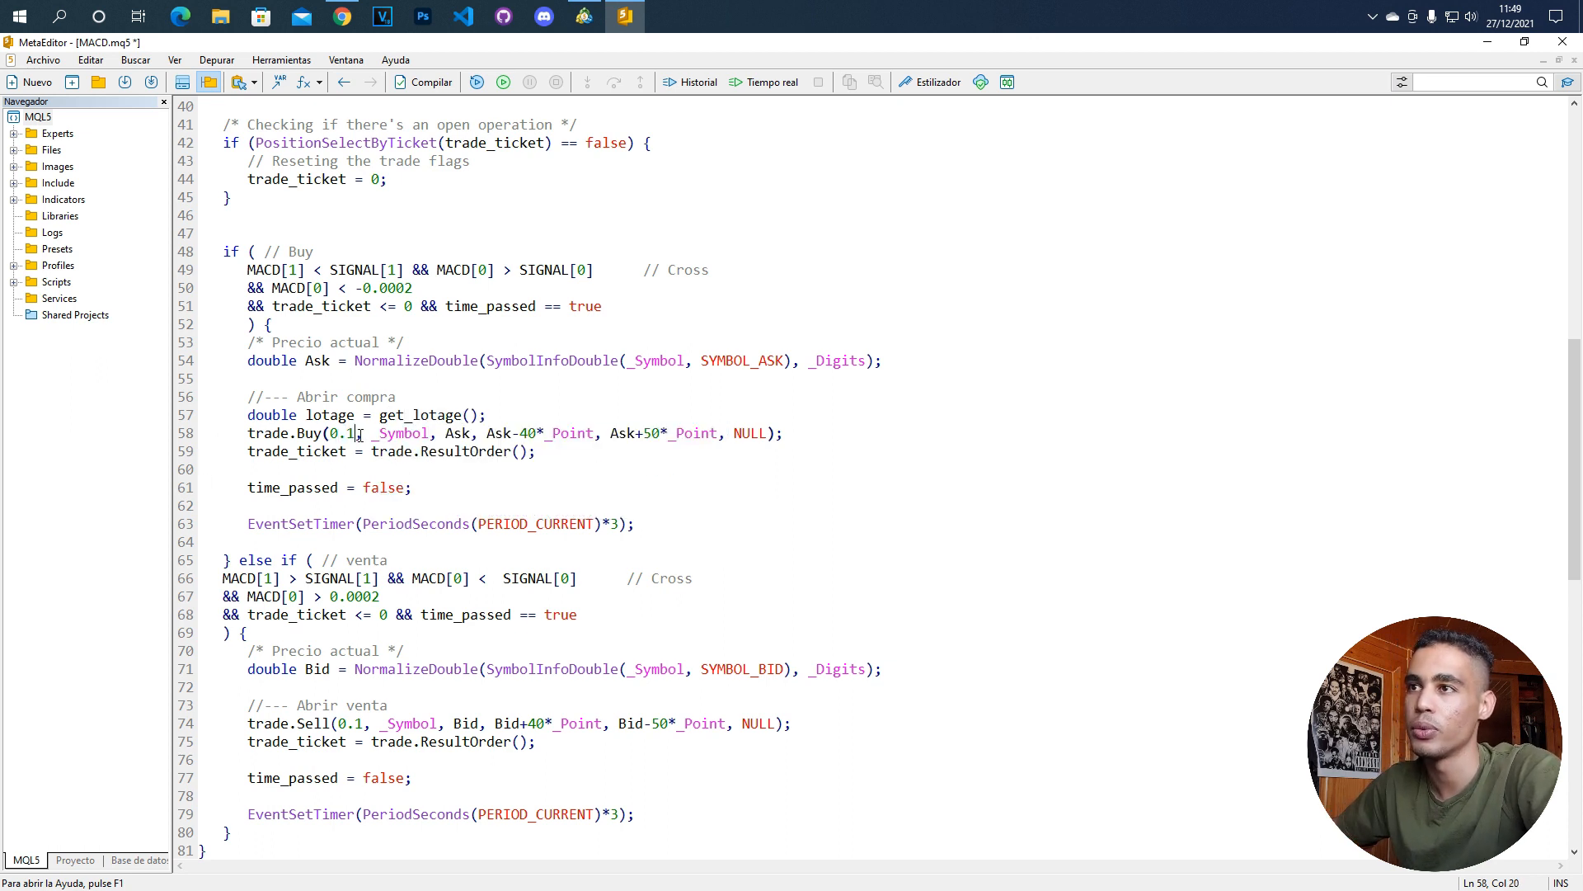
double_click(340, 432)
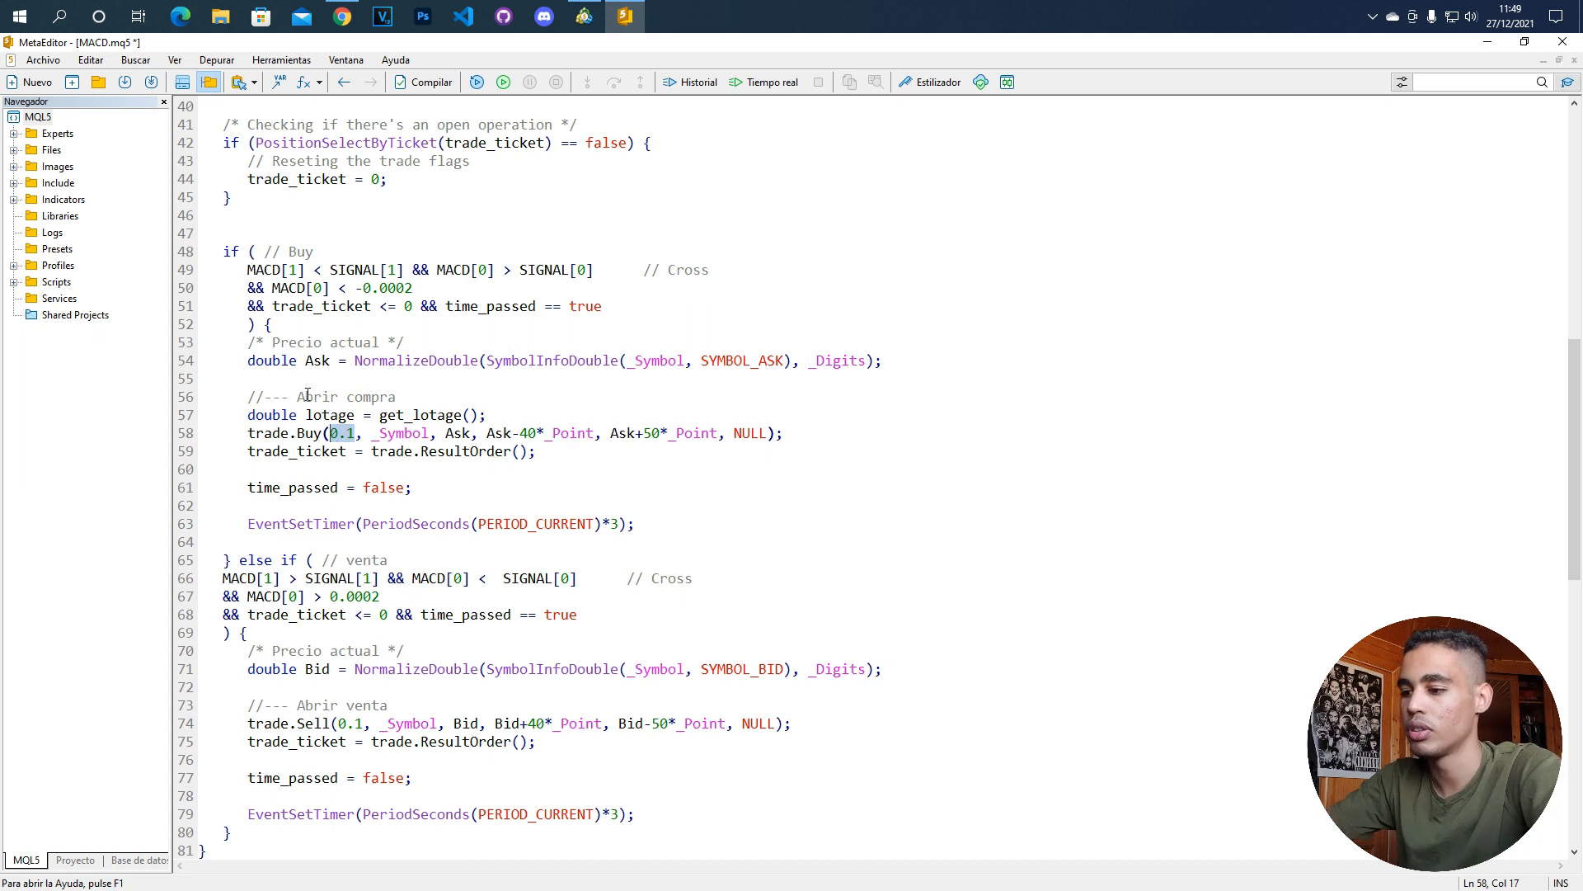
type("lotage")
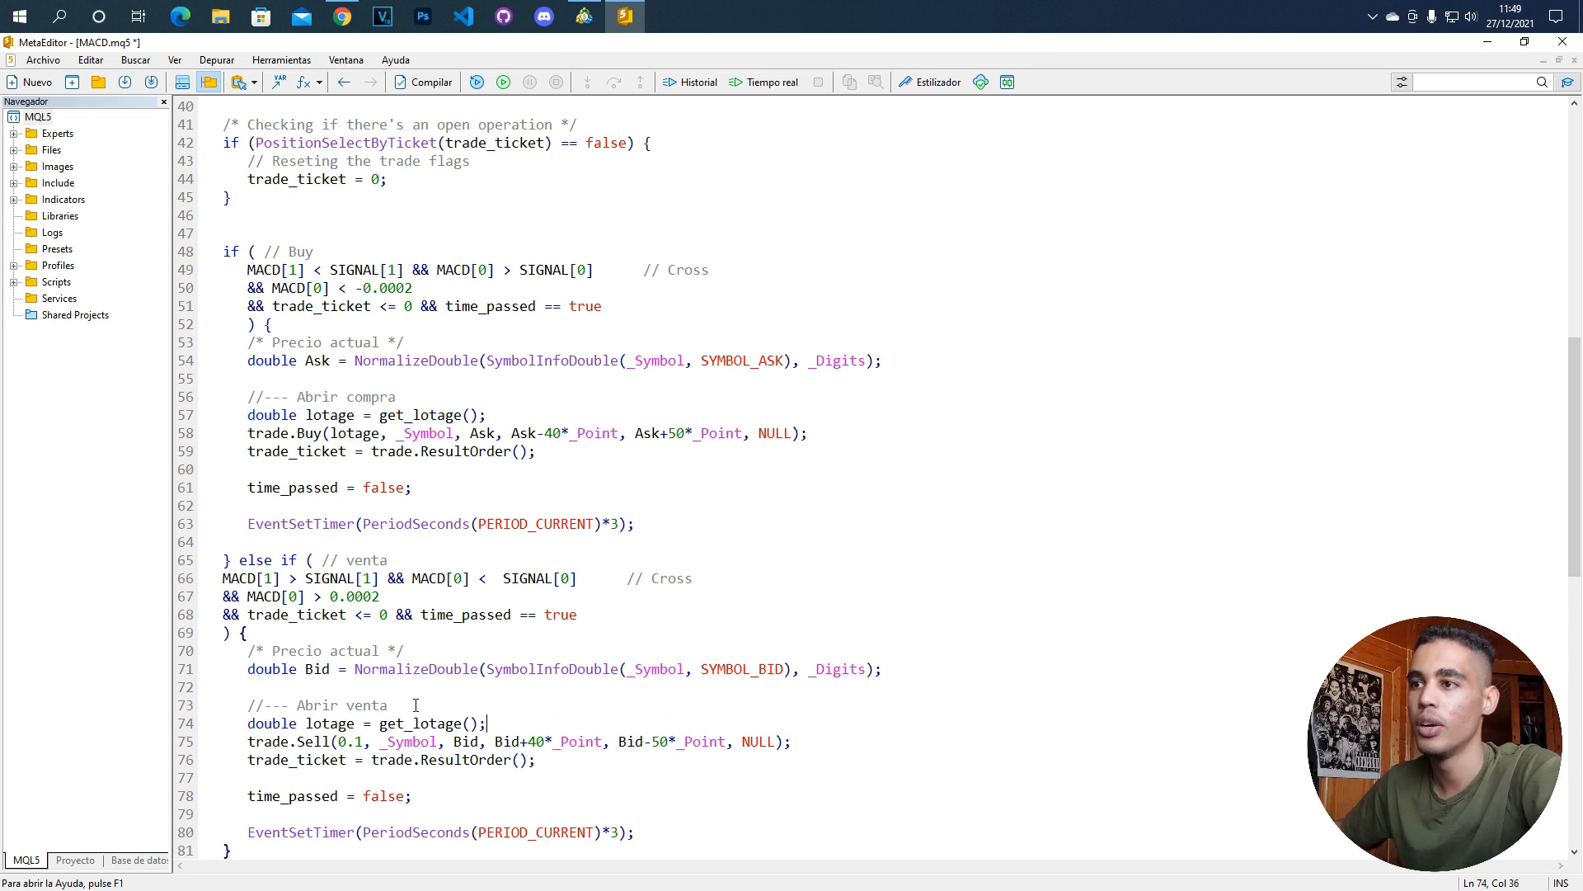
Step: Use lotage instead of 0.1 in trade.Sell, compile, and switch to MetaTrader 5
double_click(330, 722)
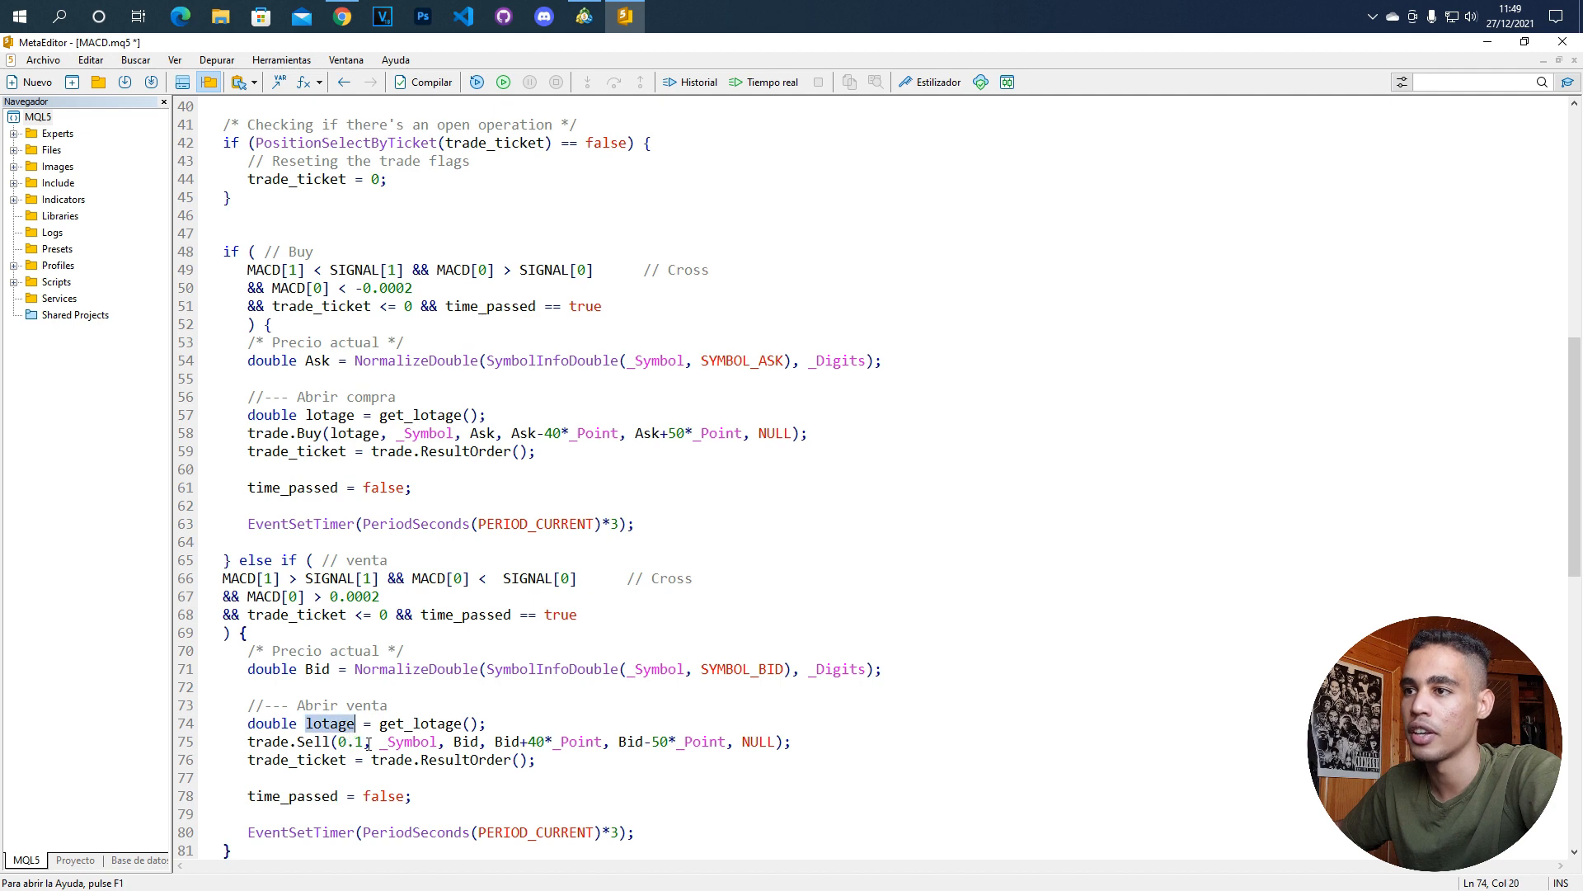
type("lotage")
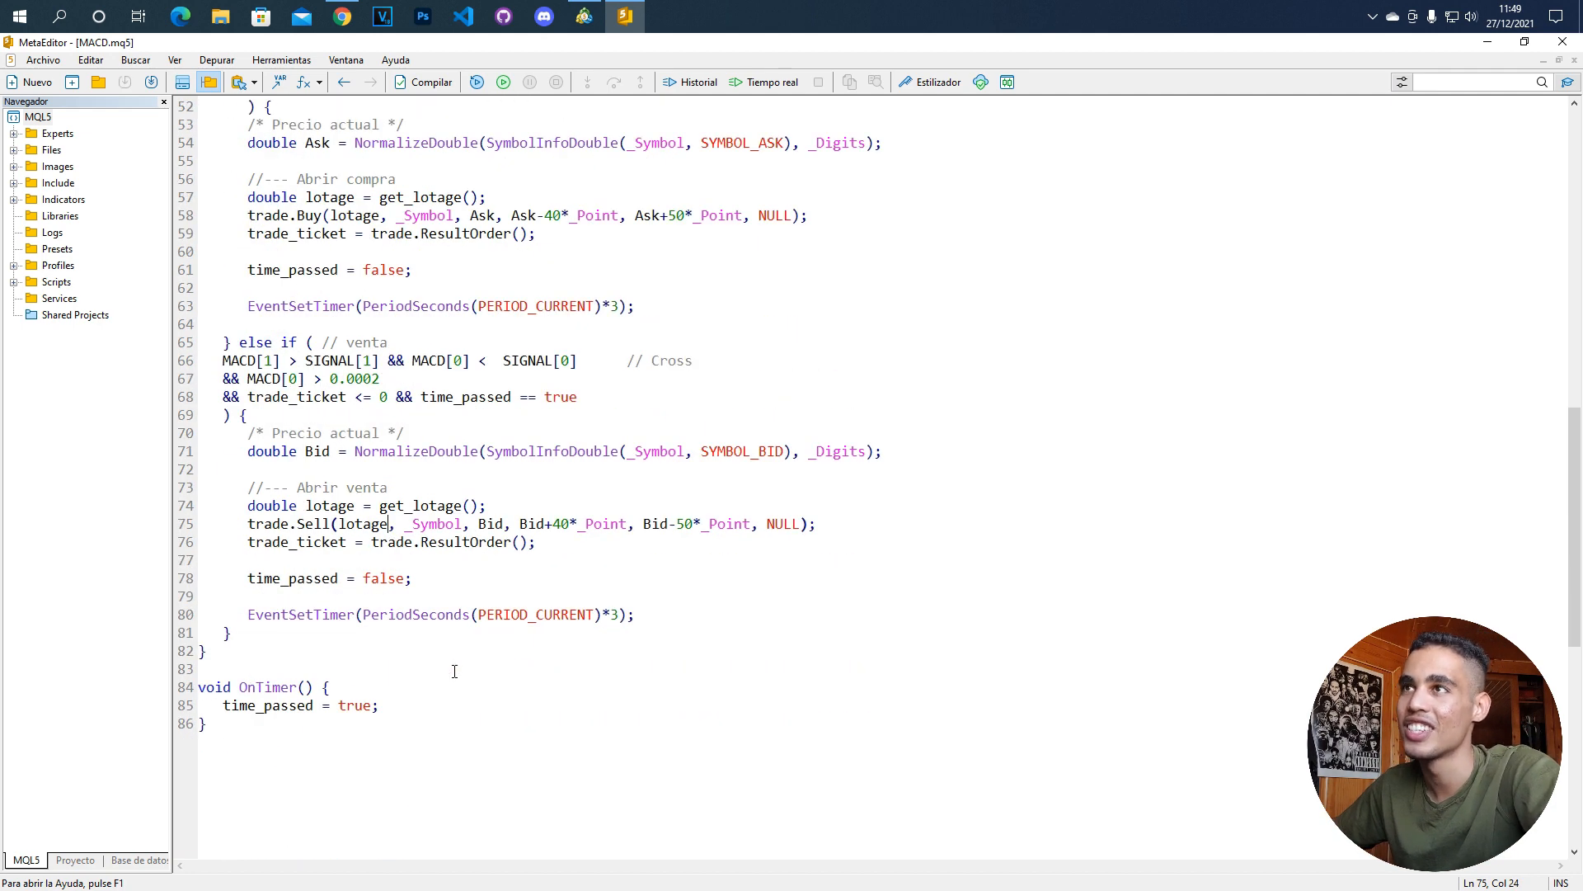
left_click(424, 83)
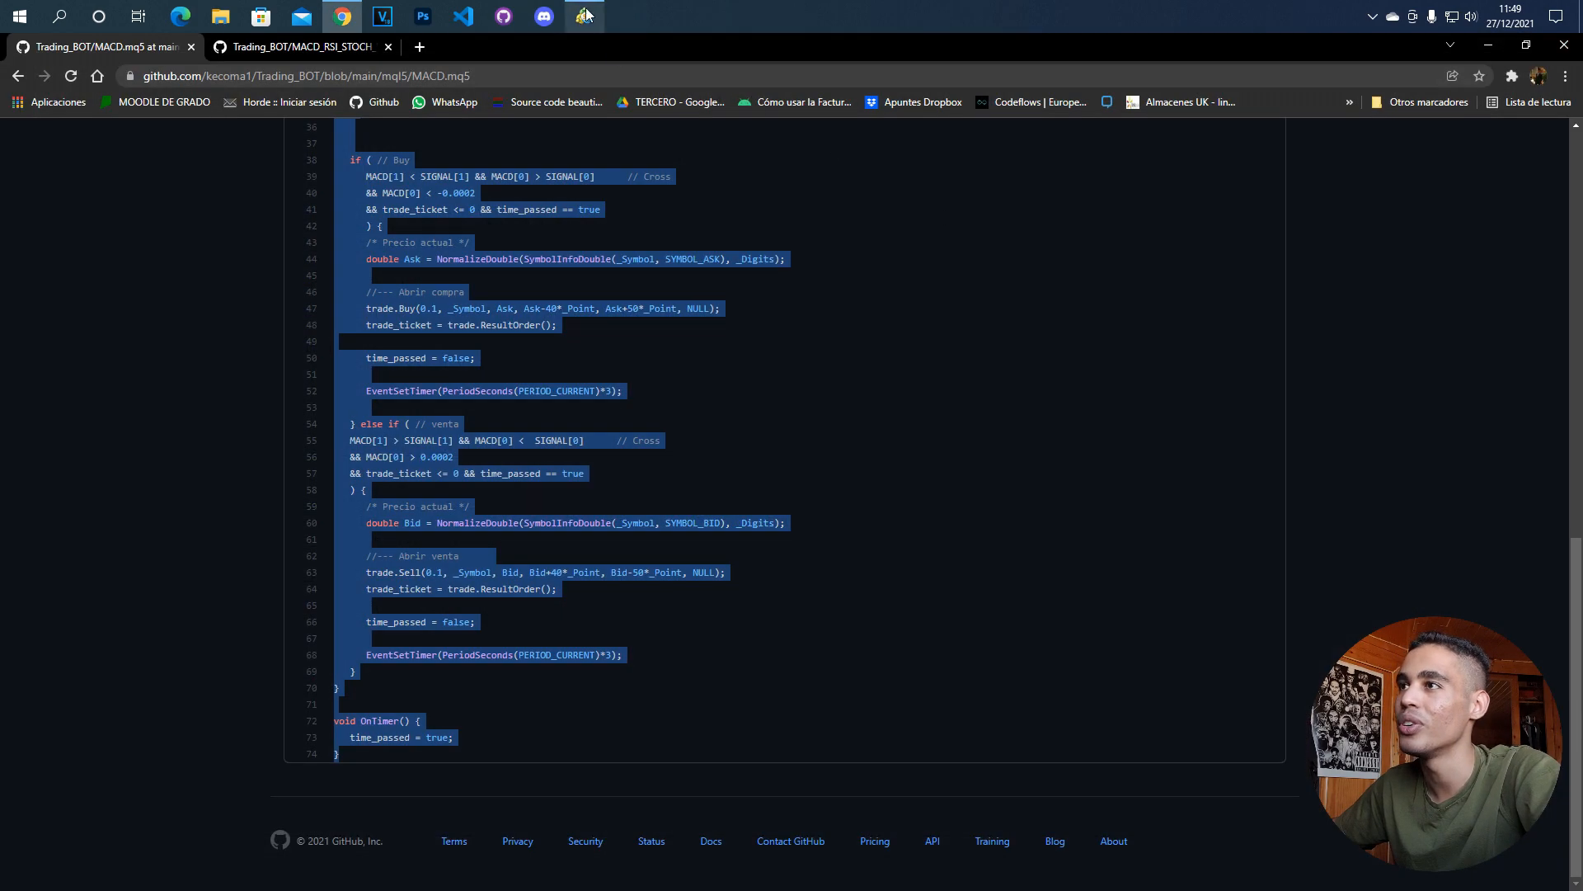
left_click(582, 17)
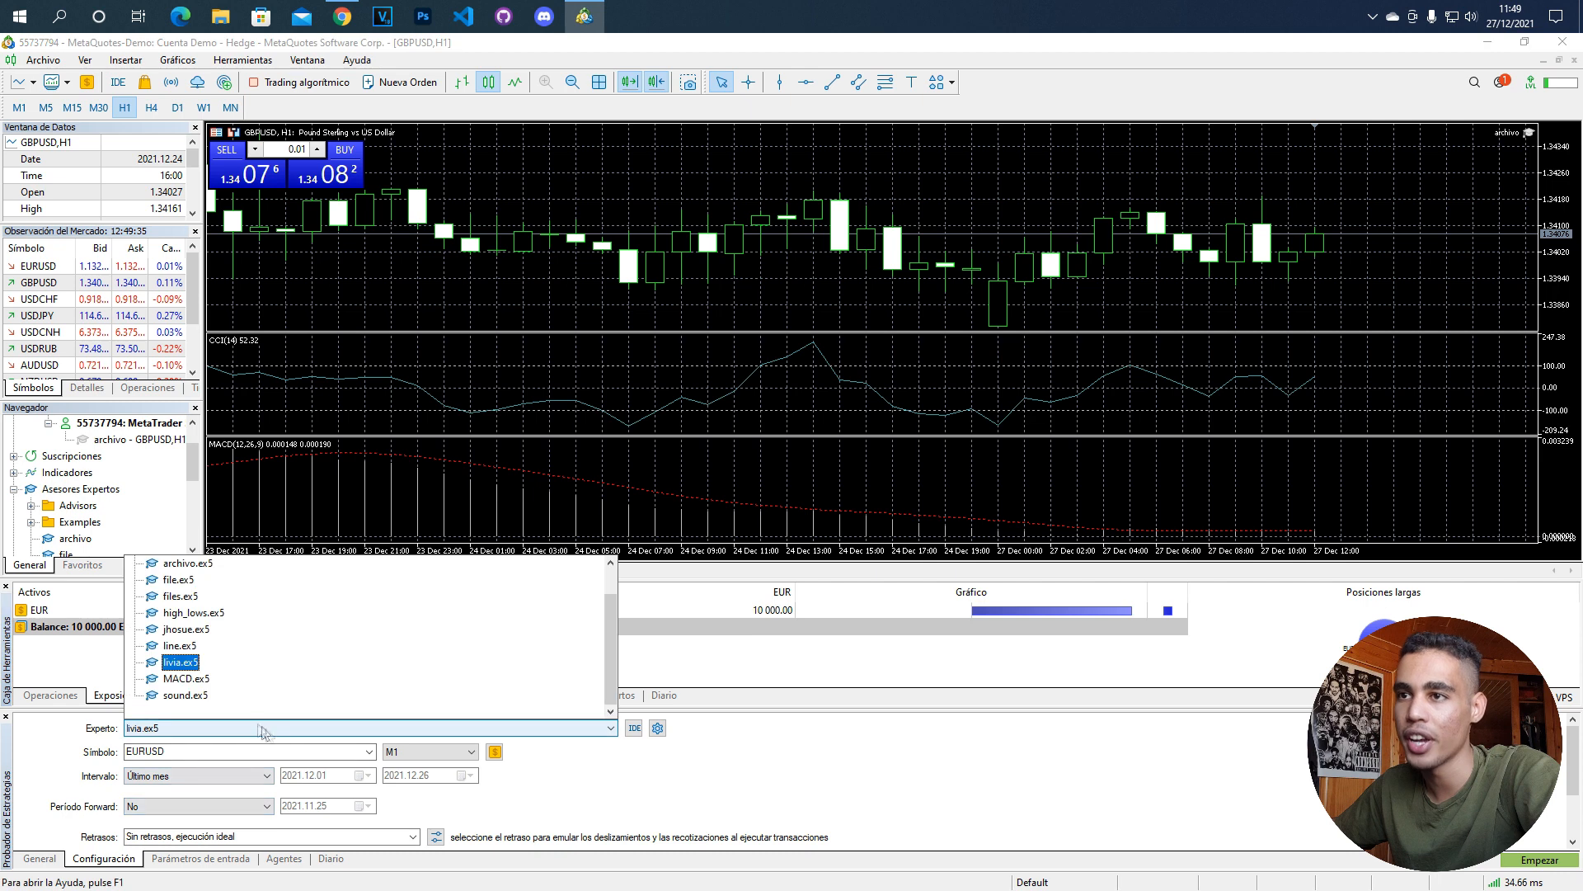
Step: Select MACD.ex5 as the expert in Strategy Tester and start the backtest
left_click(185, 695)
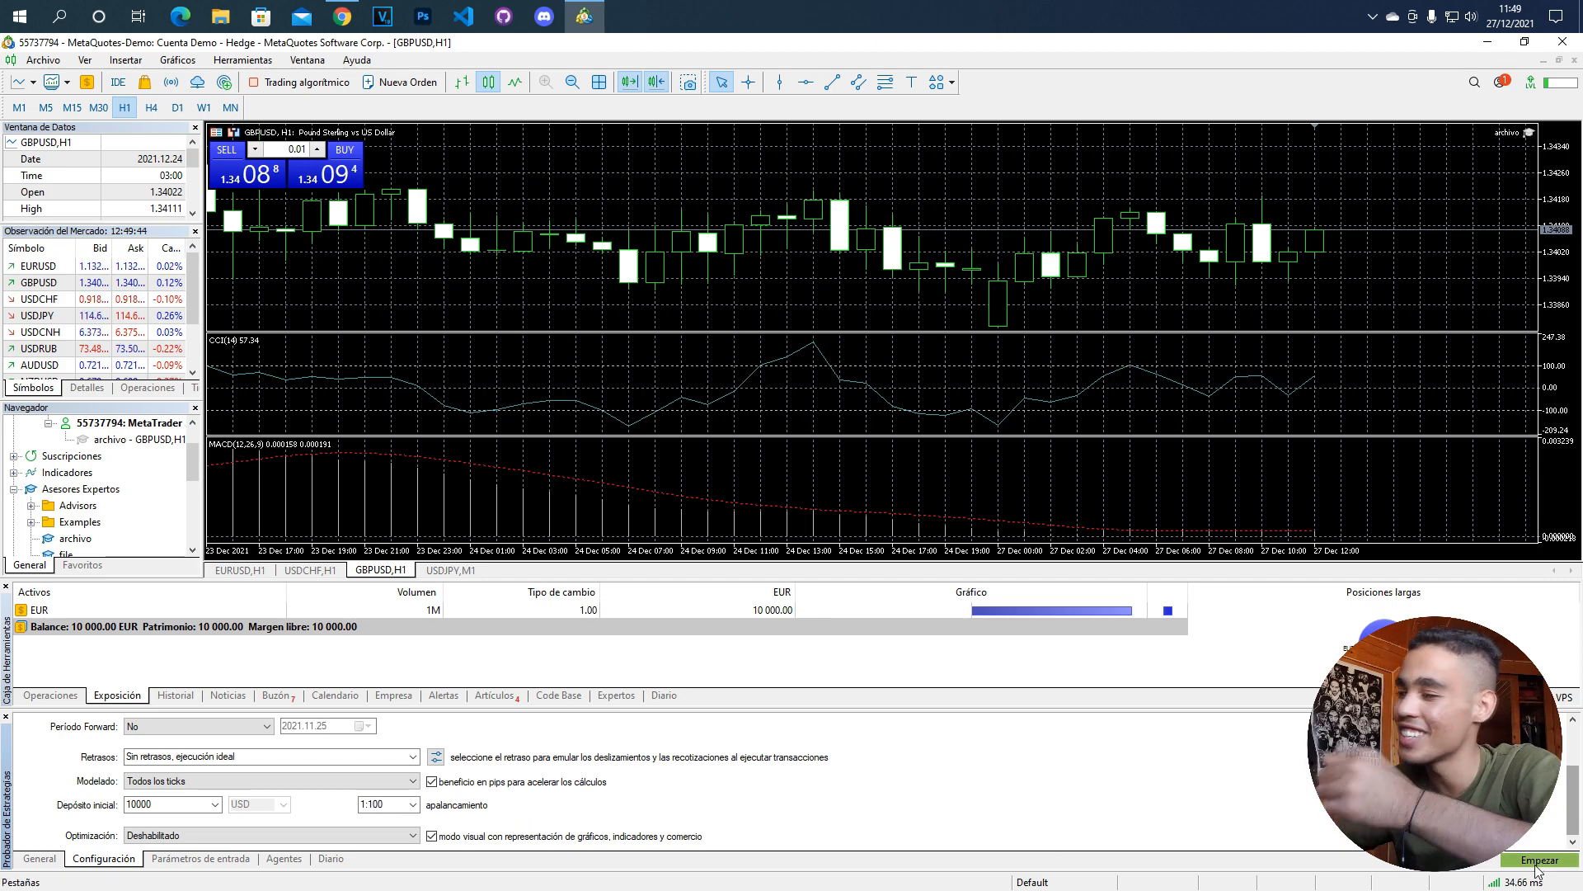
left_click(1535, 859)
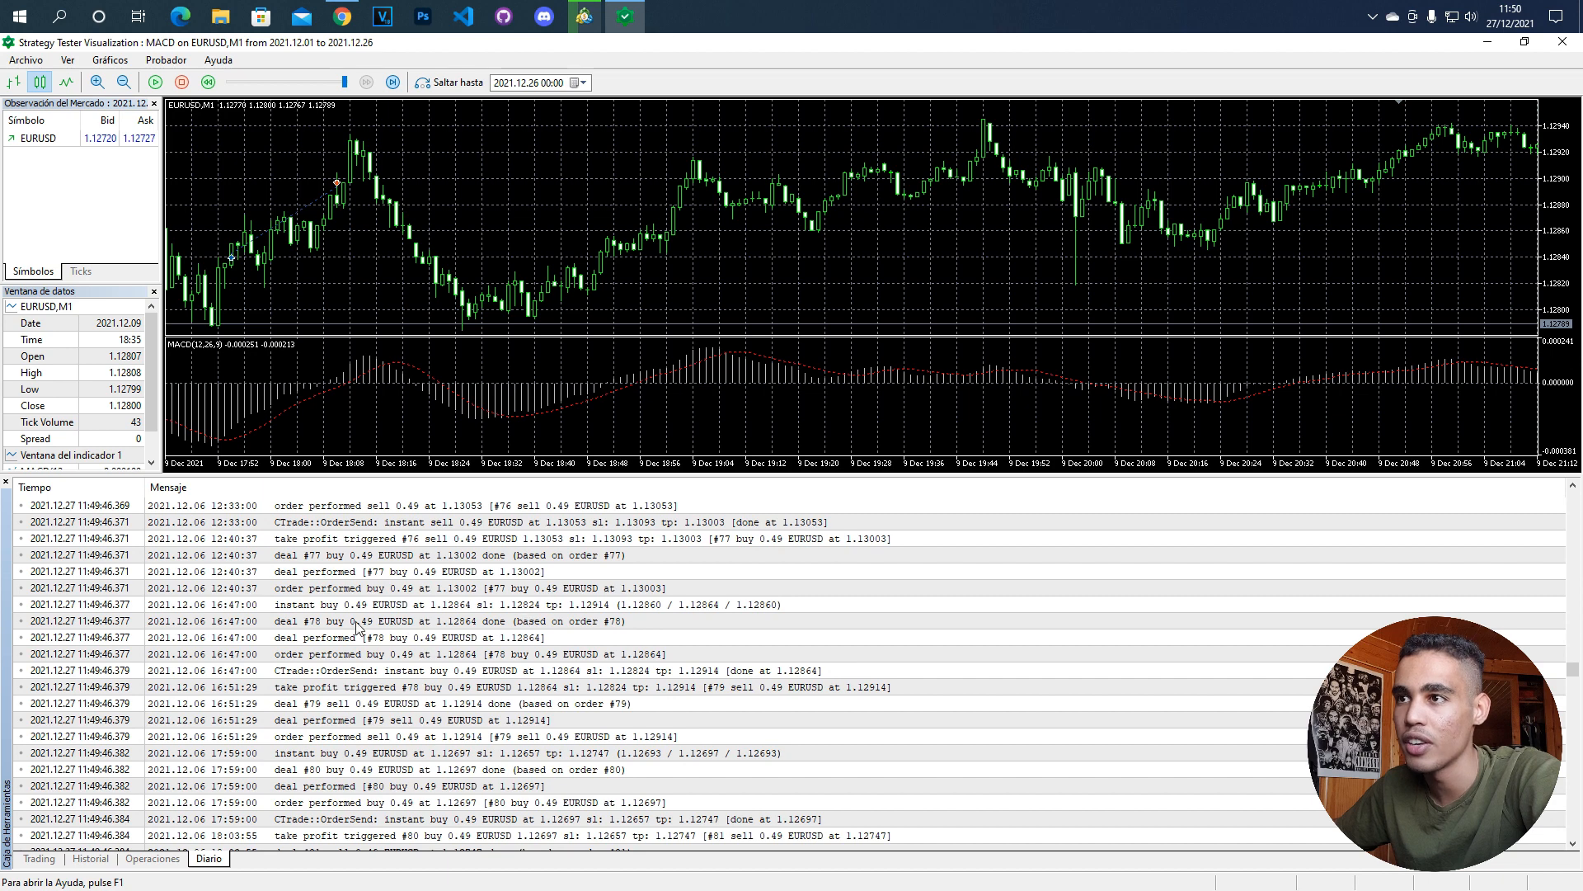
mouse_move(374, 633)
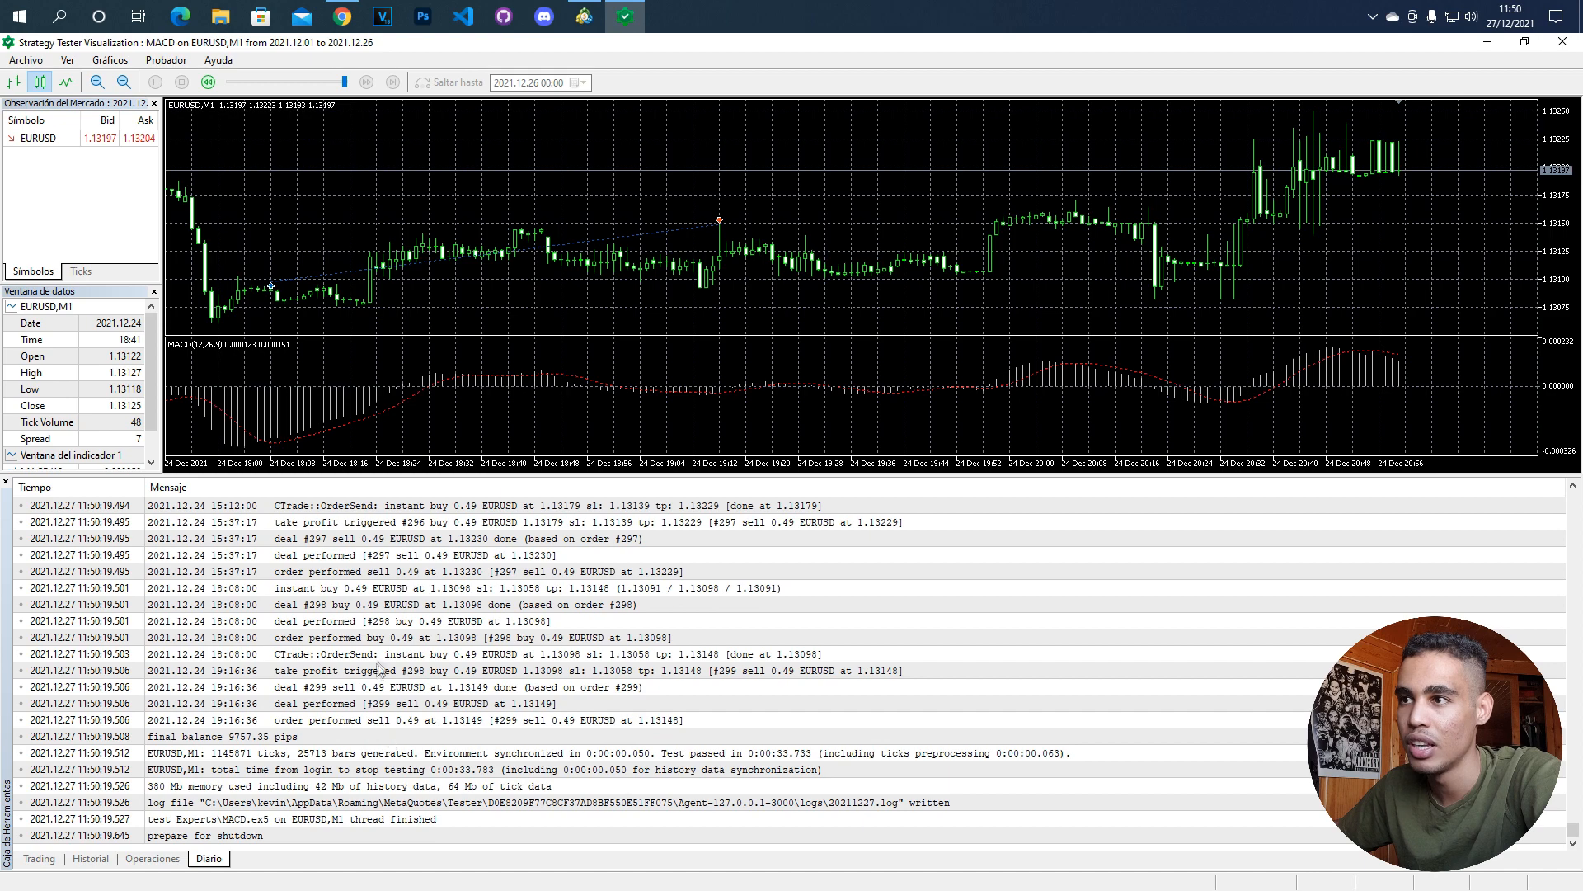
mouse_move(379, 696)
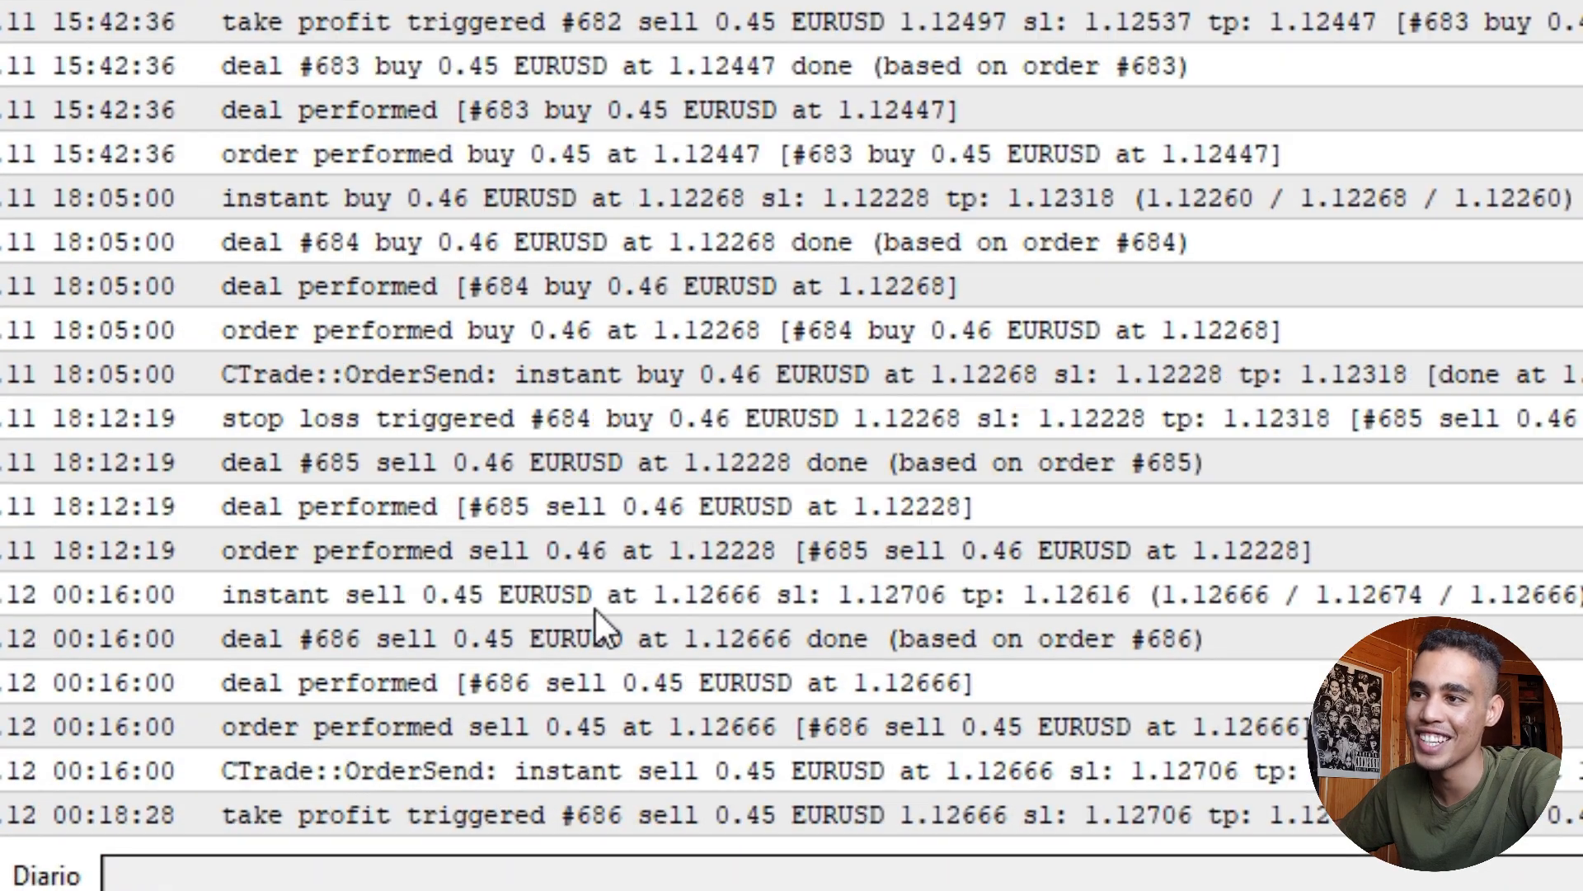
scroll("down", 3)
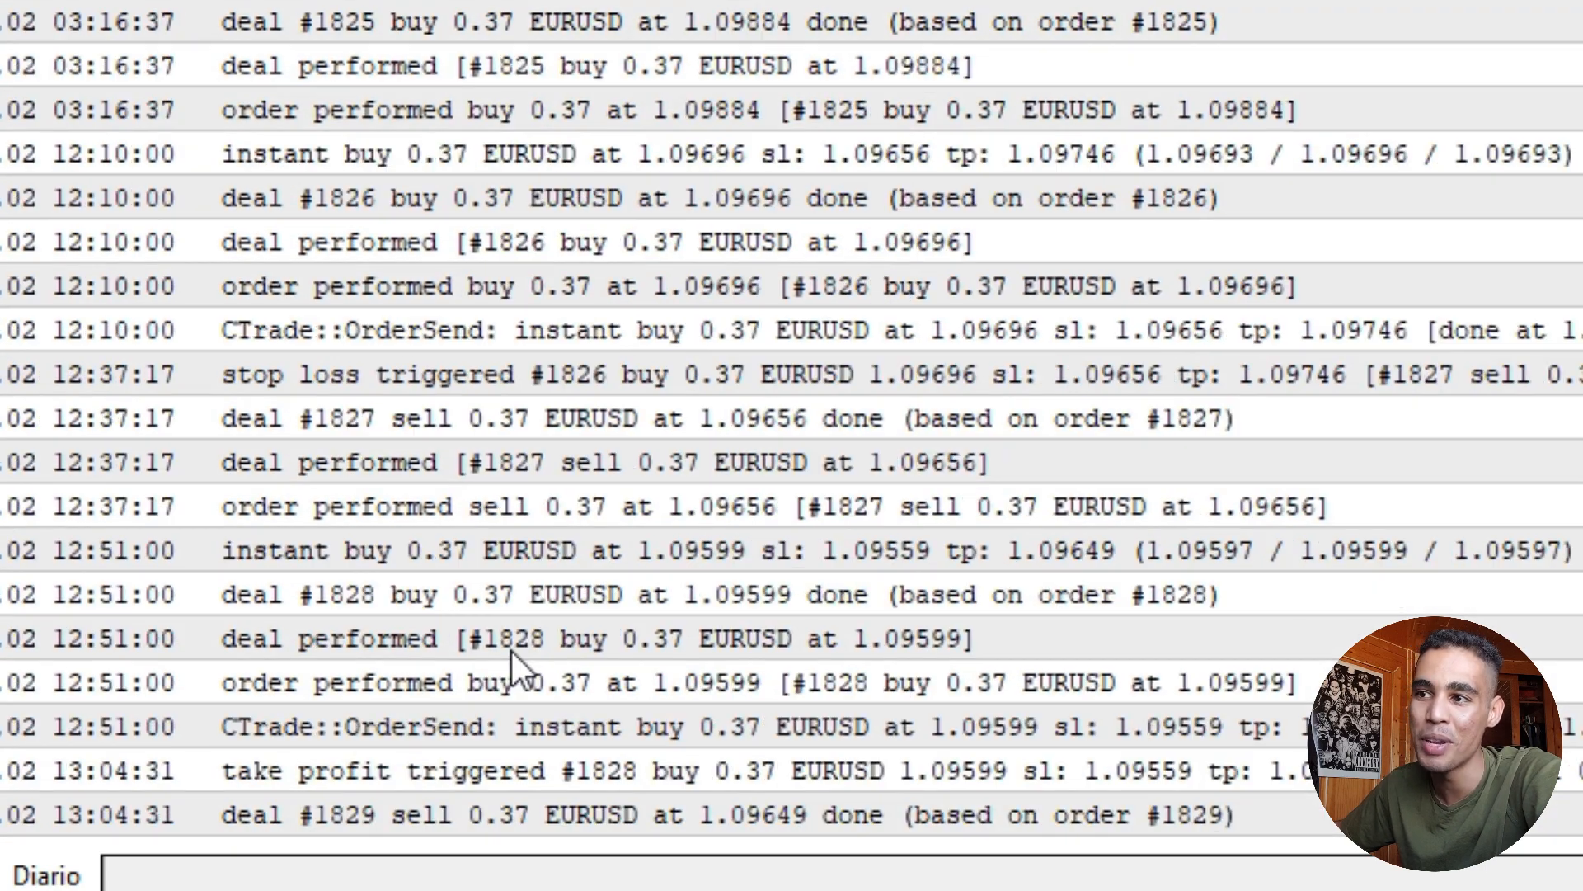
scroll("down", 3)
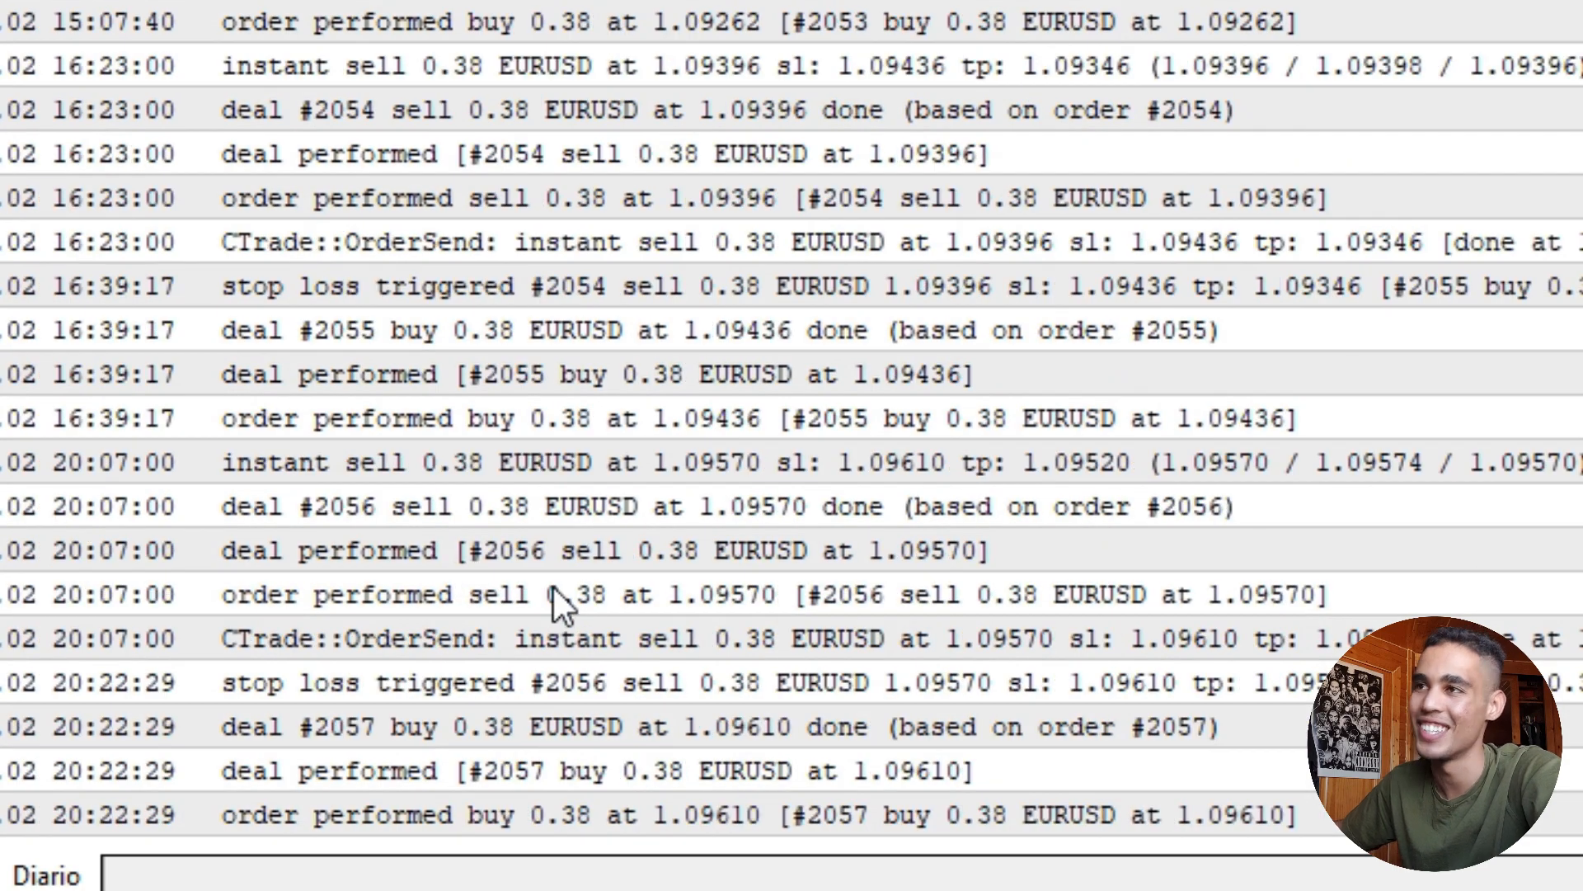
scroll("down", 3)
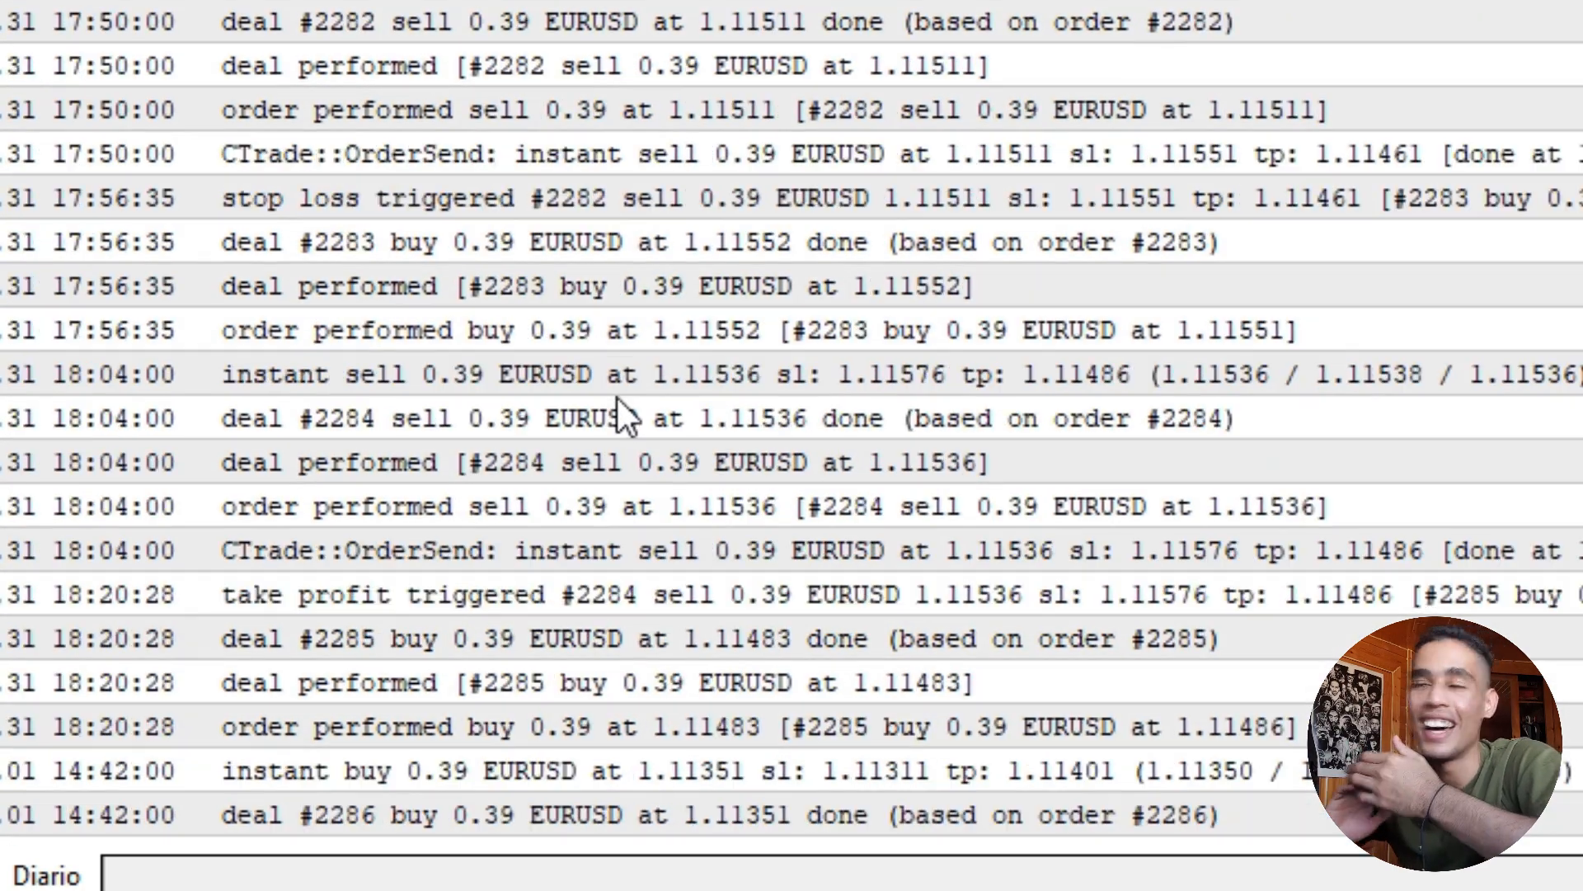
scroll("down", 3)
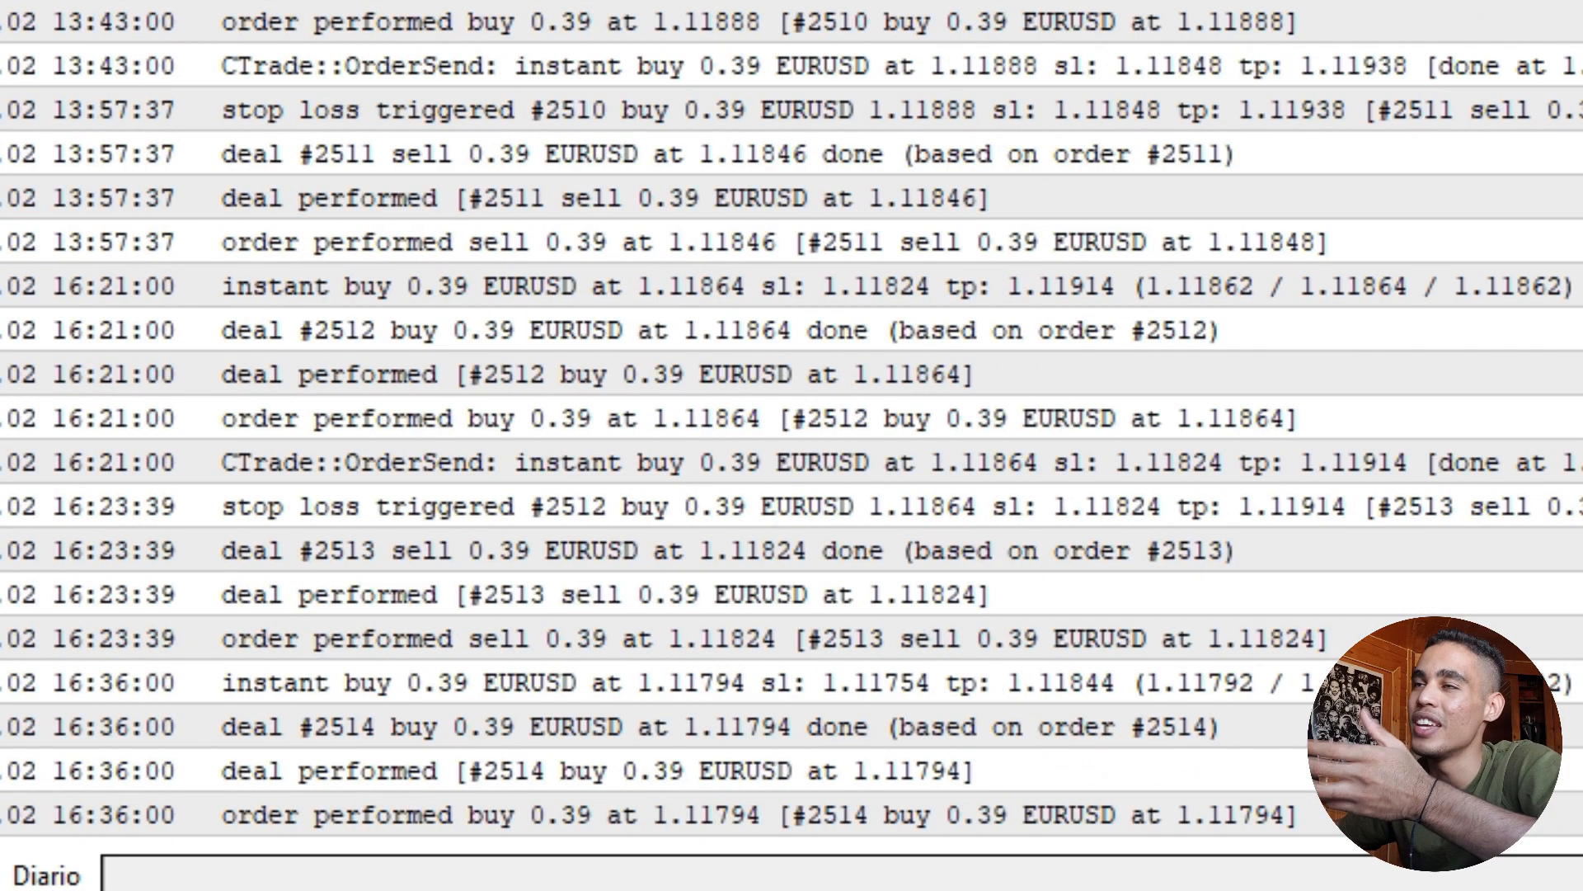